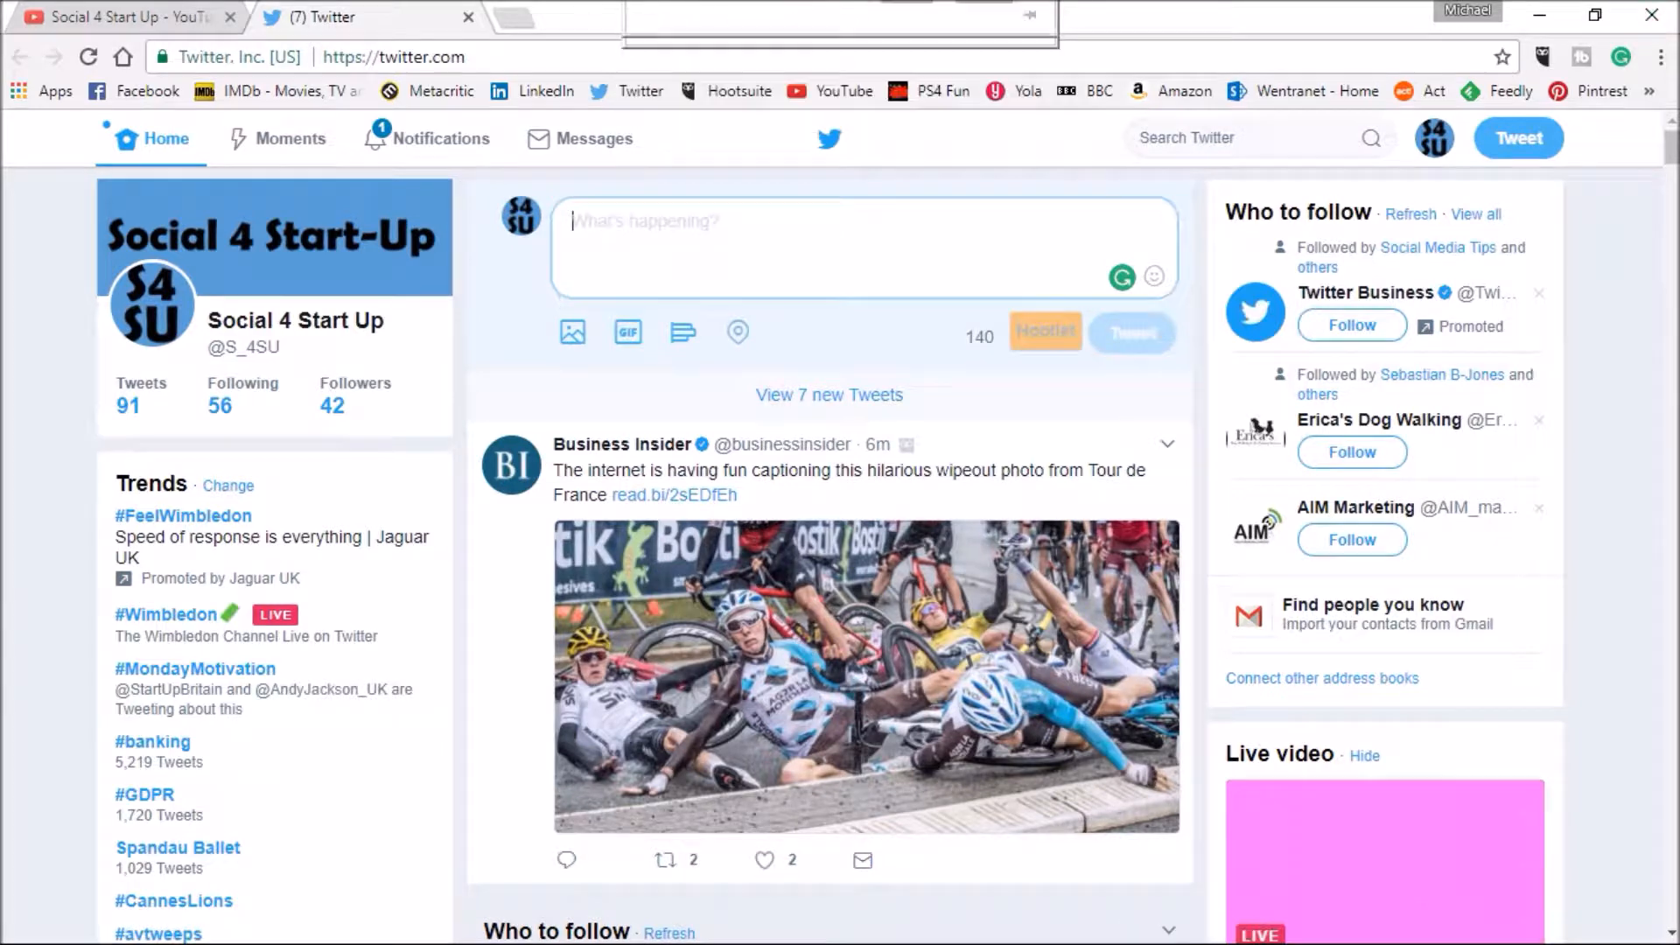
Copy the intro paragraph from the Word drafts and post it as the '#SocialMedia can be intimidating for #StartUps' tweet.
{"action": "left_click", "coordinate": [24, 922]}
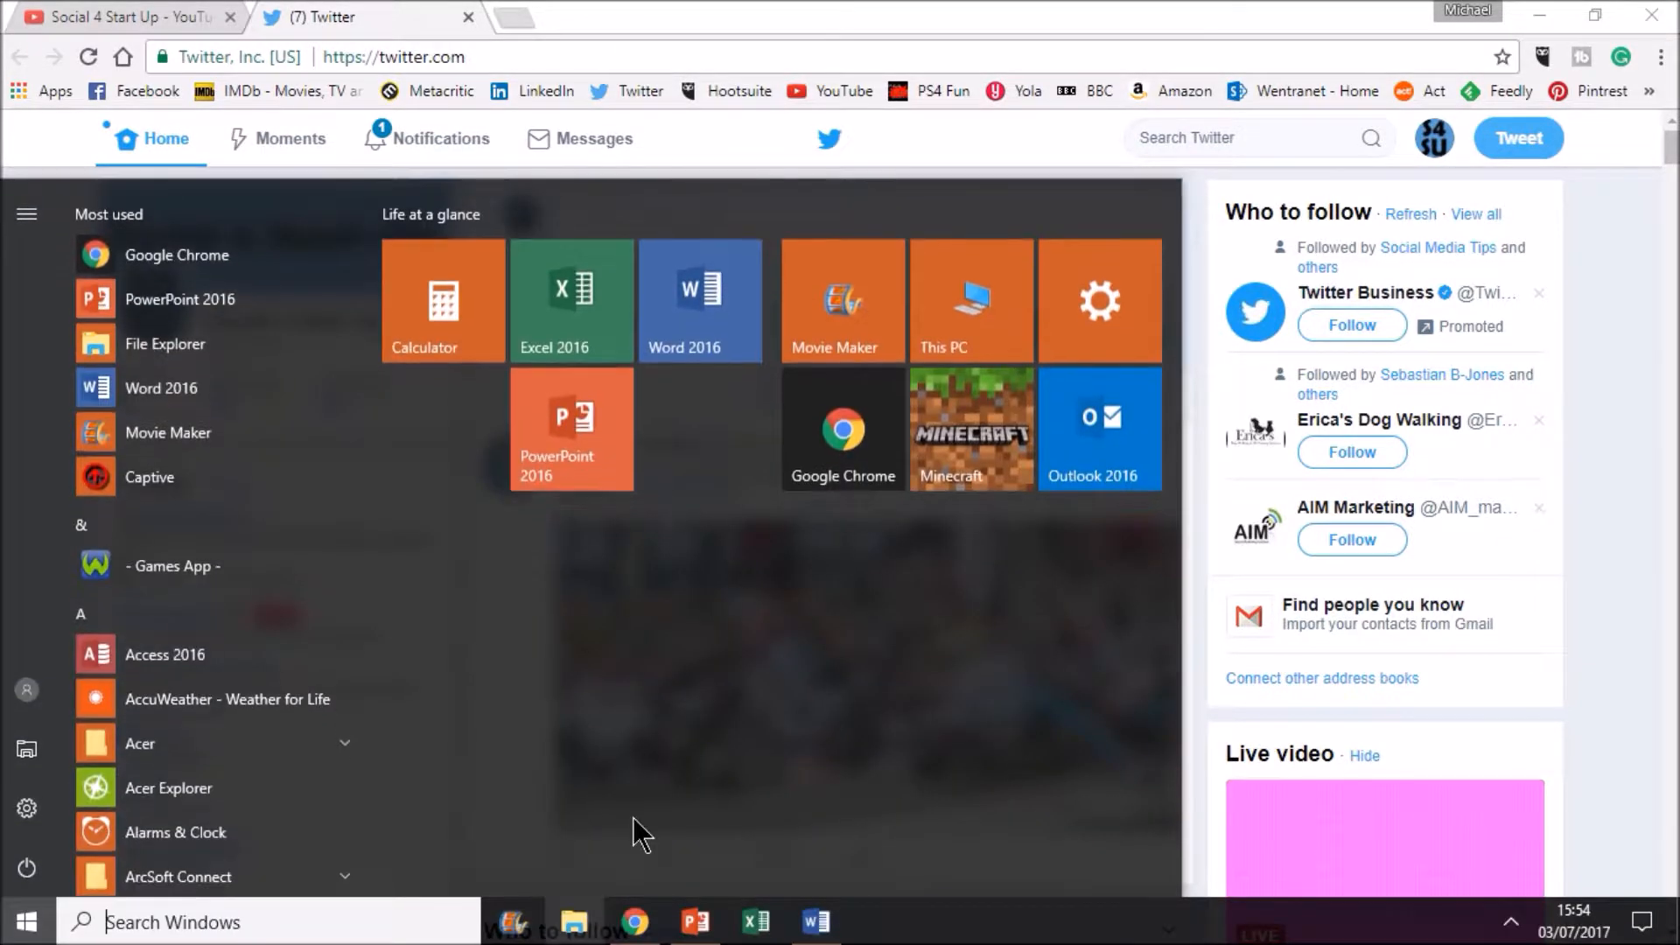
{"action": "left_click", "coordinate": [814, 921]}
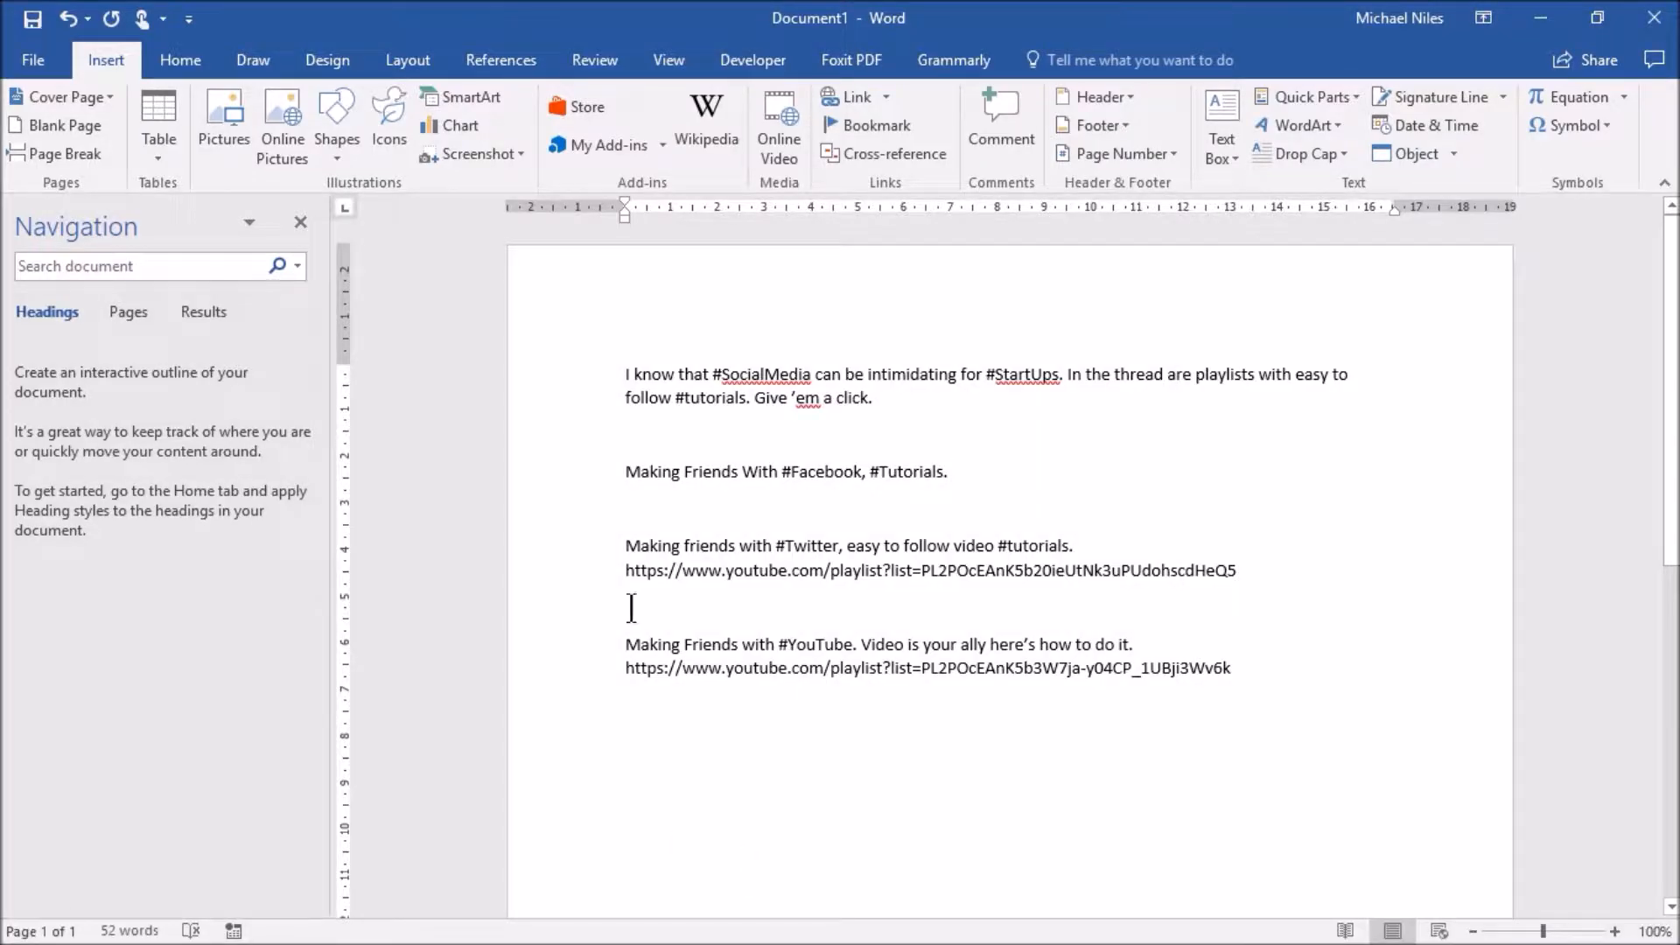
{"action": "left_click_drag", "start_coordinate": [643, 374], "coordinate": [874, 398]}
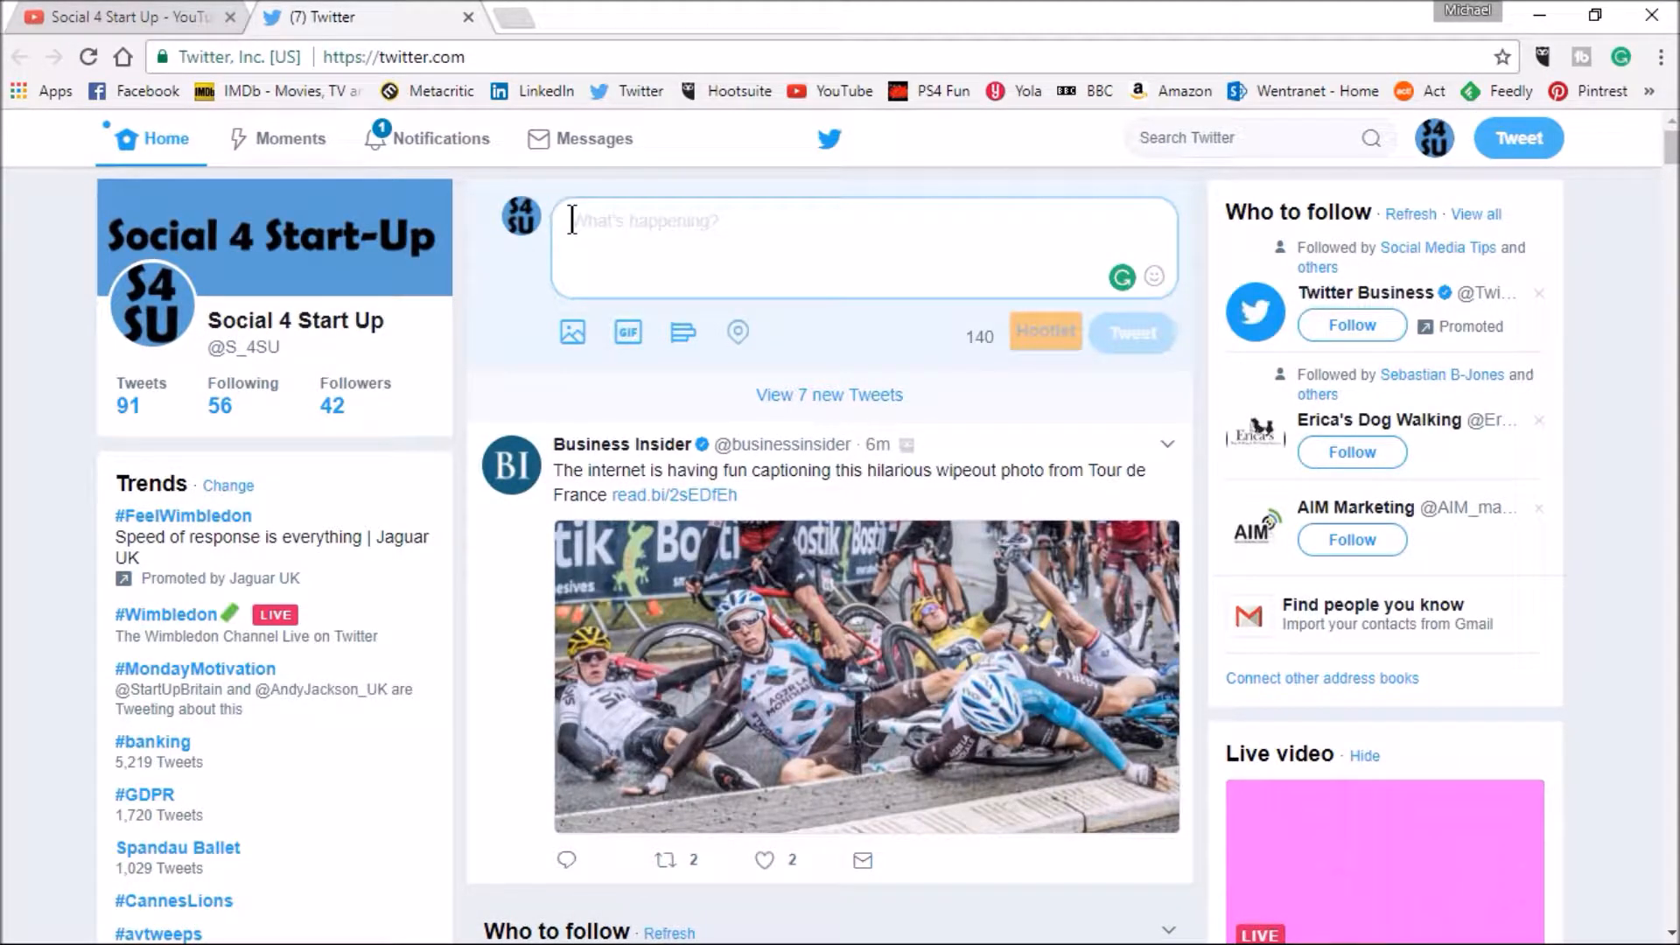
{"action": "type", "text": "know that #SocialMedia can be intimidating for #StartUps. In the thread are playlists with easy to follow #tutorials. Give 'em a click."}
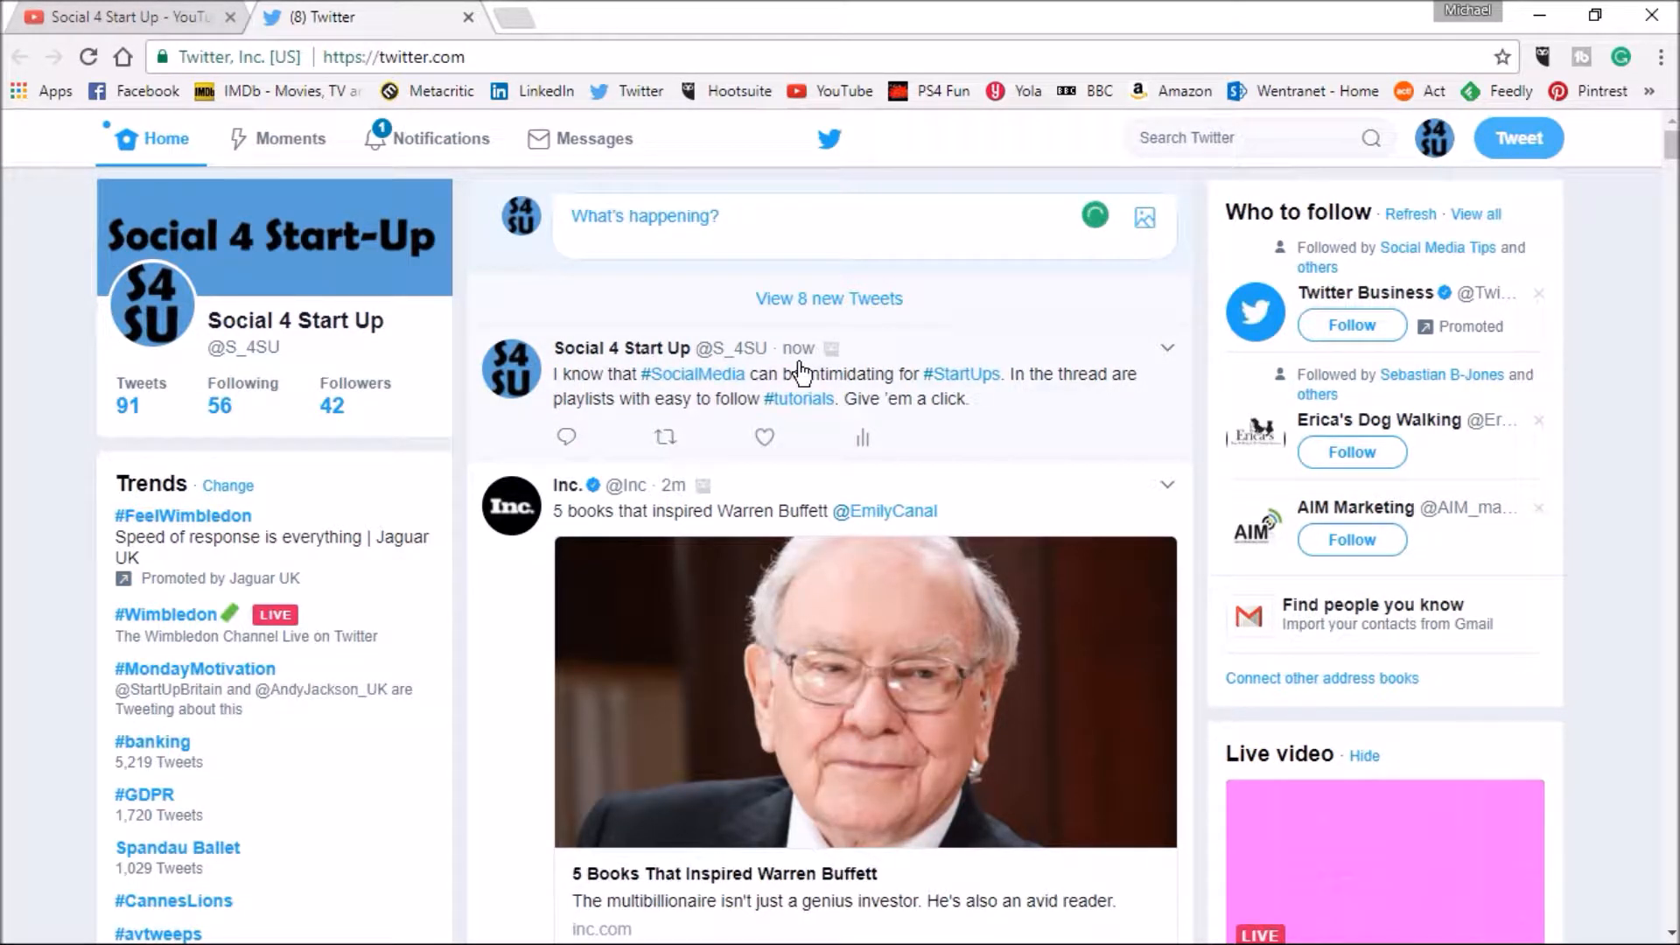
{"action": "mouse_move", "coordinate": [567, 439]}
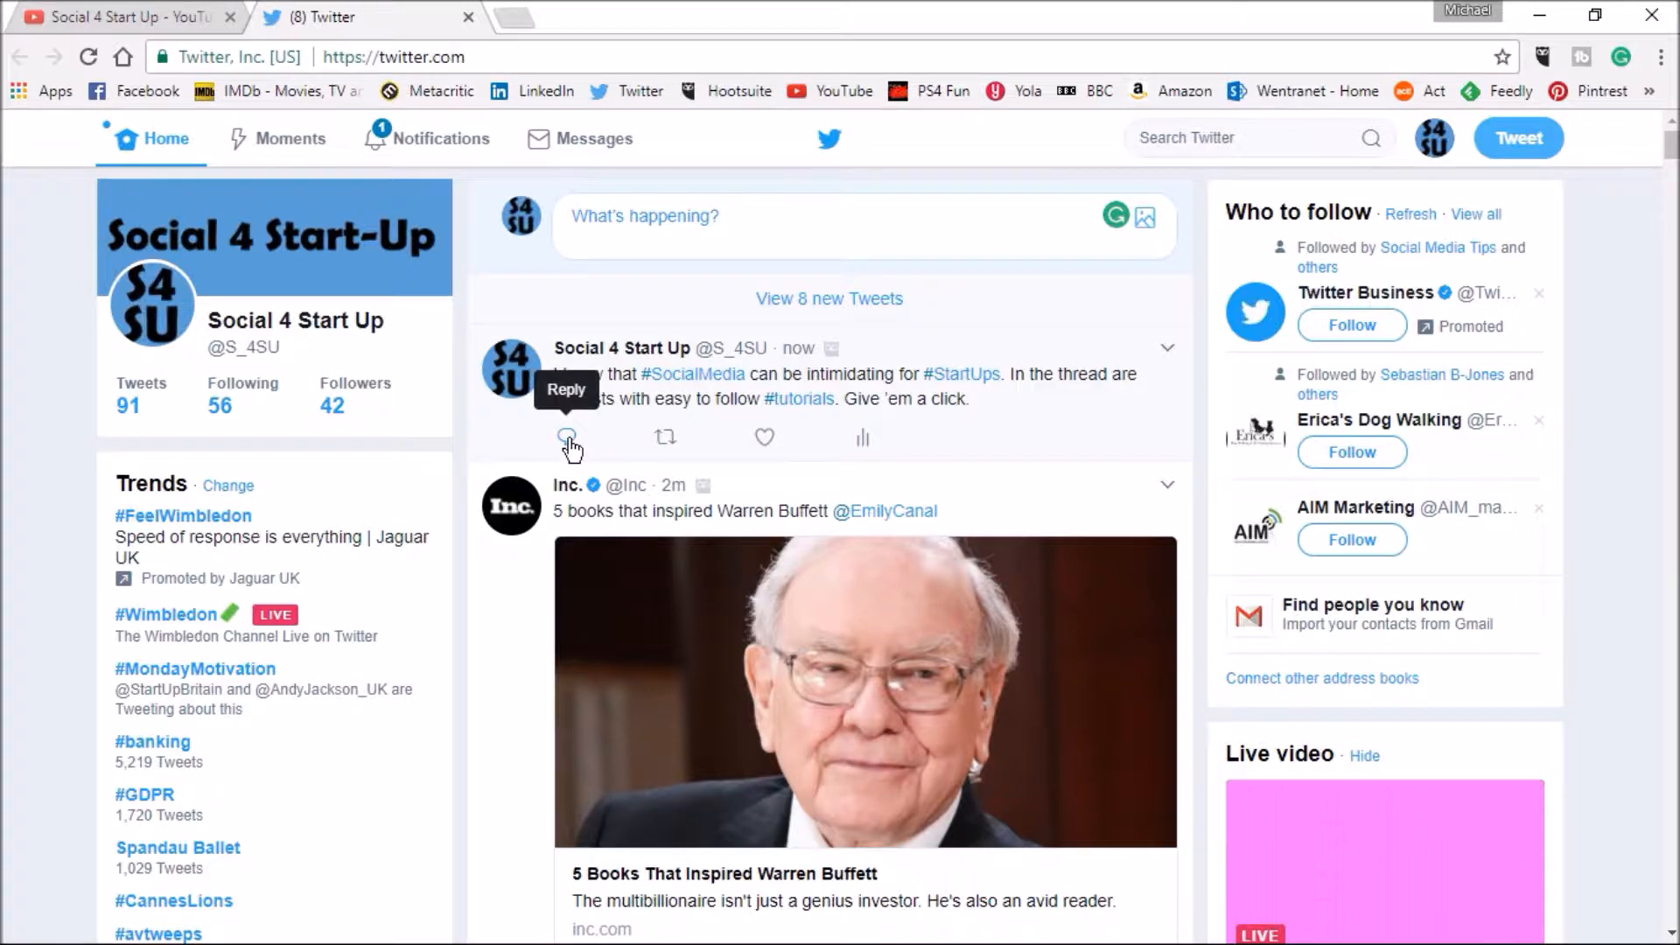
Start a reply to the opening tweet and check the Facebook line in the Word drafts.
{"action": "left_click", "coordinate": [566, 438]}
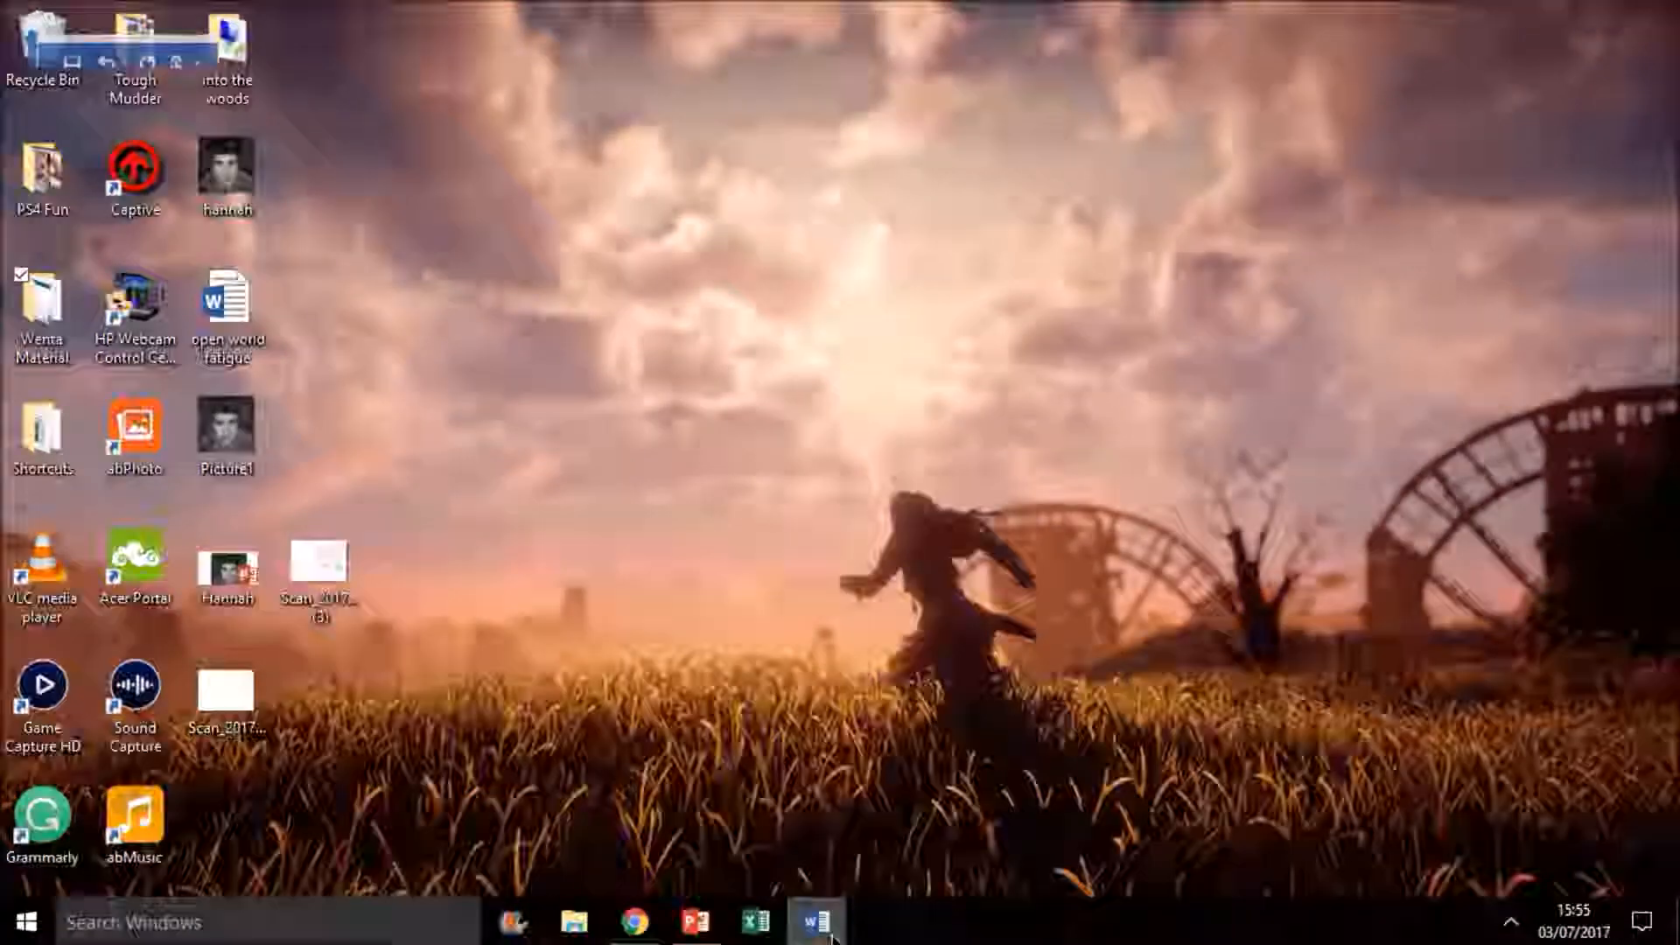
{"action": "left_click", "coordinate": [816, 921]}
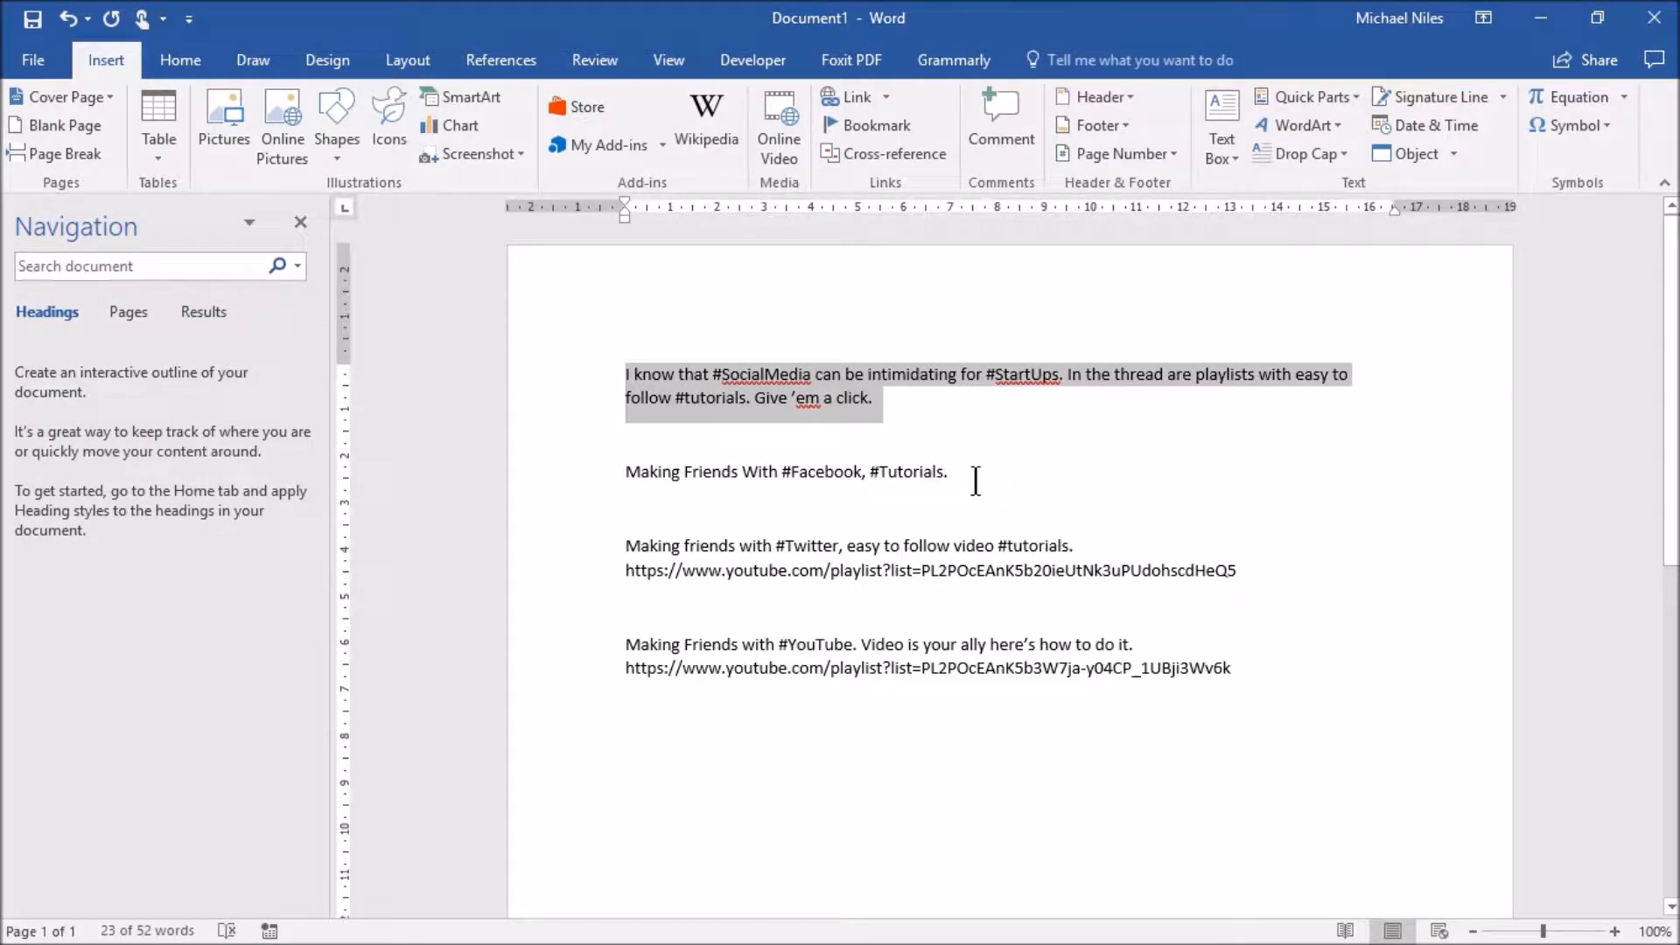
{"action": "left_click", "coordinate": [951, 472]}
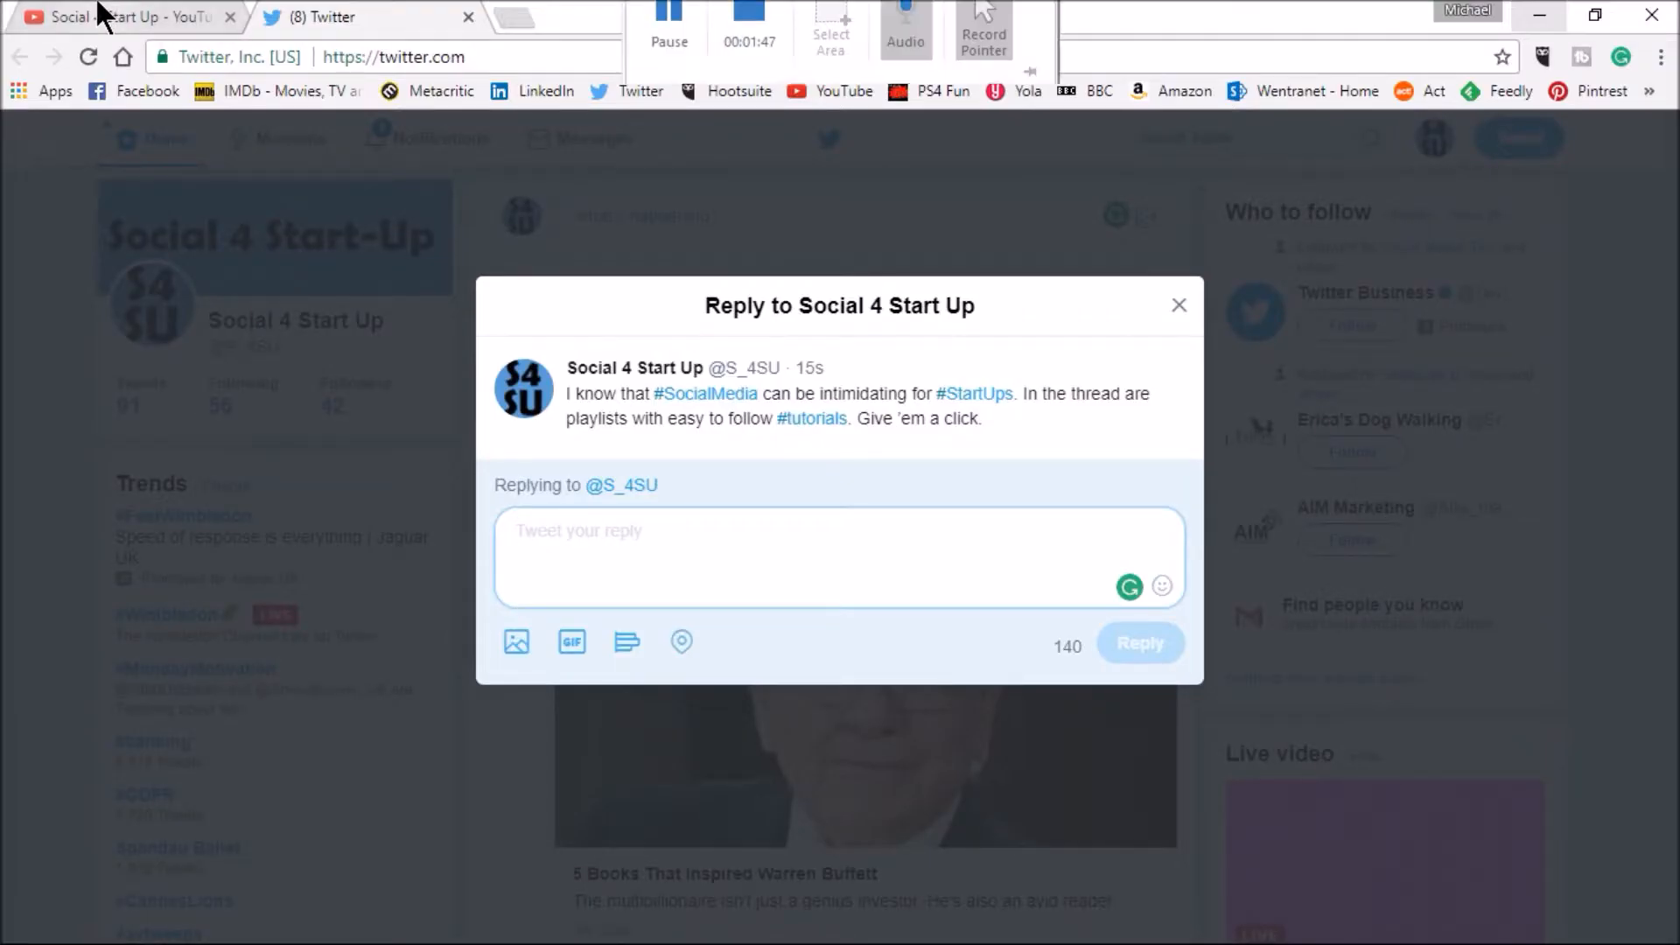
On the YouTube channel, show the share link for the Making Friends with Facebook playlist.
{"action": "left_click", "coordinate": [118, 17]}
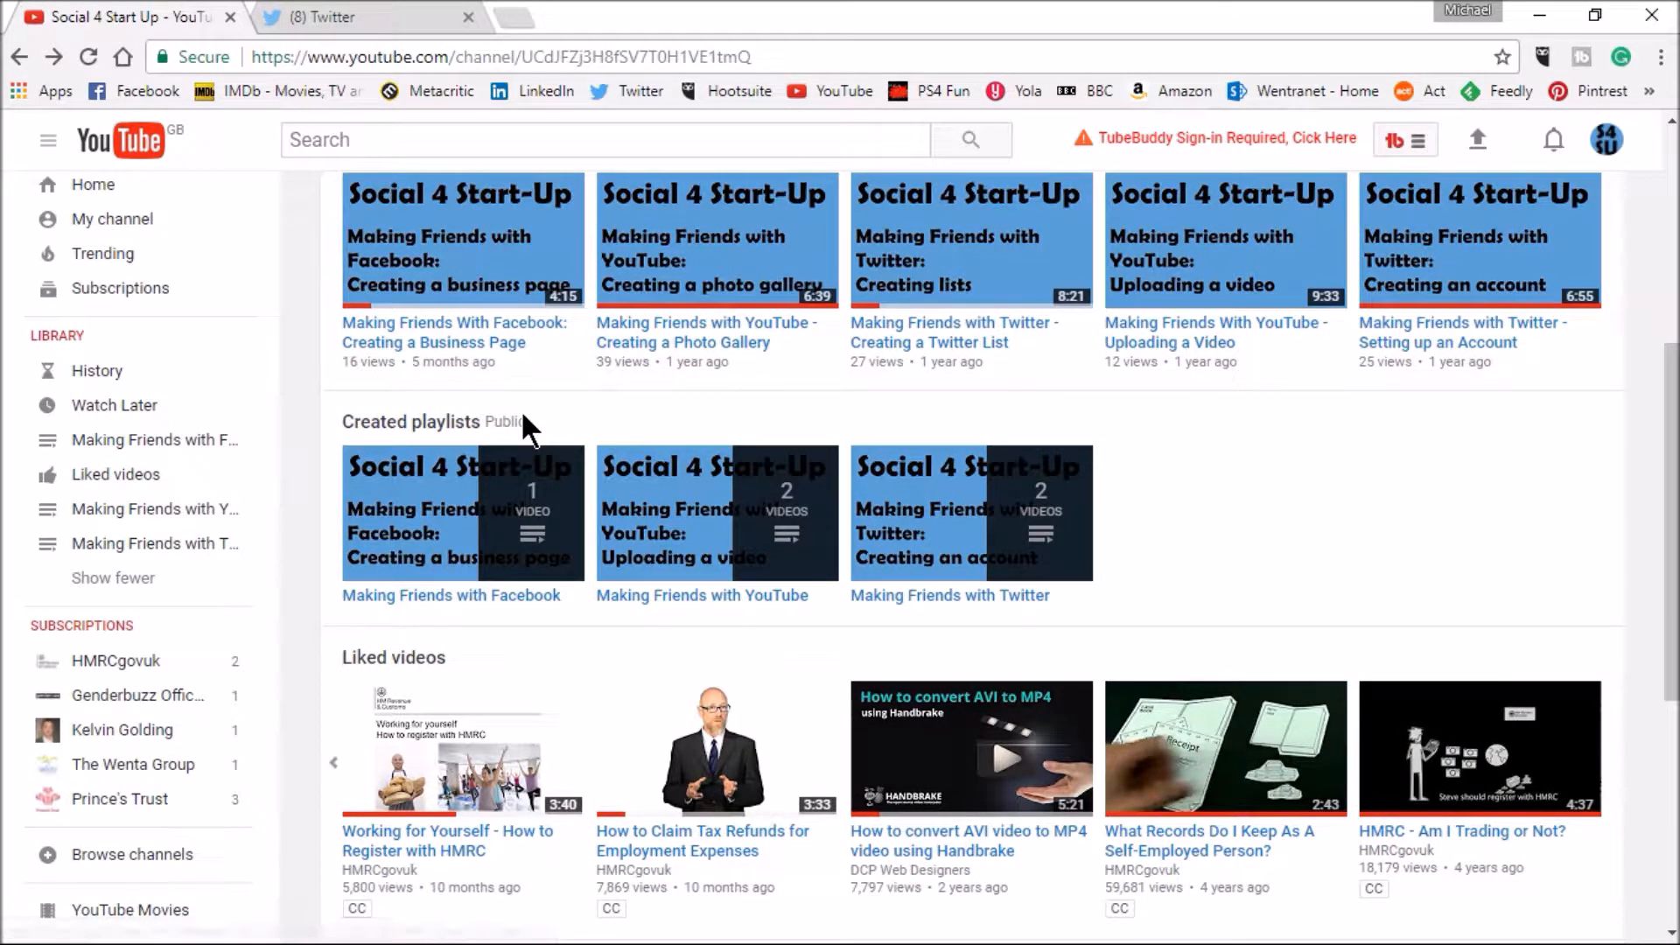
{"action": "mouse_move", "coordinate": [450, 596]}
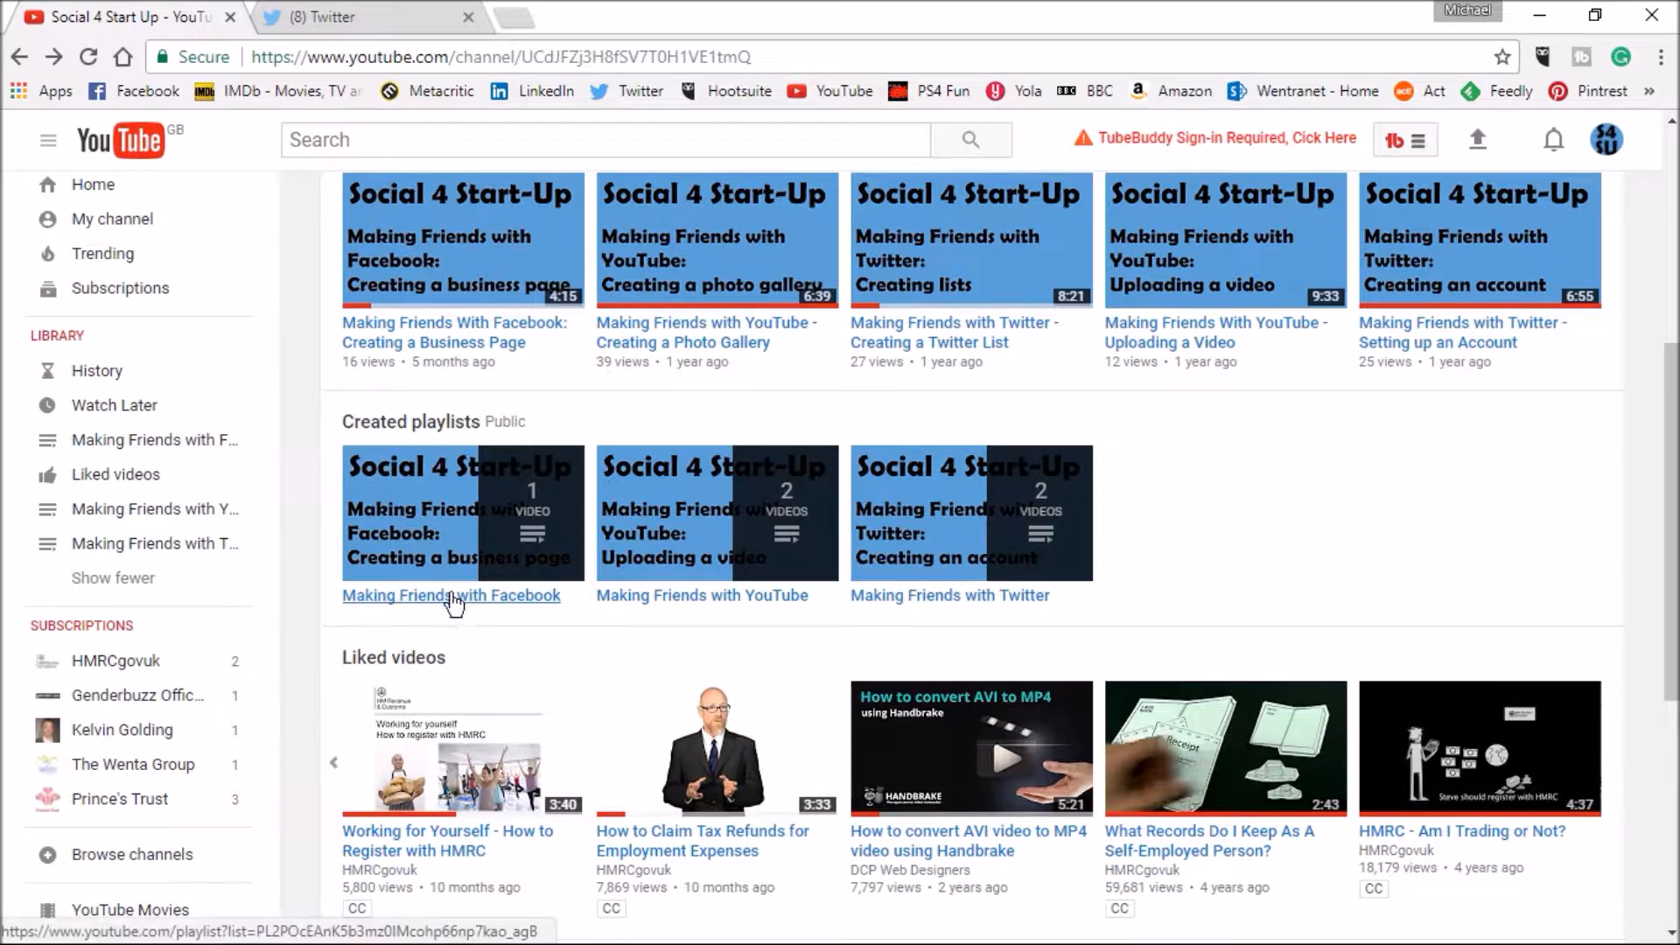
{"action": "left_click", "coordinate": [450, 595]}
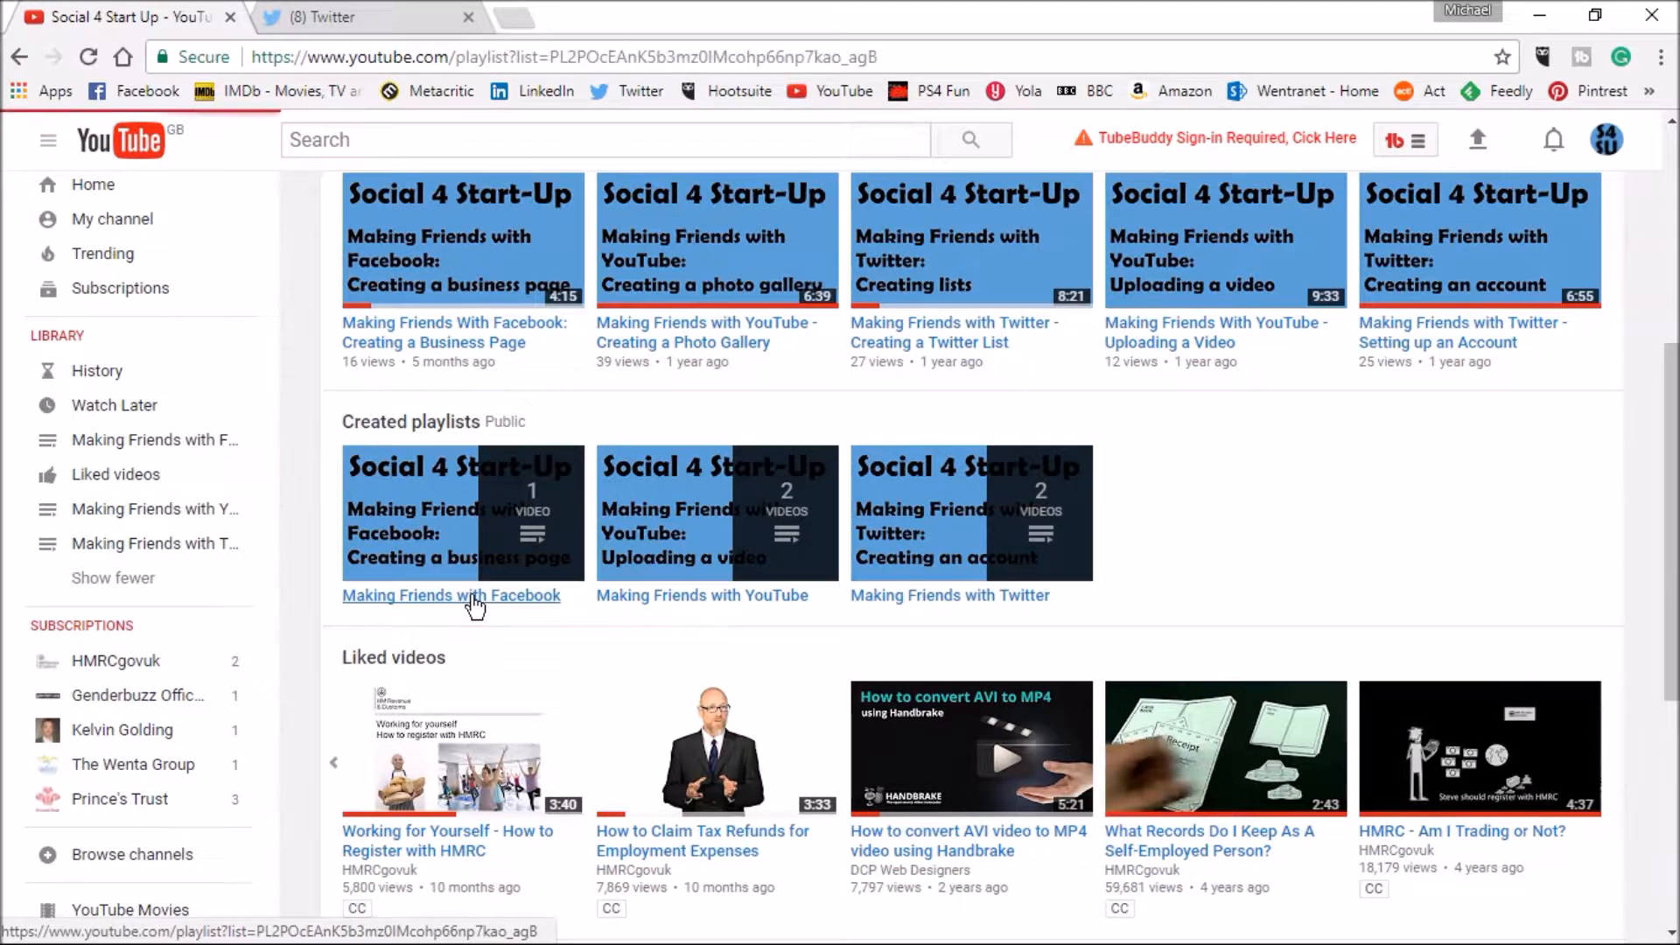
{"action": "left_click", "coordinate": [452, 596]}
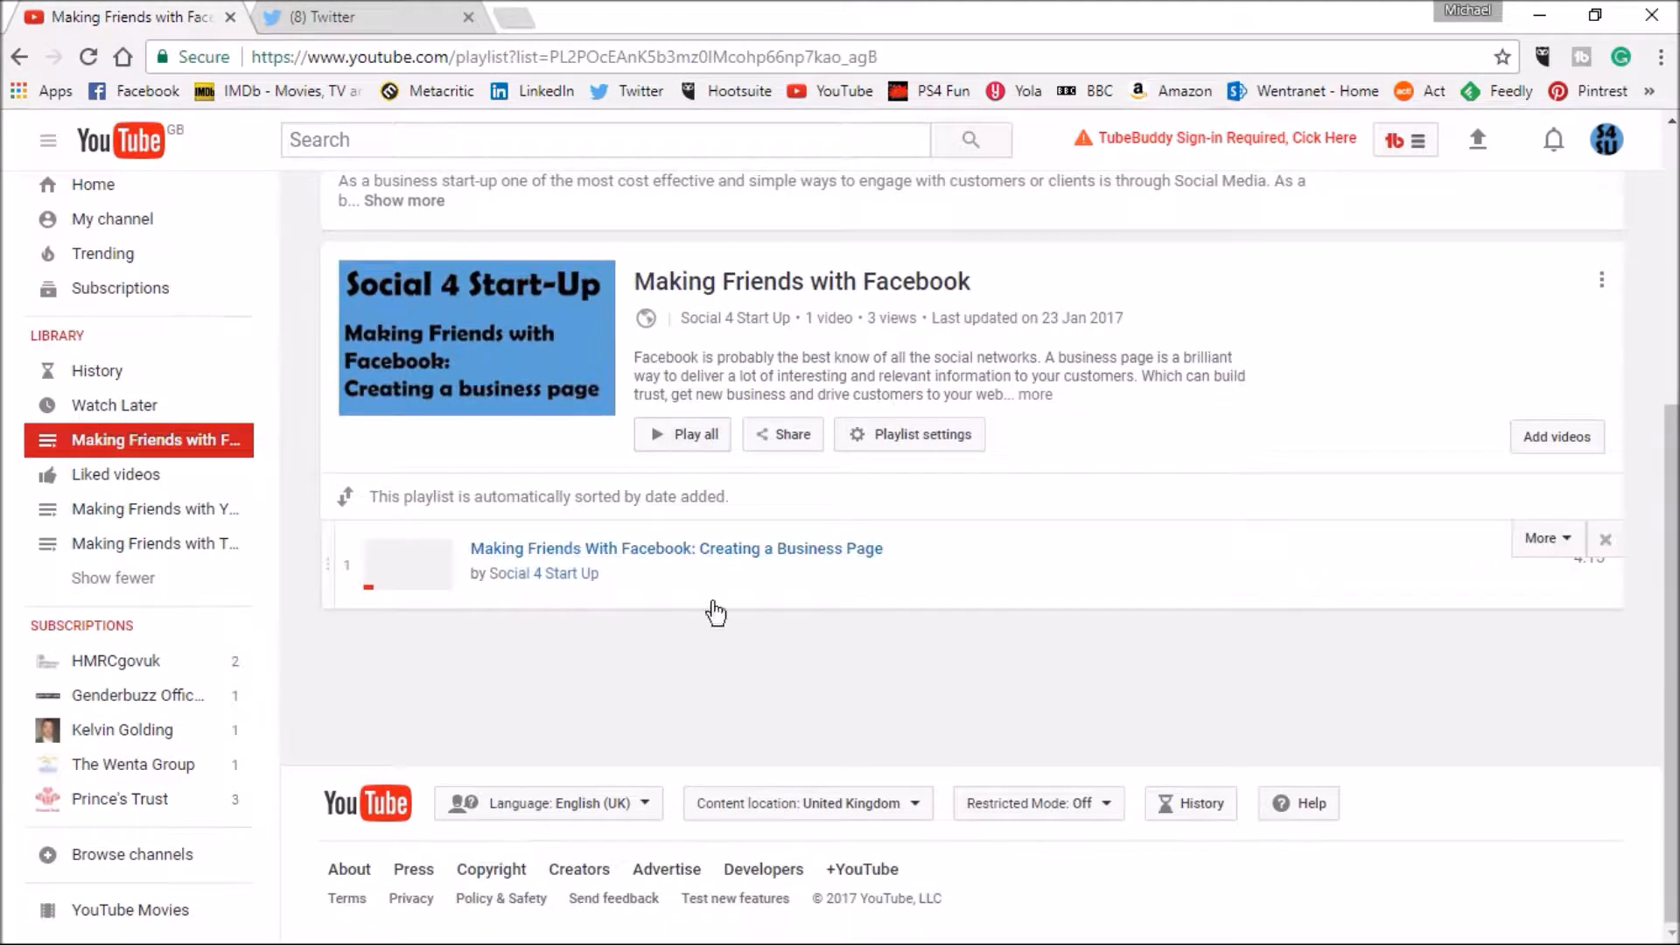
{"action": "mouse_move", "coordinate": [783, 434]}
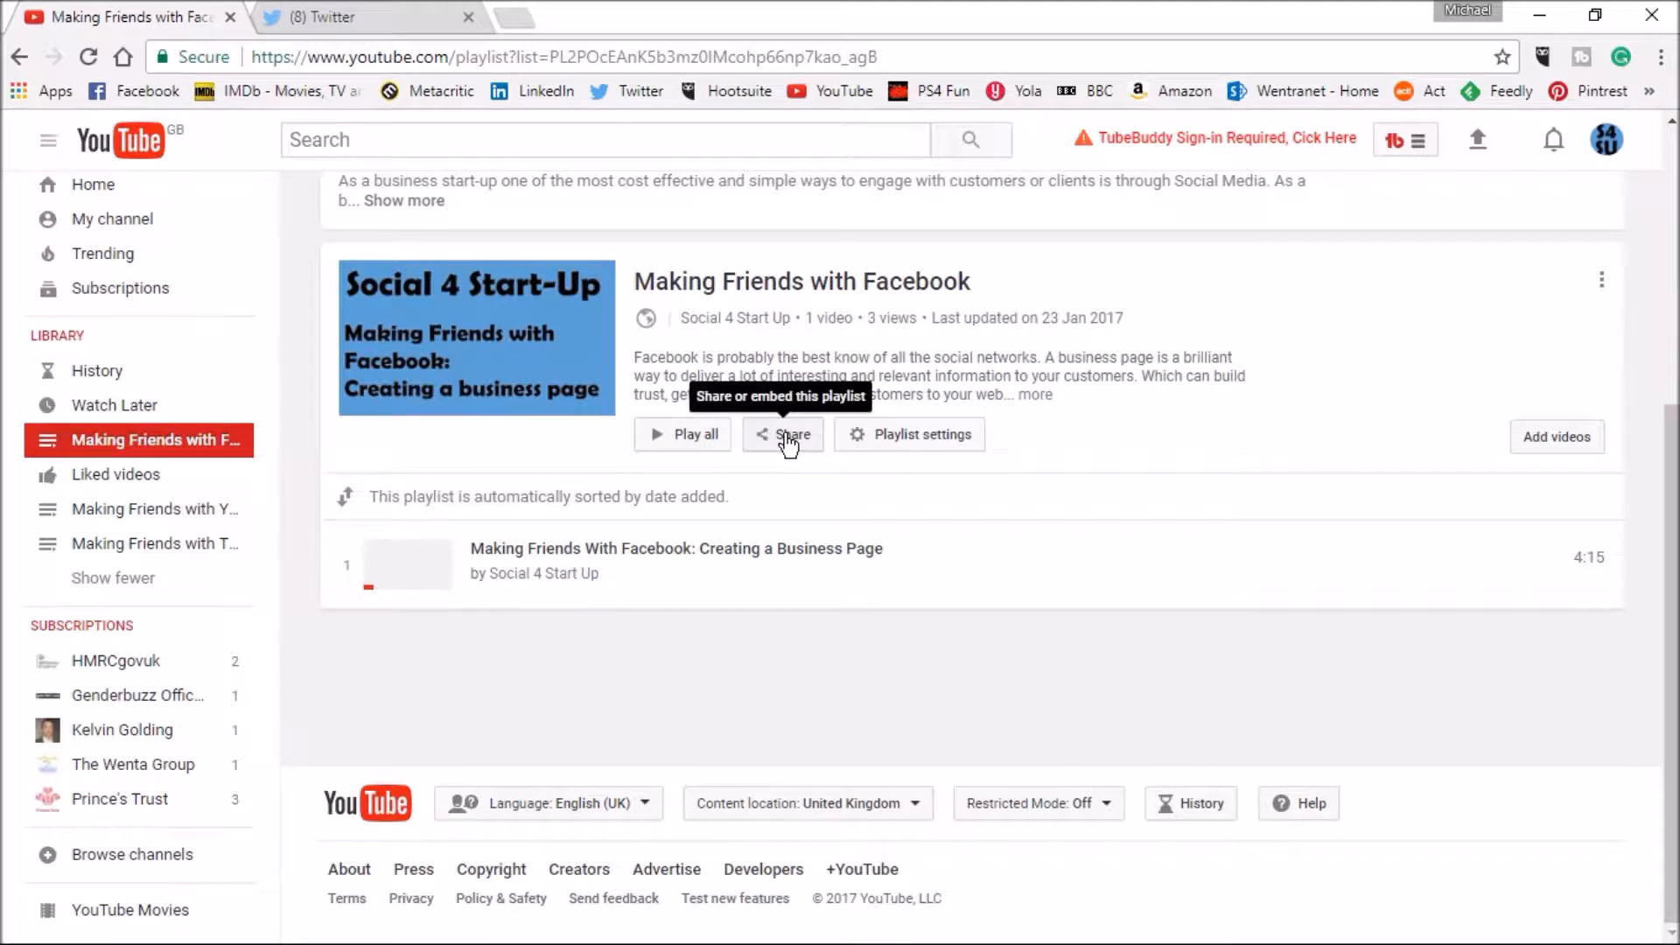
{"action": "left_click", "coordinate": [784, 434]}
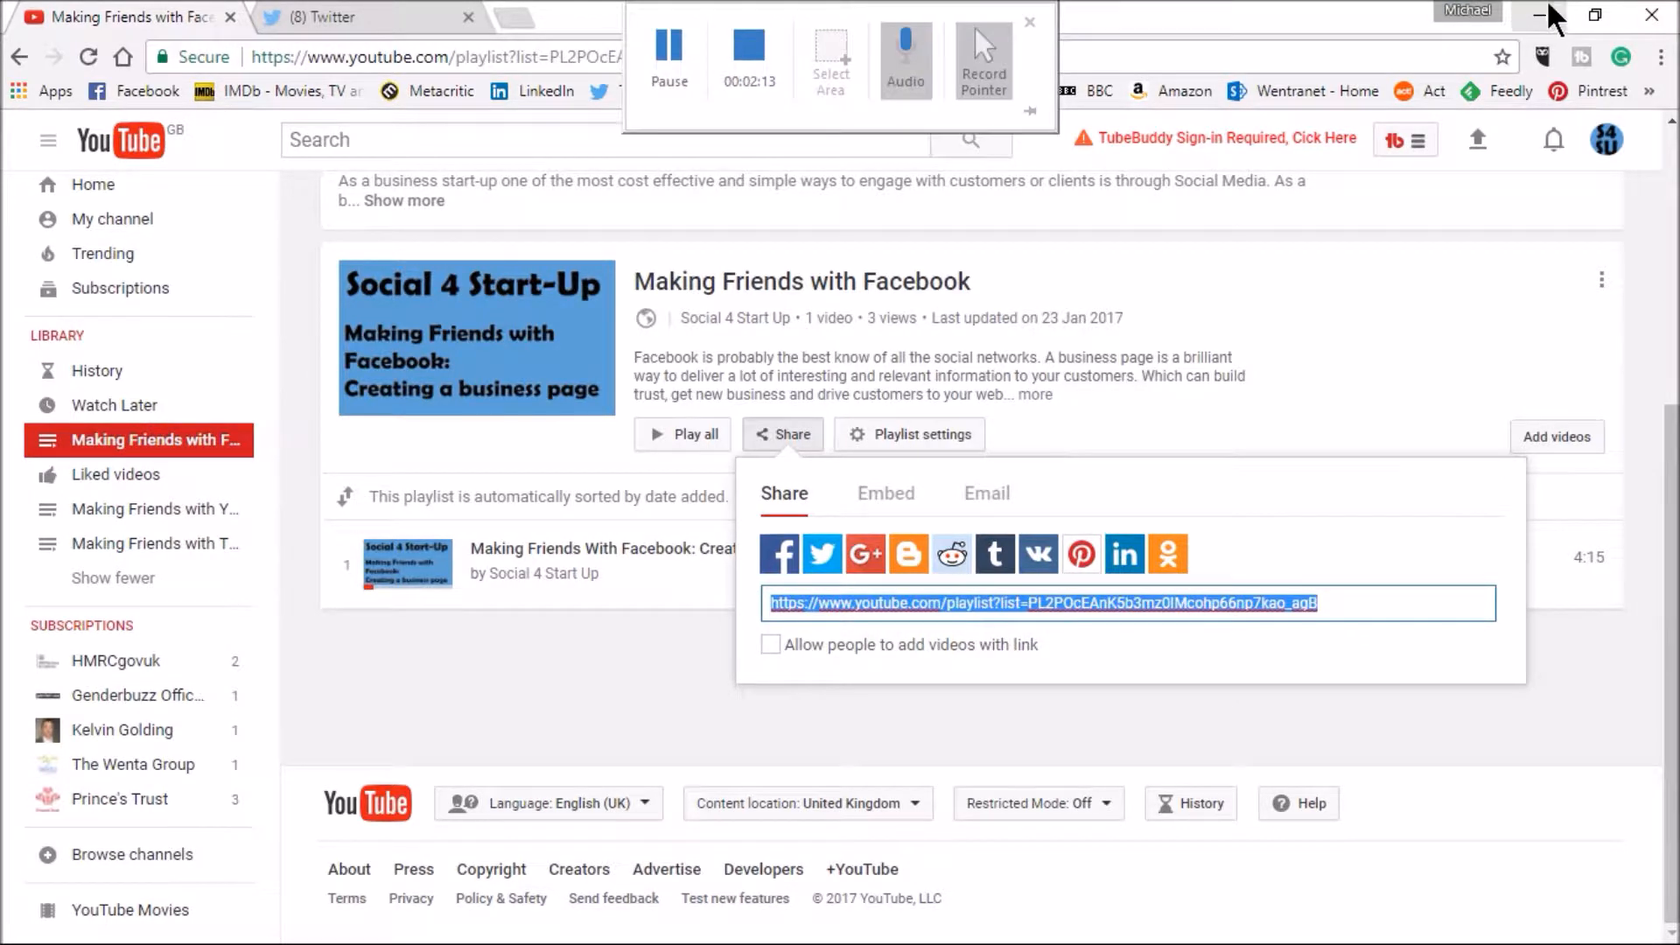
Add the Facebook playlist URL under the Facebook draft line in Word and select the full tweet text.
{"action": "left_click", "coordinate": [1544, 14]}
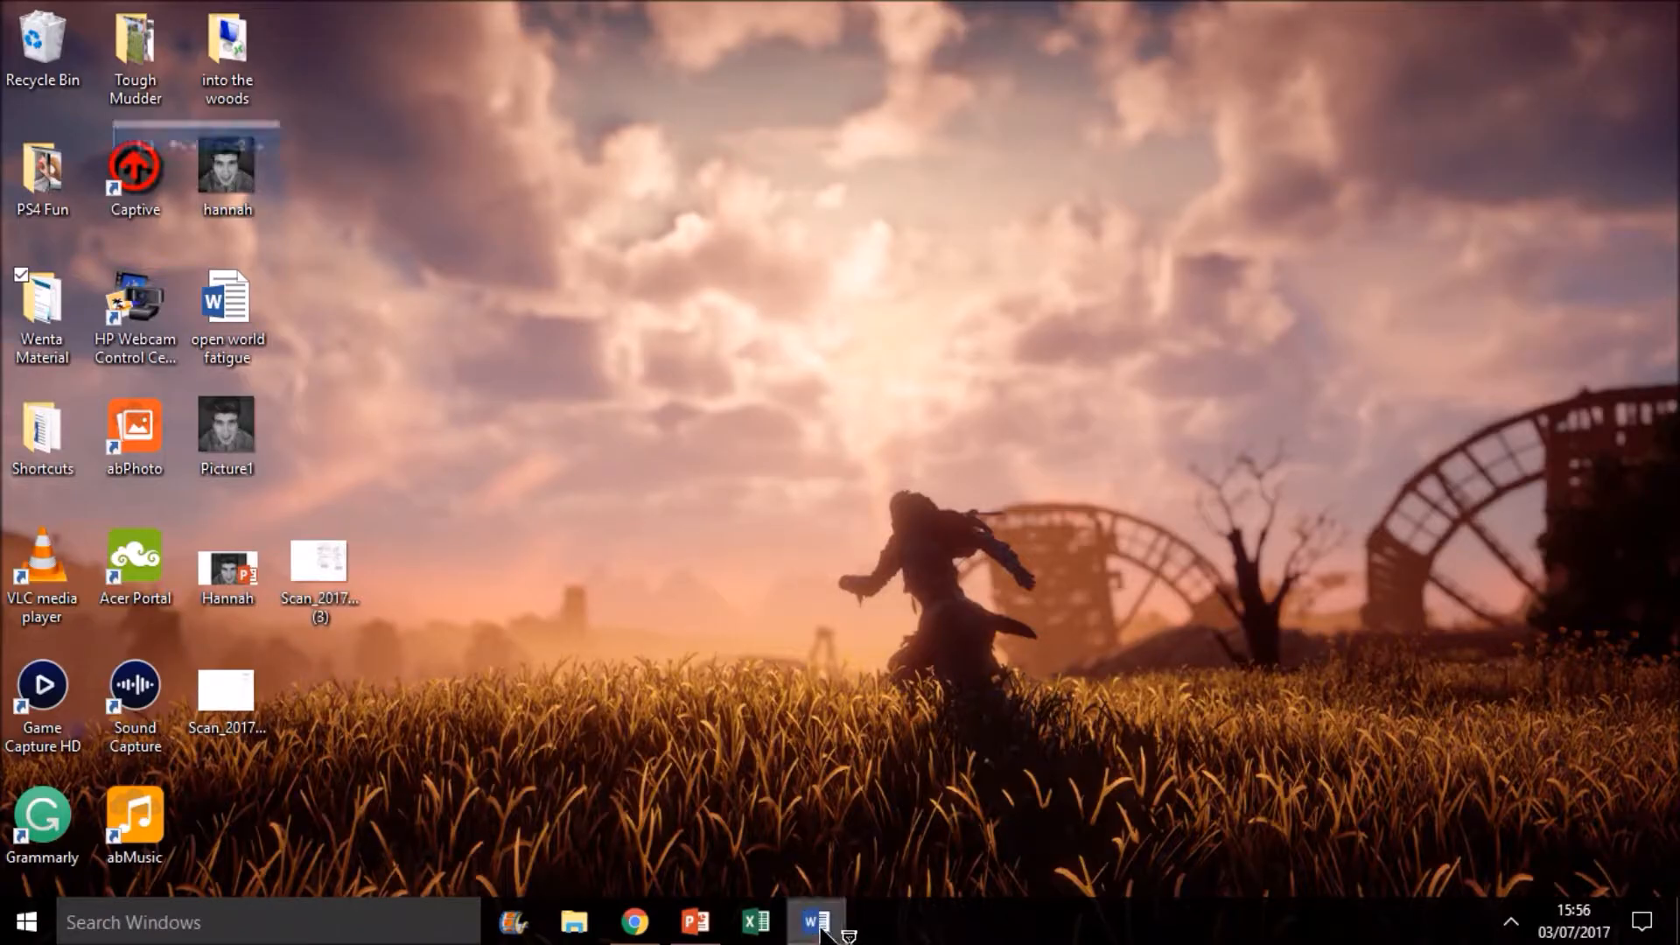
{"action": "left_click", "coordinate": [817, 922]}
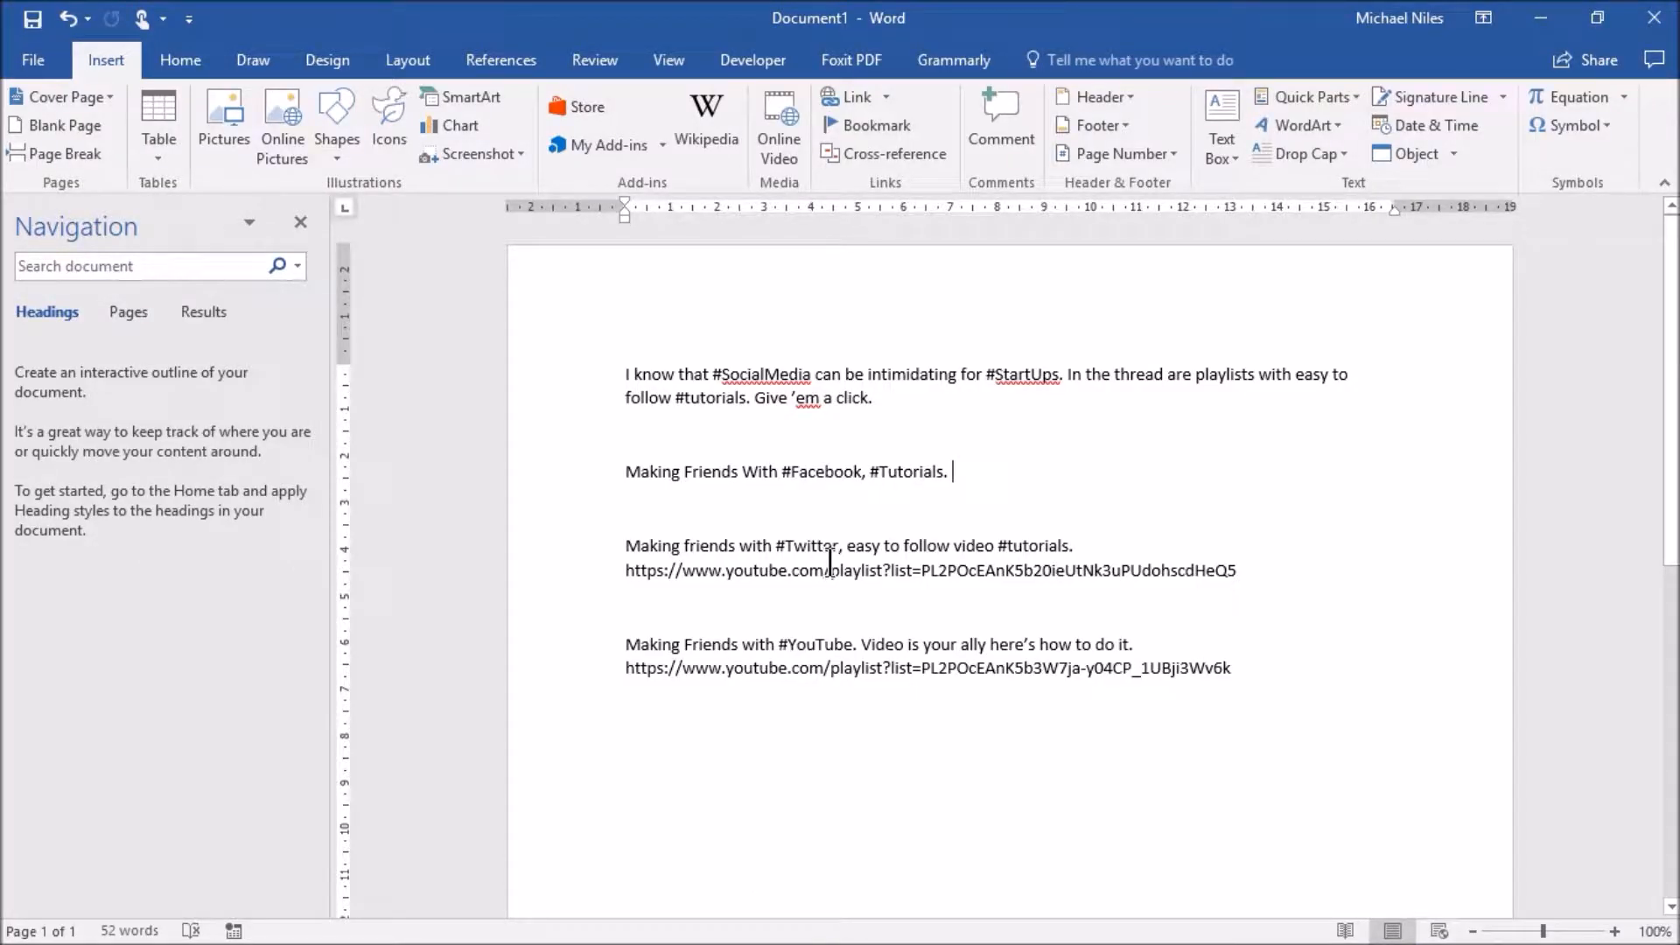
{"action": "type", "text": "https://www.youtube.com/playlist?list=PL2POcEAnK5b3mz0IMcohp66np7kao_agB"}
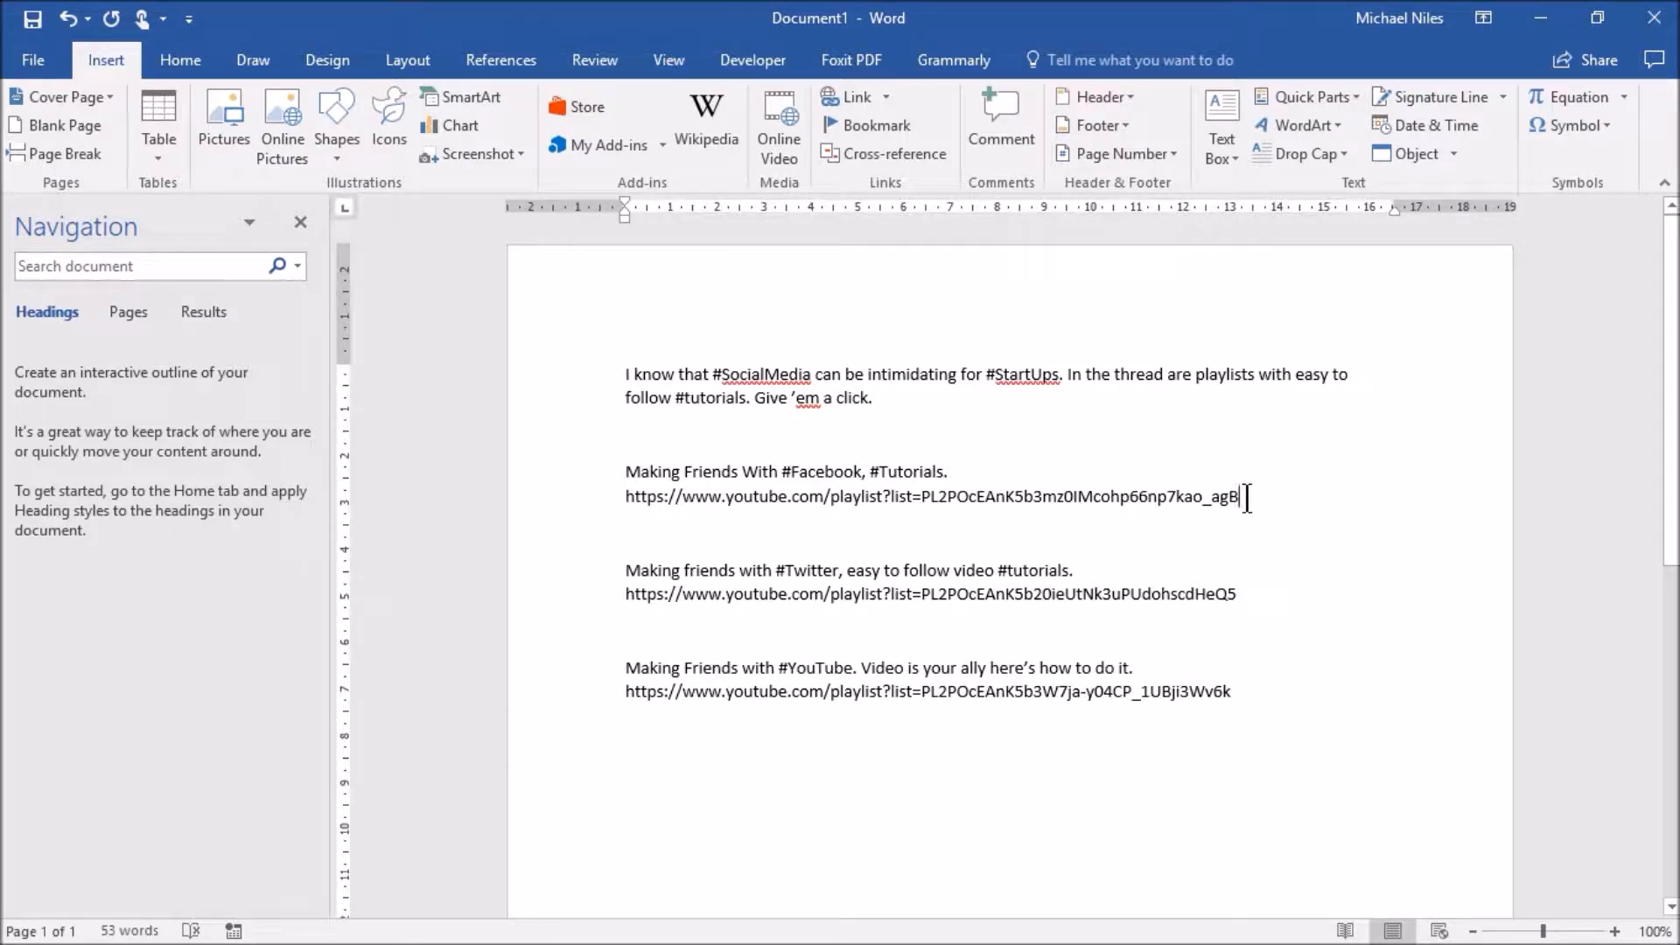
{"action": "triple_click", "coordinate": [932, 496]}
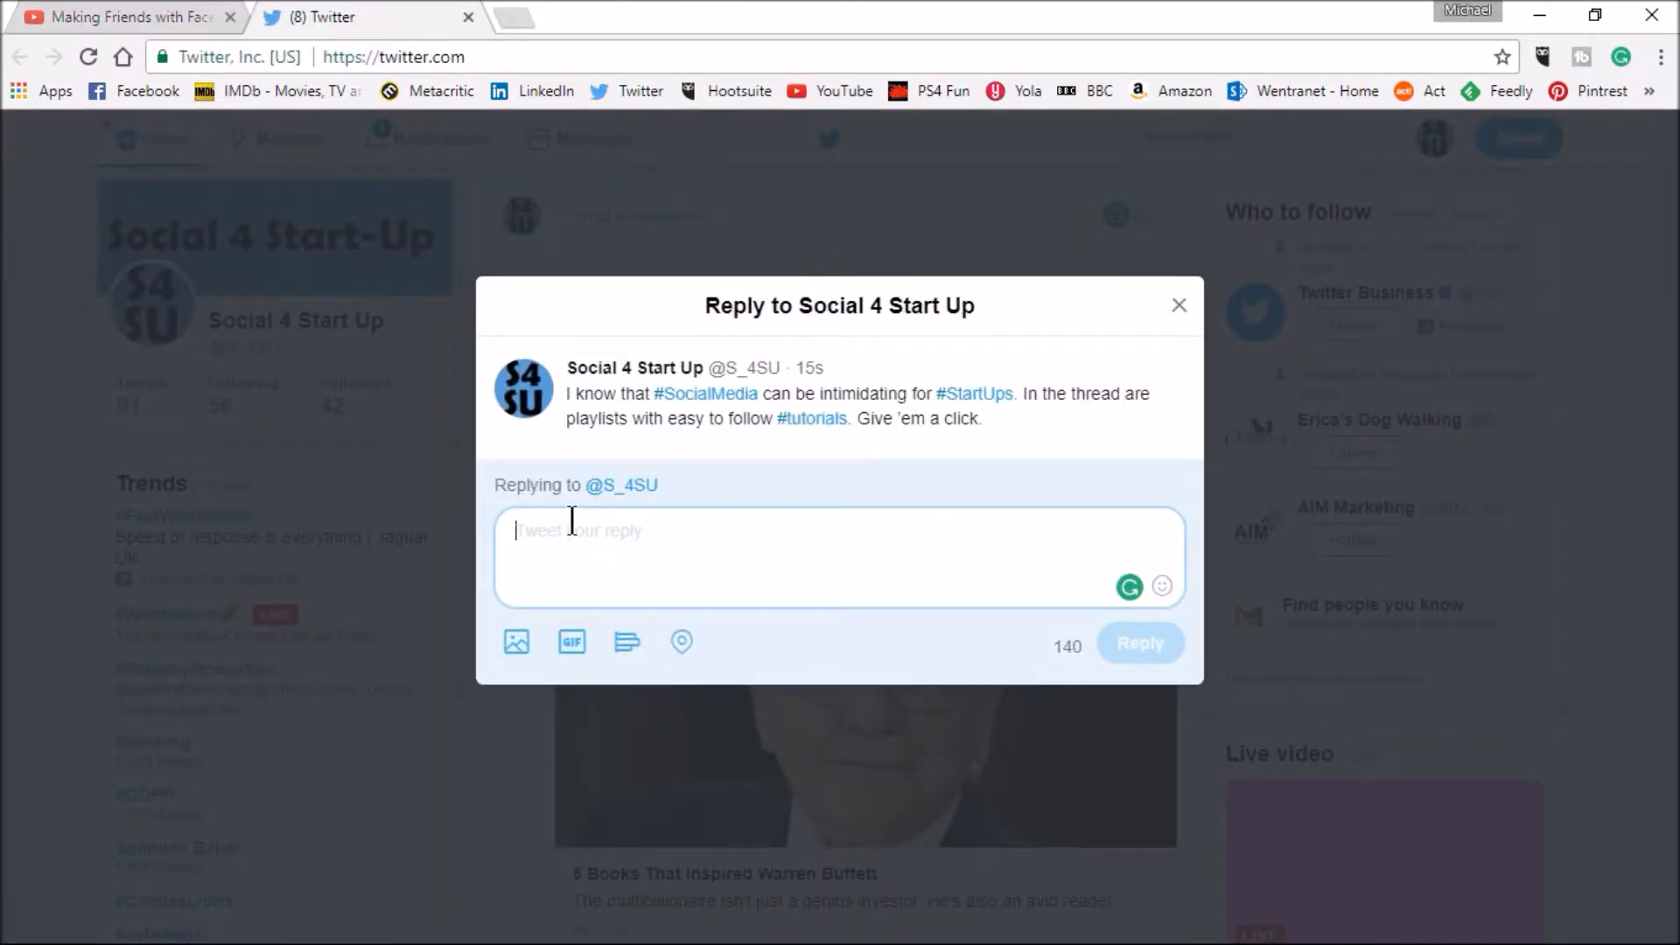
Post the 'Making Friends With #Facebook, #Tutorials.' reply with its playlist link and load it into the feed.
{"action": "type", "text": "Making Friends With #Facebook, #Tutorials. https://www.youtube.com/playlist?list=PL2POcEAnK5b3mz0IMcohp66np7kao_agB"}
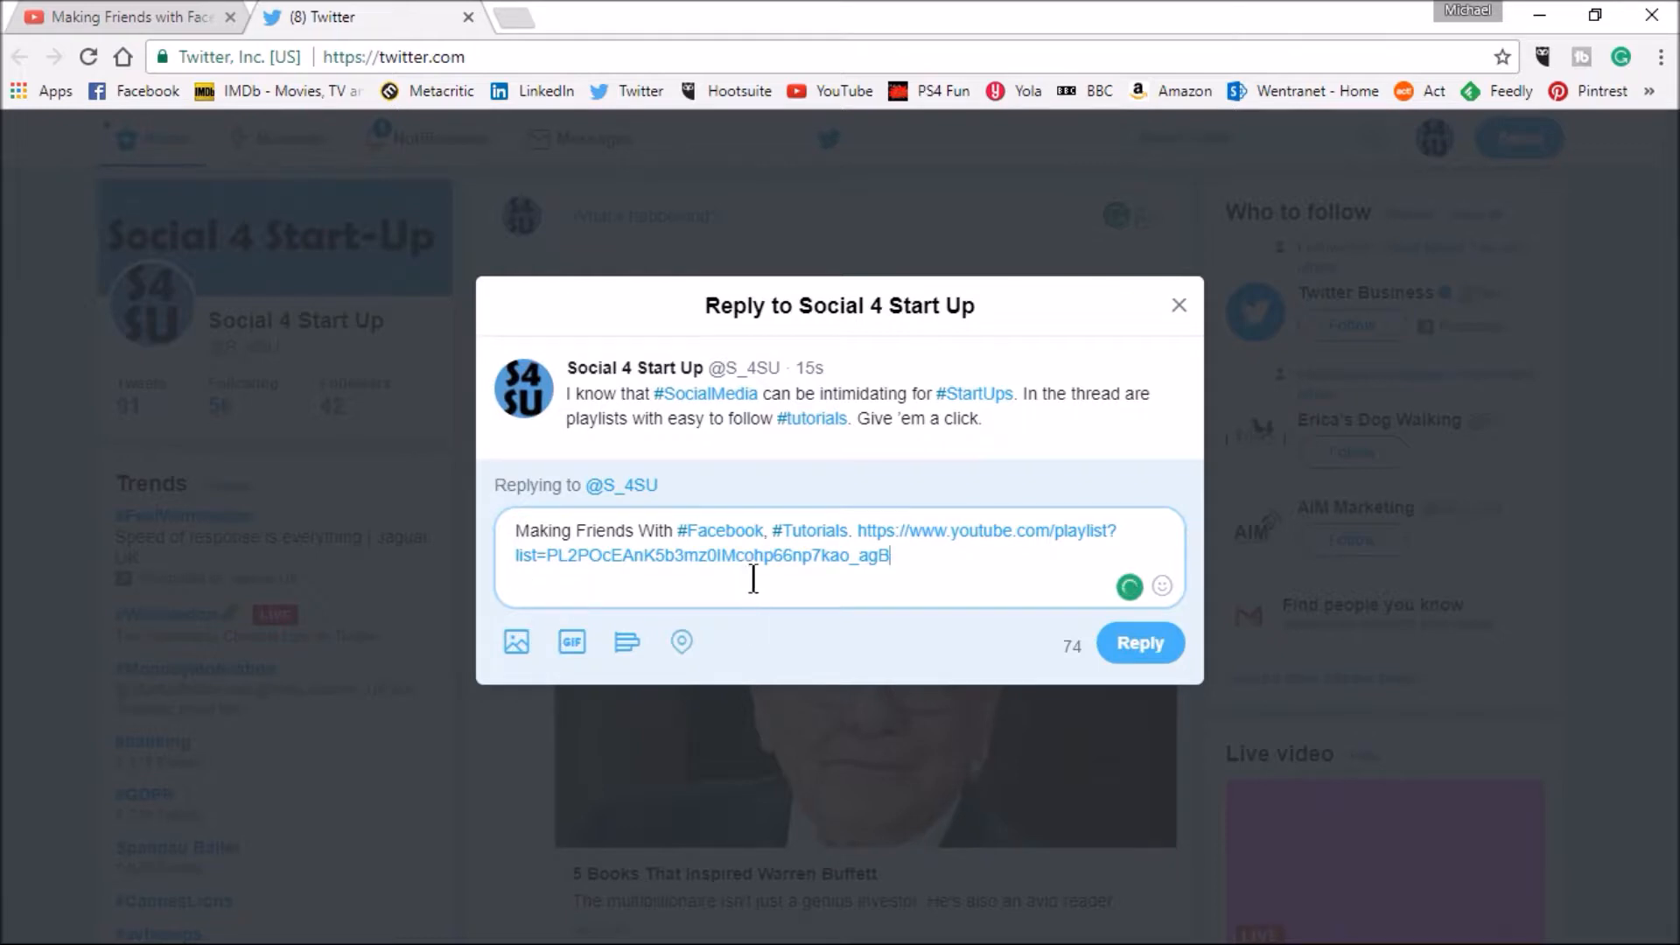
{"action": "mouse_move", "coordinate": [836, 815]}
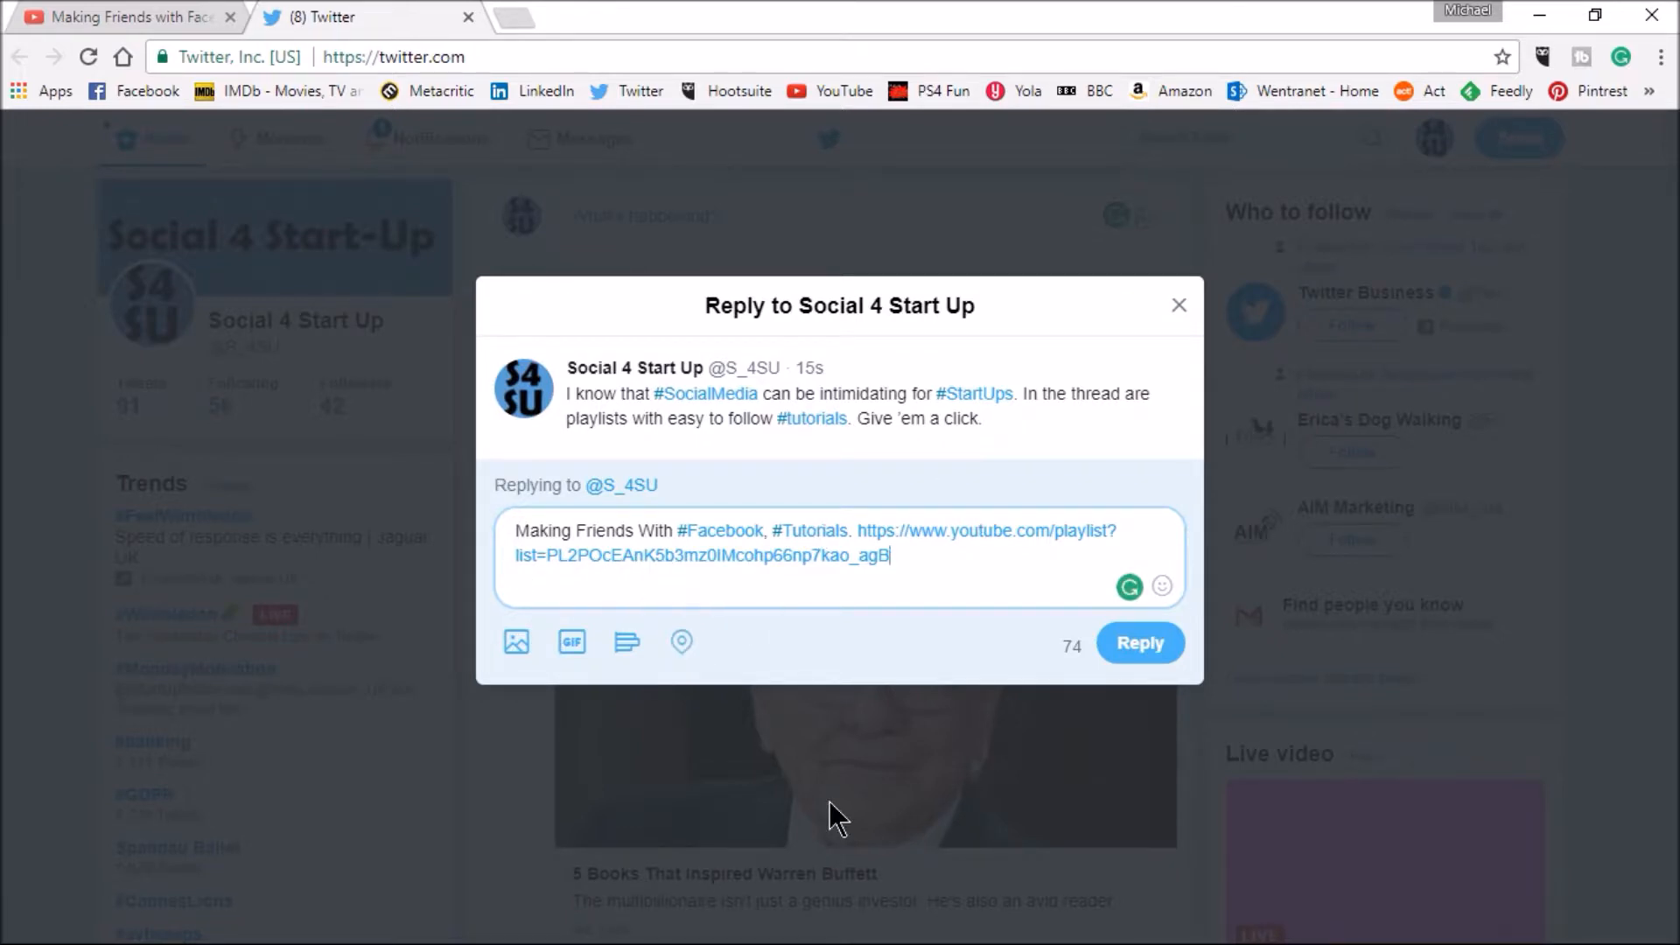
{"action": "mouse_move", "coordinate": [1138, 643]}
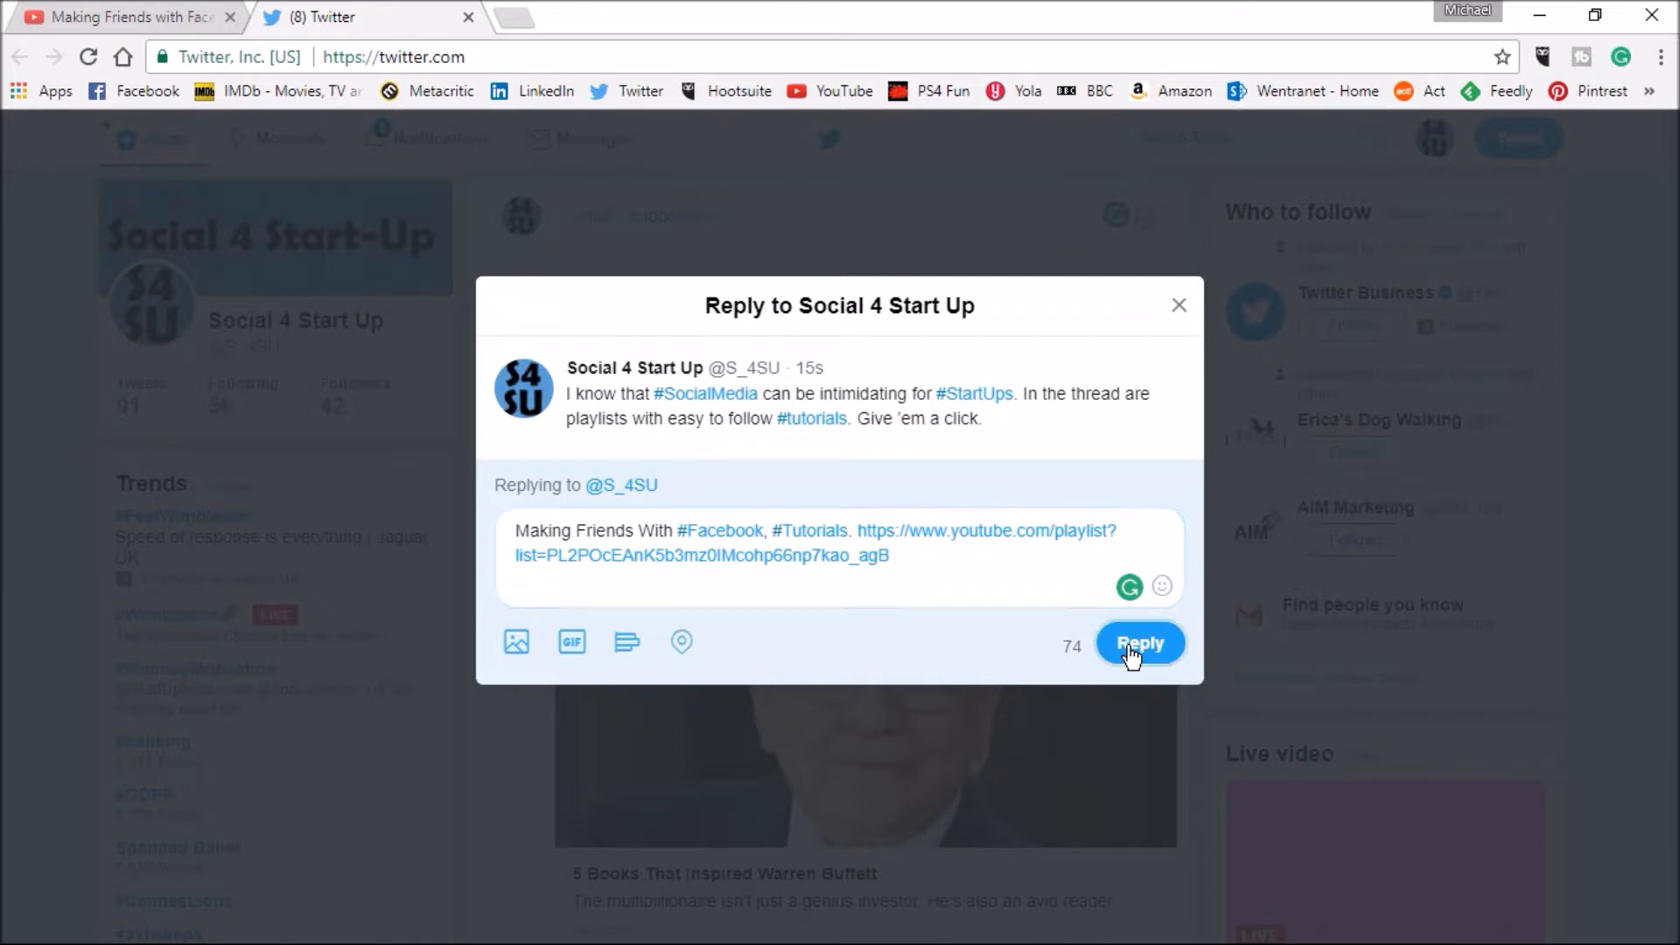
{"action": "left_click", "coordinate": [1139, 643]}
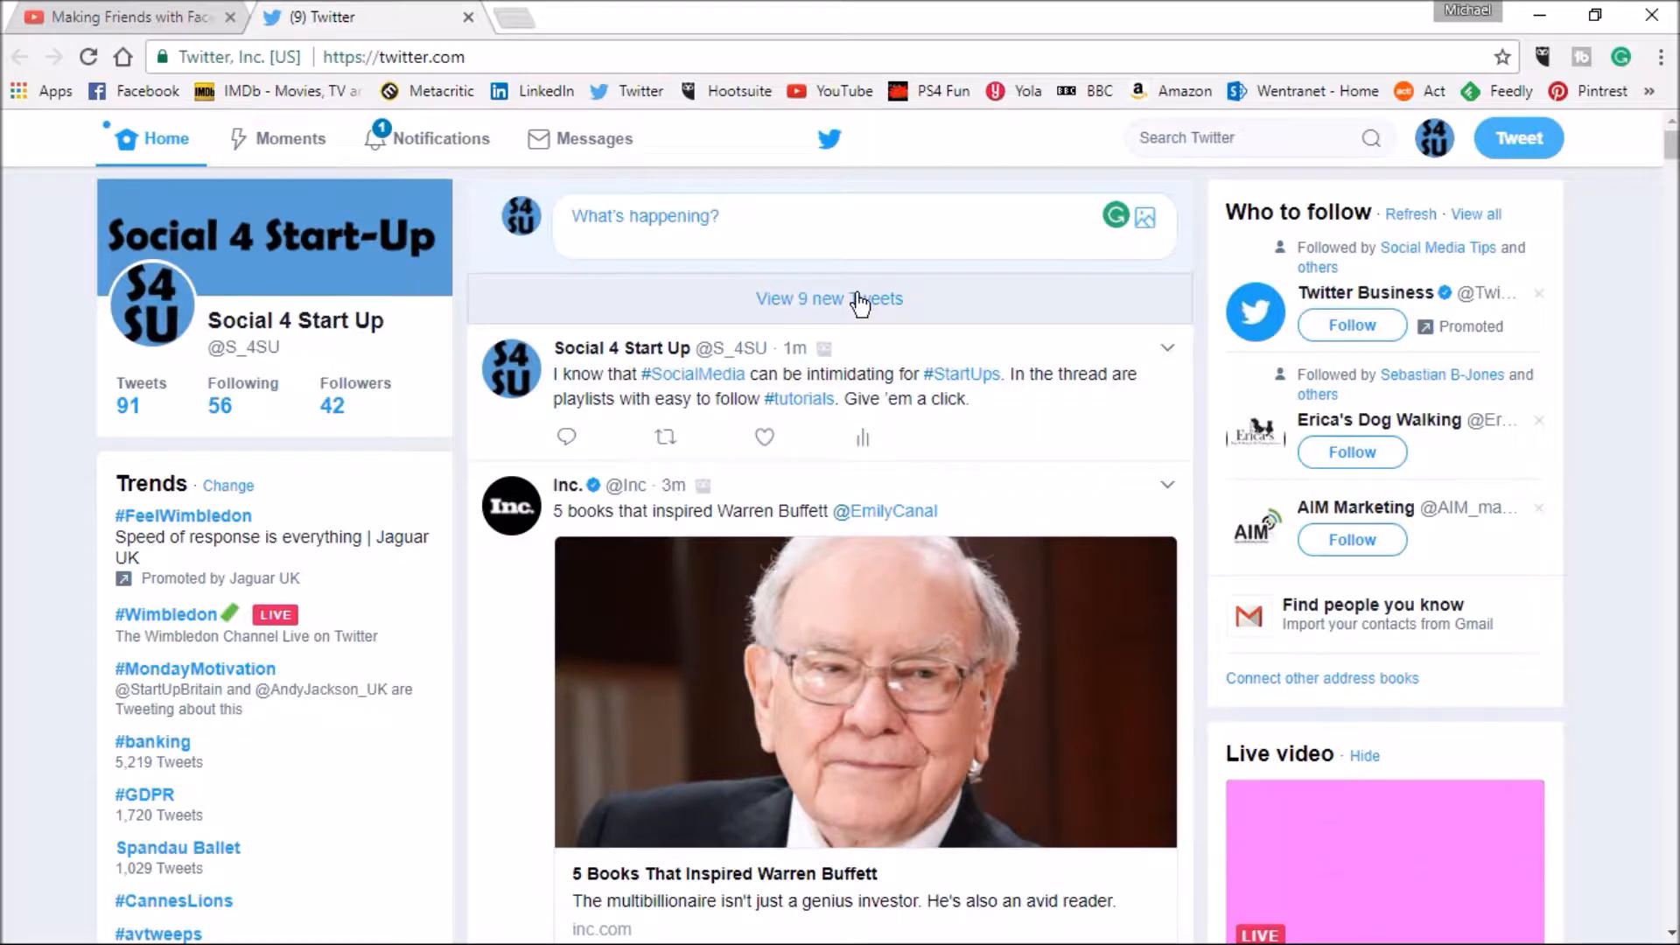
{"action": "left_click", "coordinate": [830, 299]}
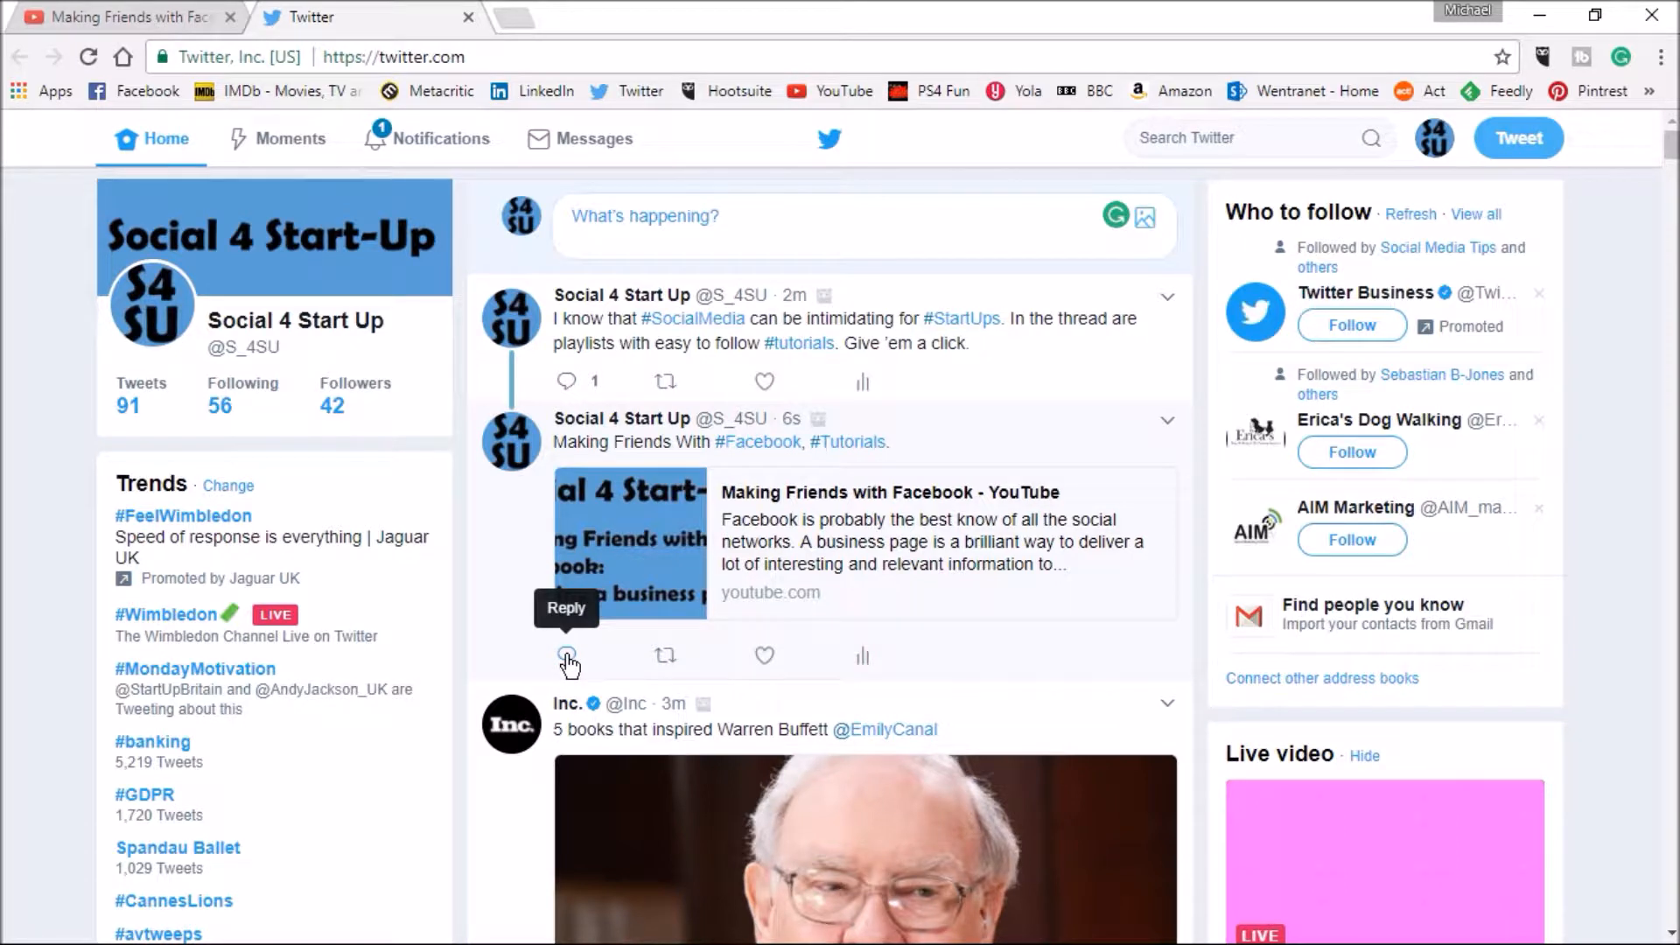
{"action": "mouse_move", "coordinate": [687, 362]}
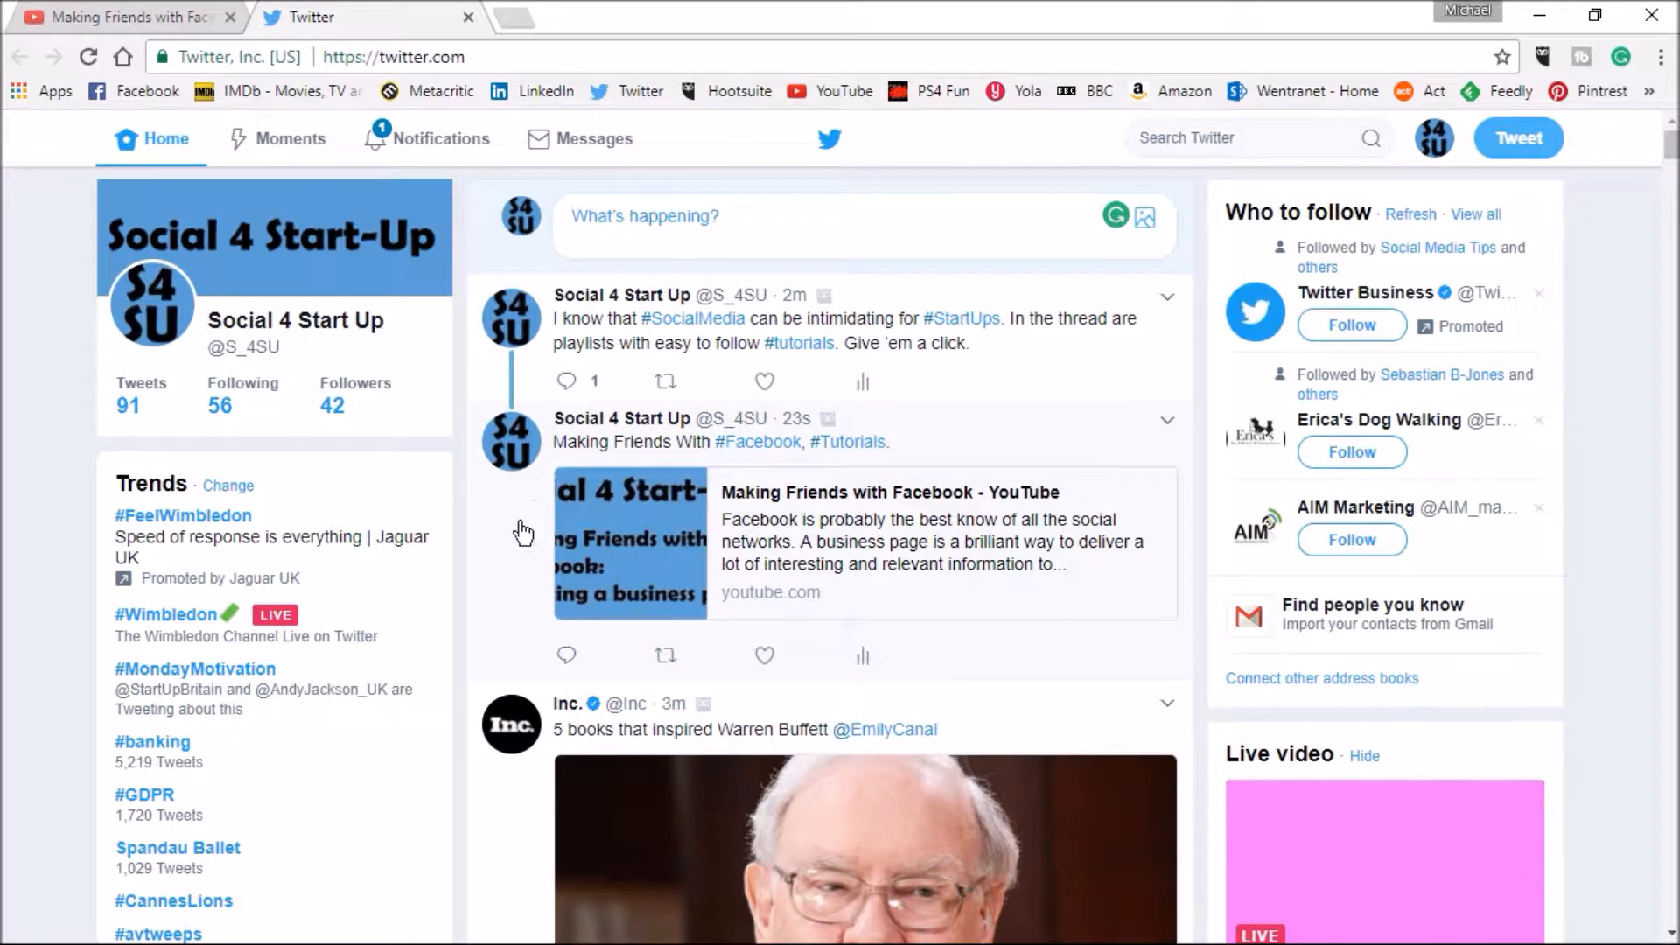
{"action": "mouse_move", "coordinate": [566, 655]}
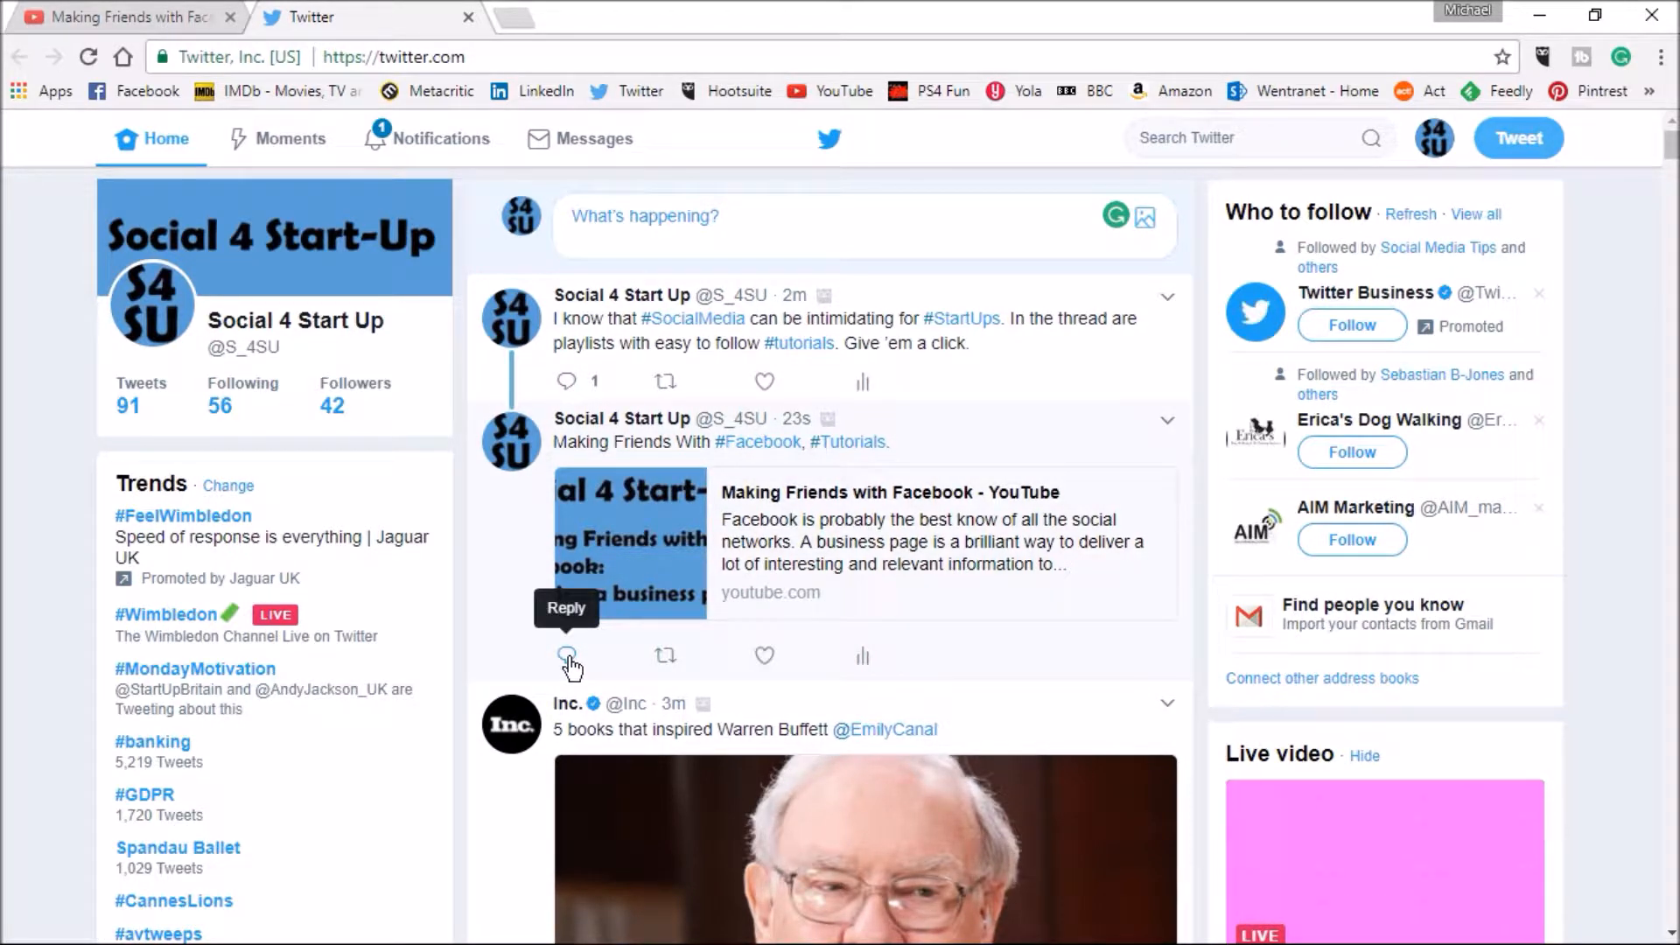
Reply to the Facebook tweet with 'Making friends with #Twitter, easy to follow video #tutorials' and its playlist link.
{"action": "left_click", "coordinate": [567, 655]}
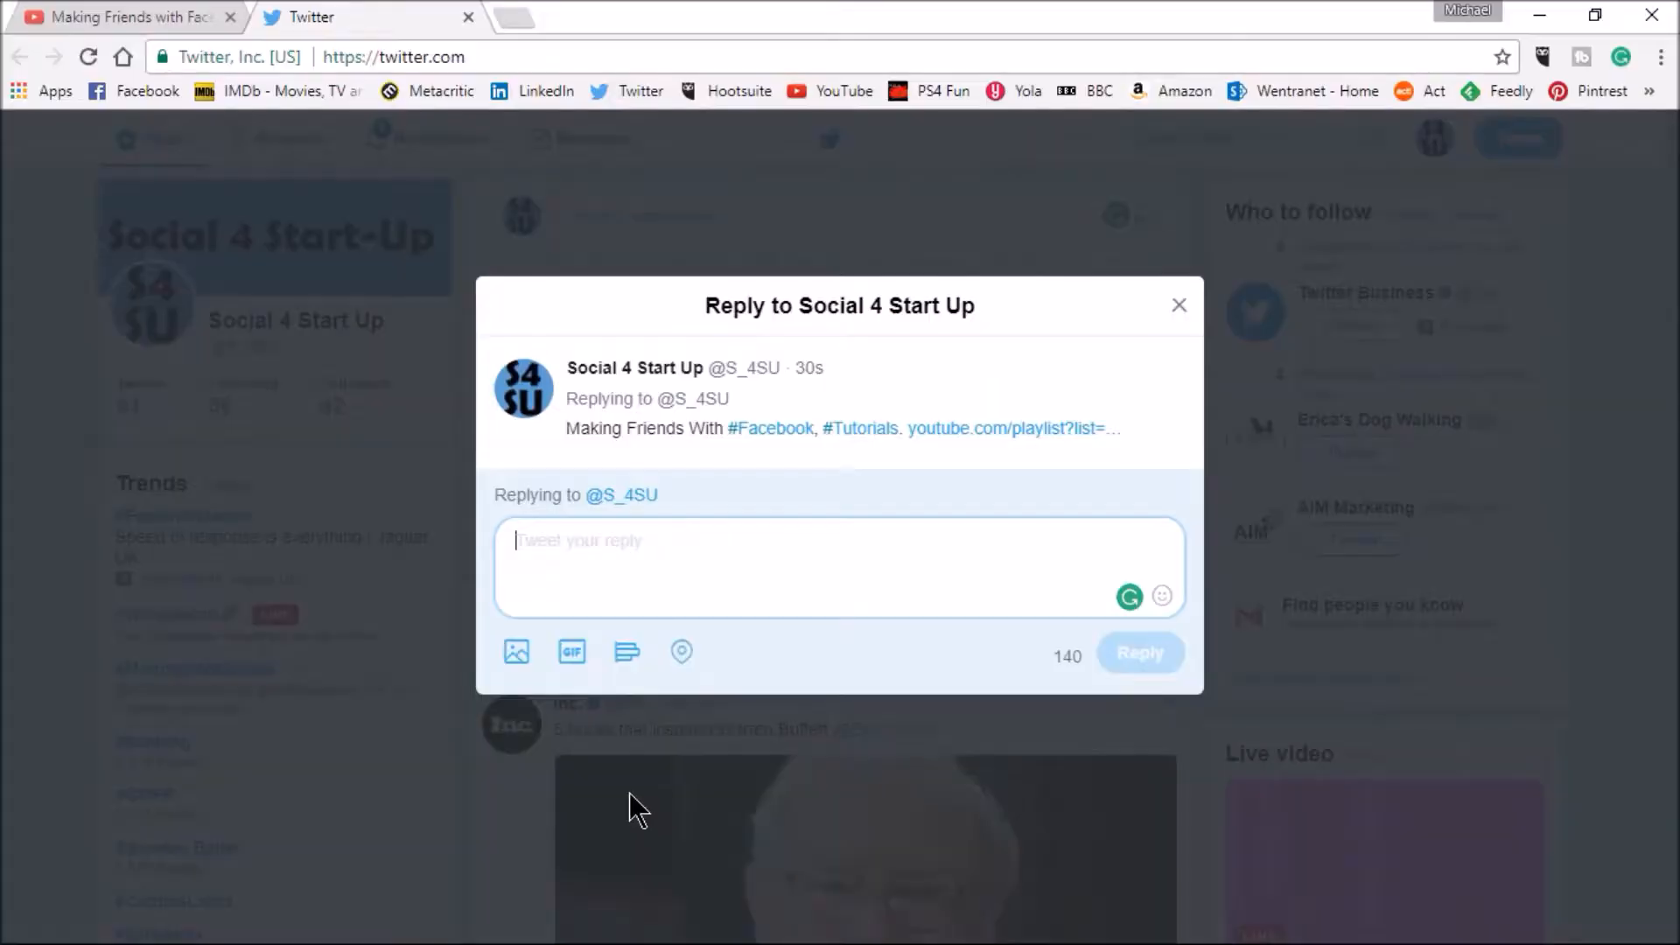
{"action": "mouse_move", "coordinate": [589, 581]}
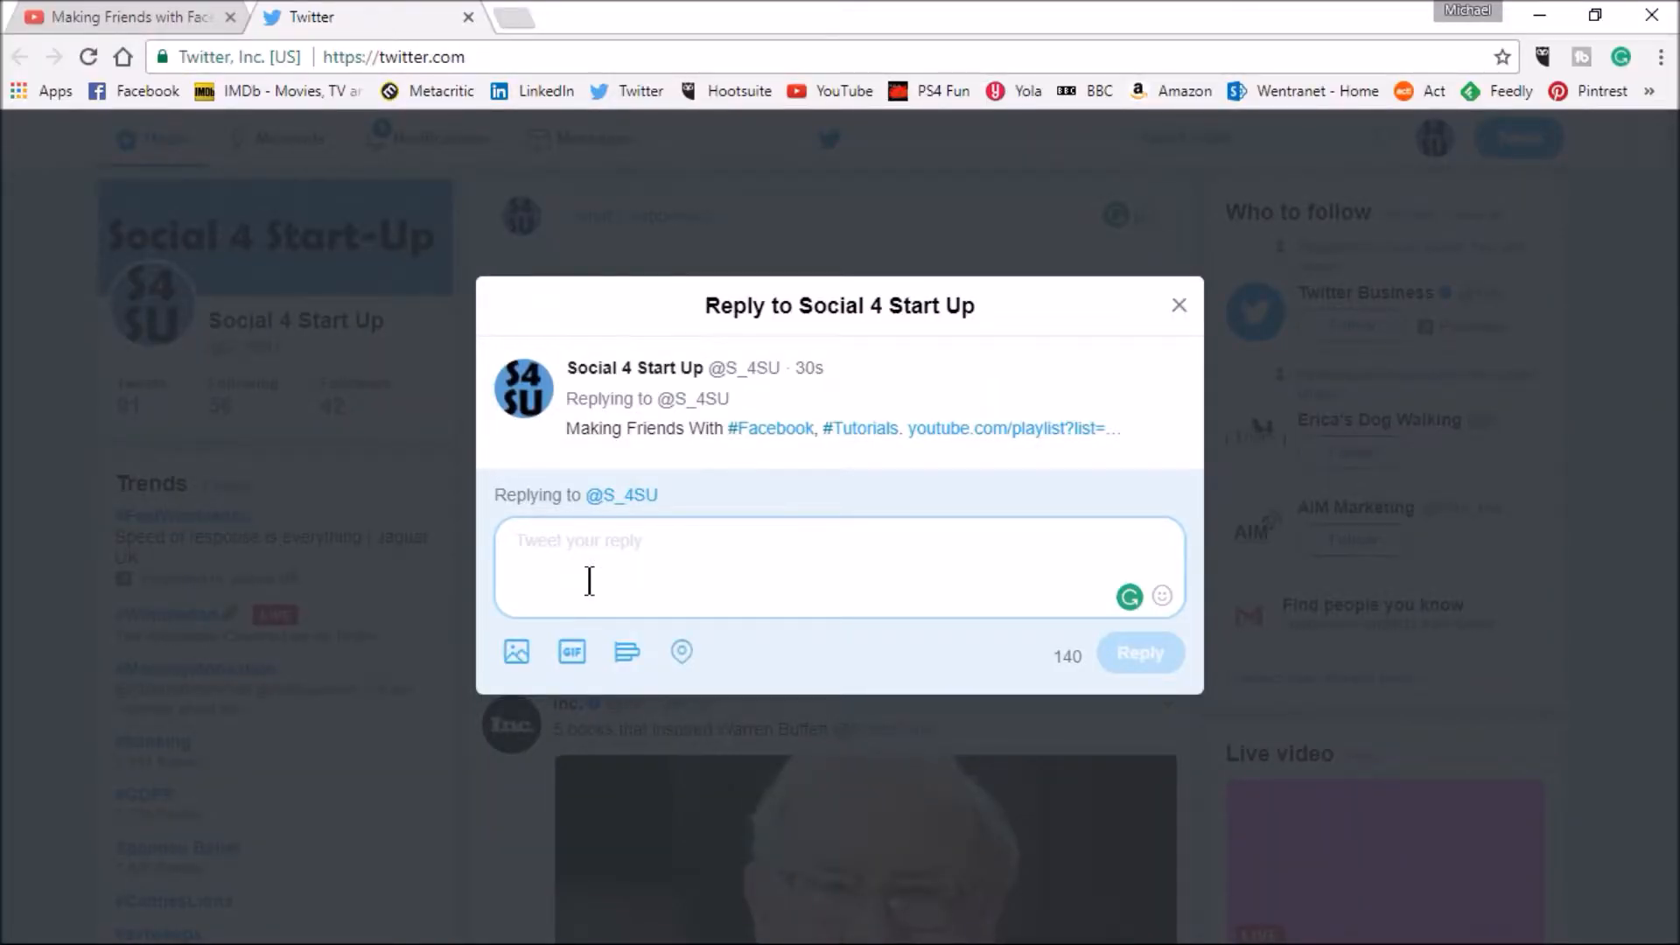
{"action": "type", "text": "Making friends with #Twitter, easy to follow video #tutorials. https://www.youtube.com/playlist?list=PL2POcEAnK5b20ieUtNk3uPUdohscdHeQ5"}
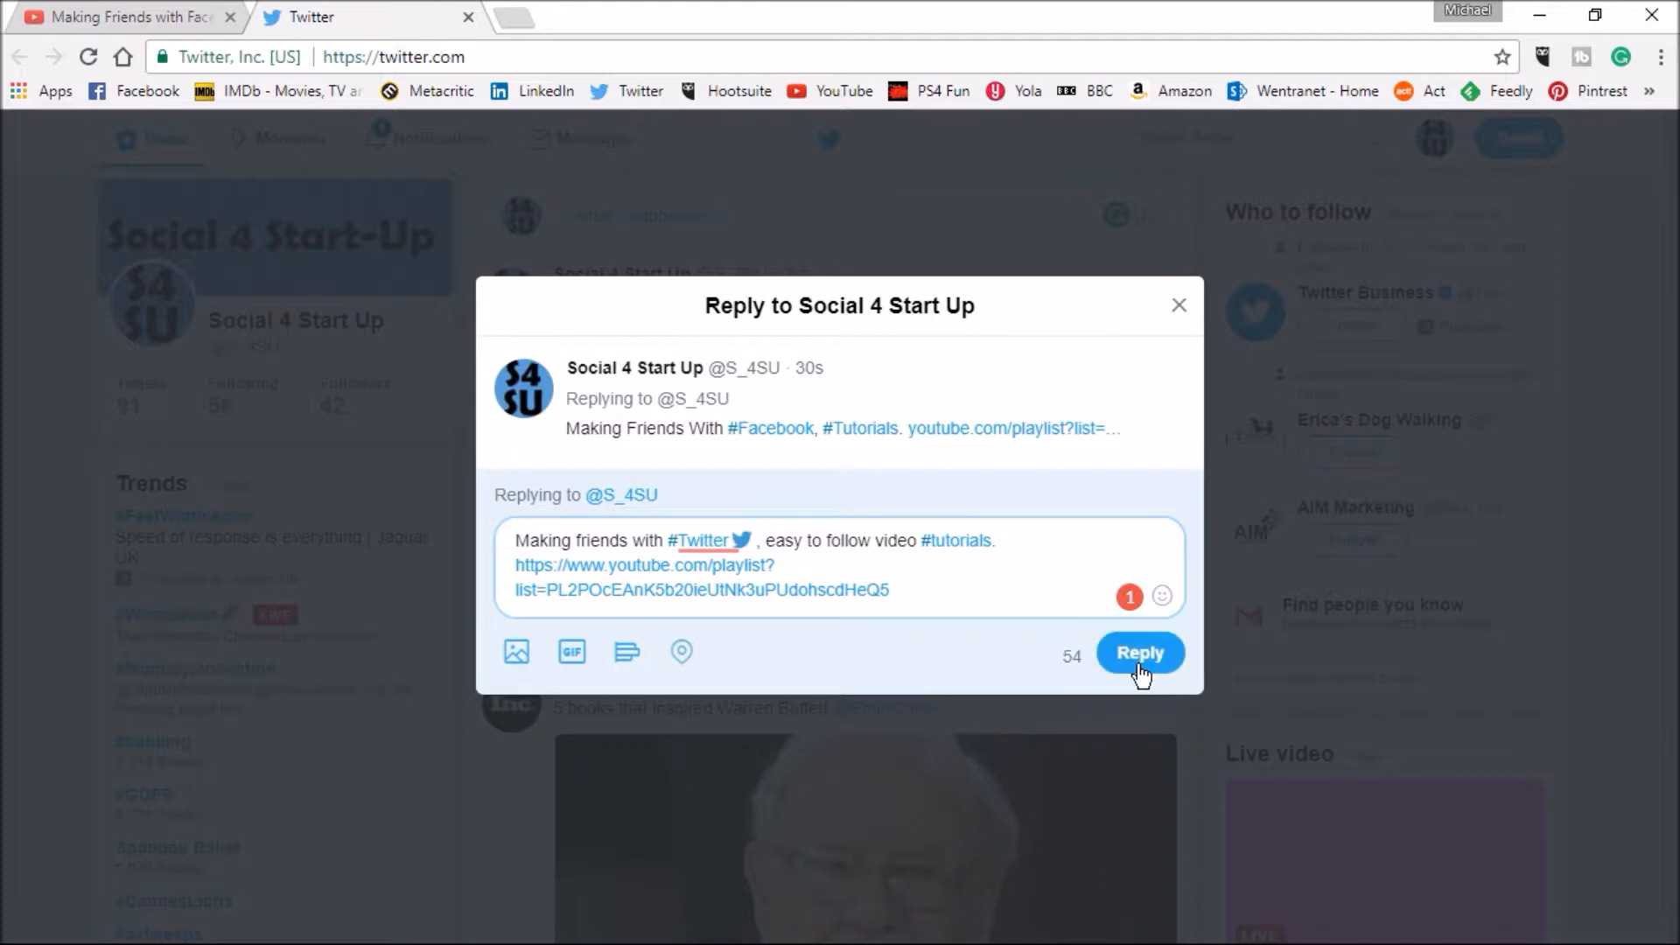
{"action": "left_click", "coordinate": [1140, 653]}
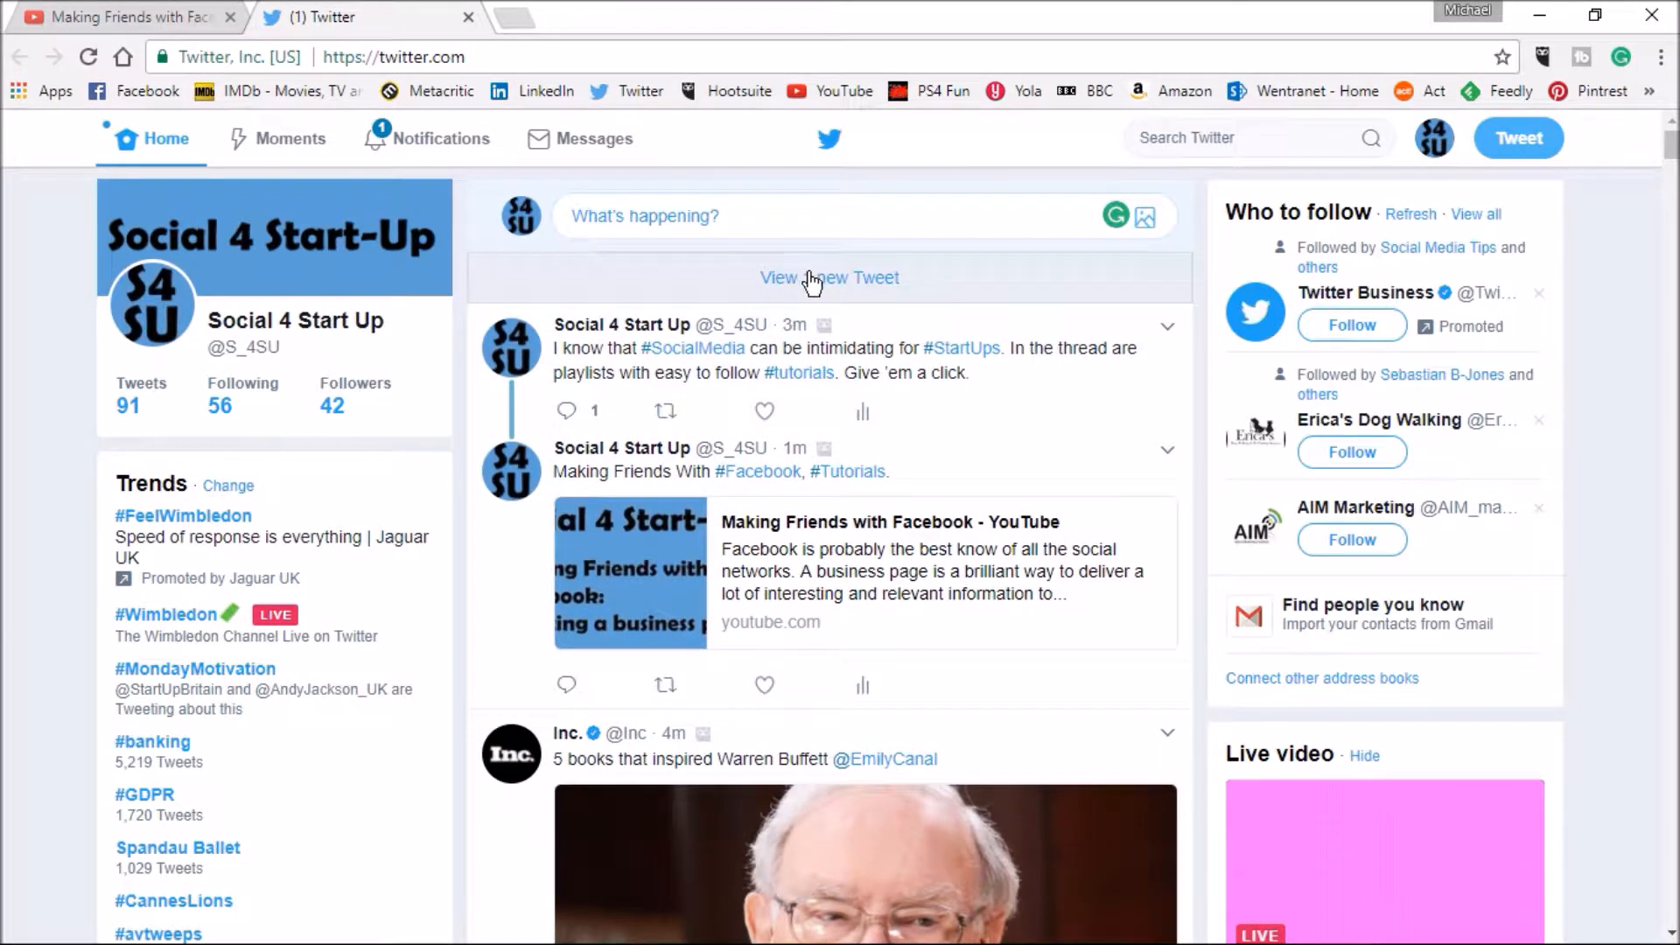
Load the new Twitter tutorial tweet into the feed and start a reply to it.
{"action": "left_click", "coordinate": [830, 277]}
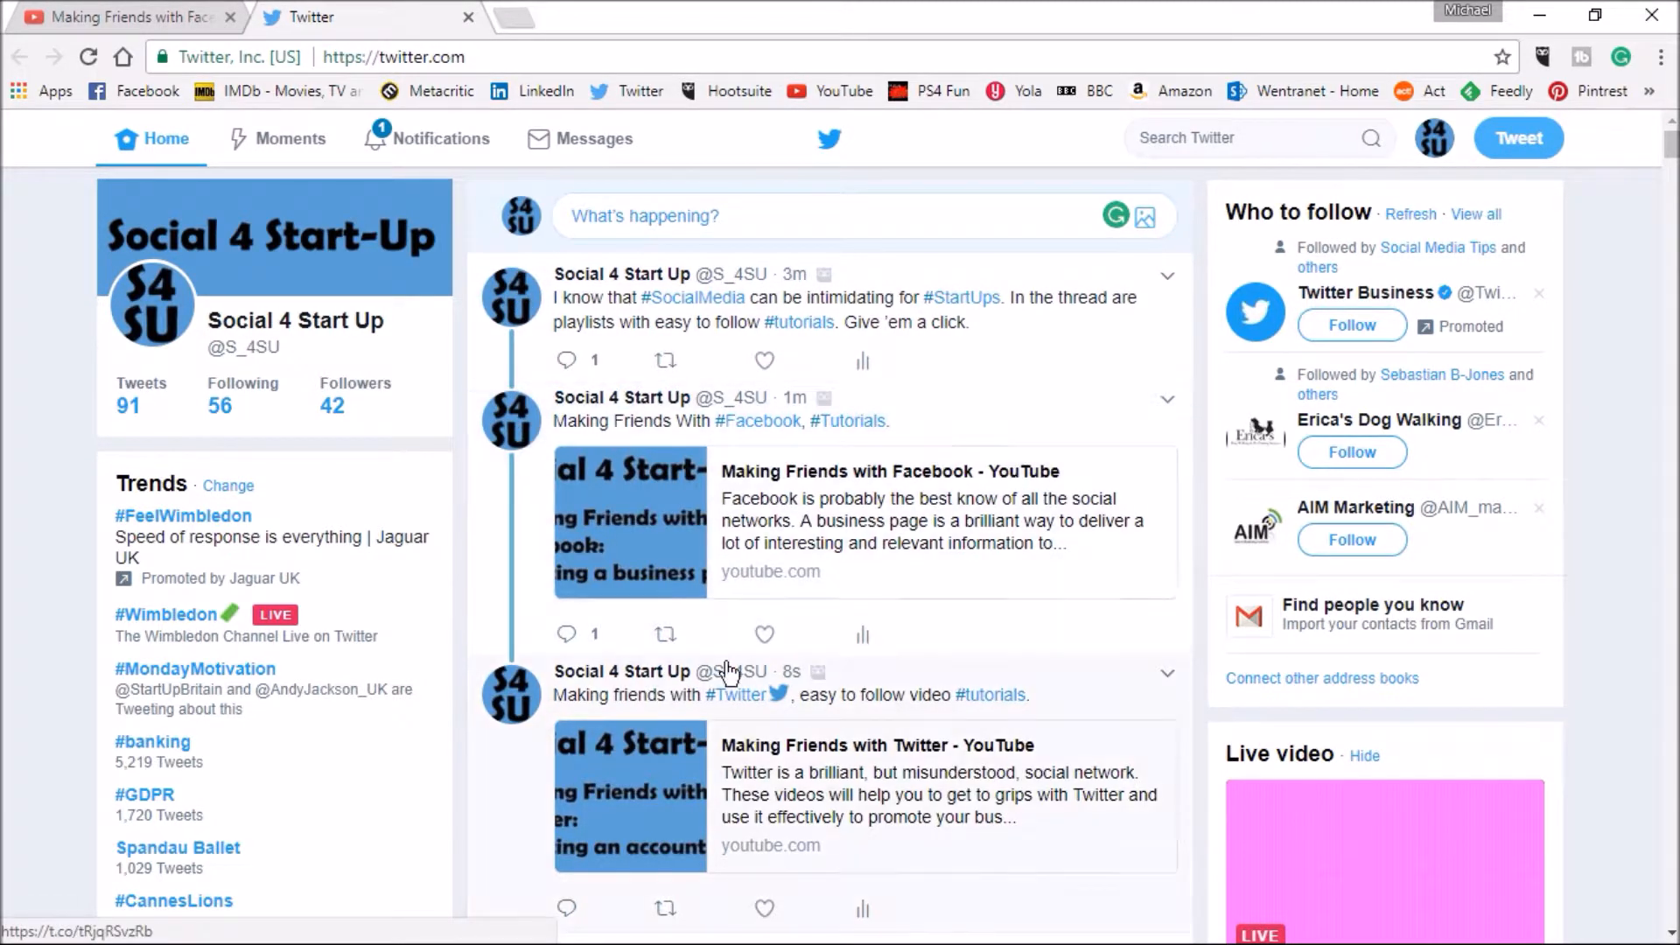
{"action": "mouse_move", "coordinate": [863, 483]}
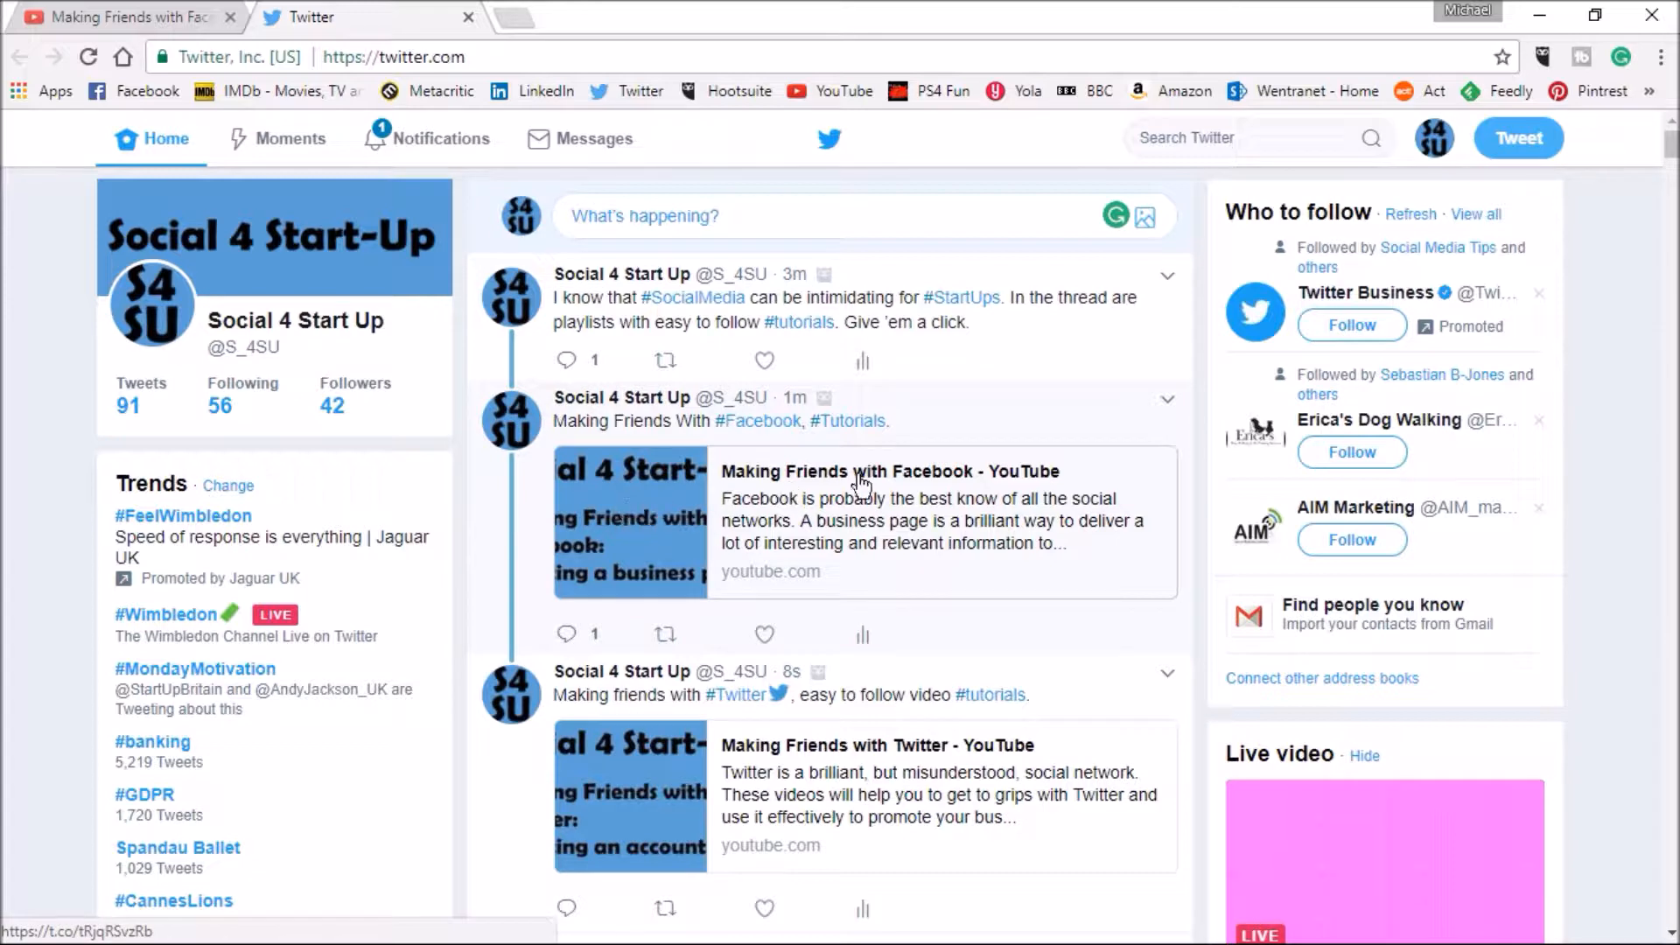
{"action": "scroll", "scroll_direction": "down", "scroll_amount": 3}
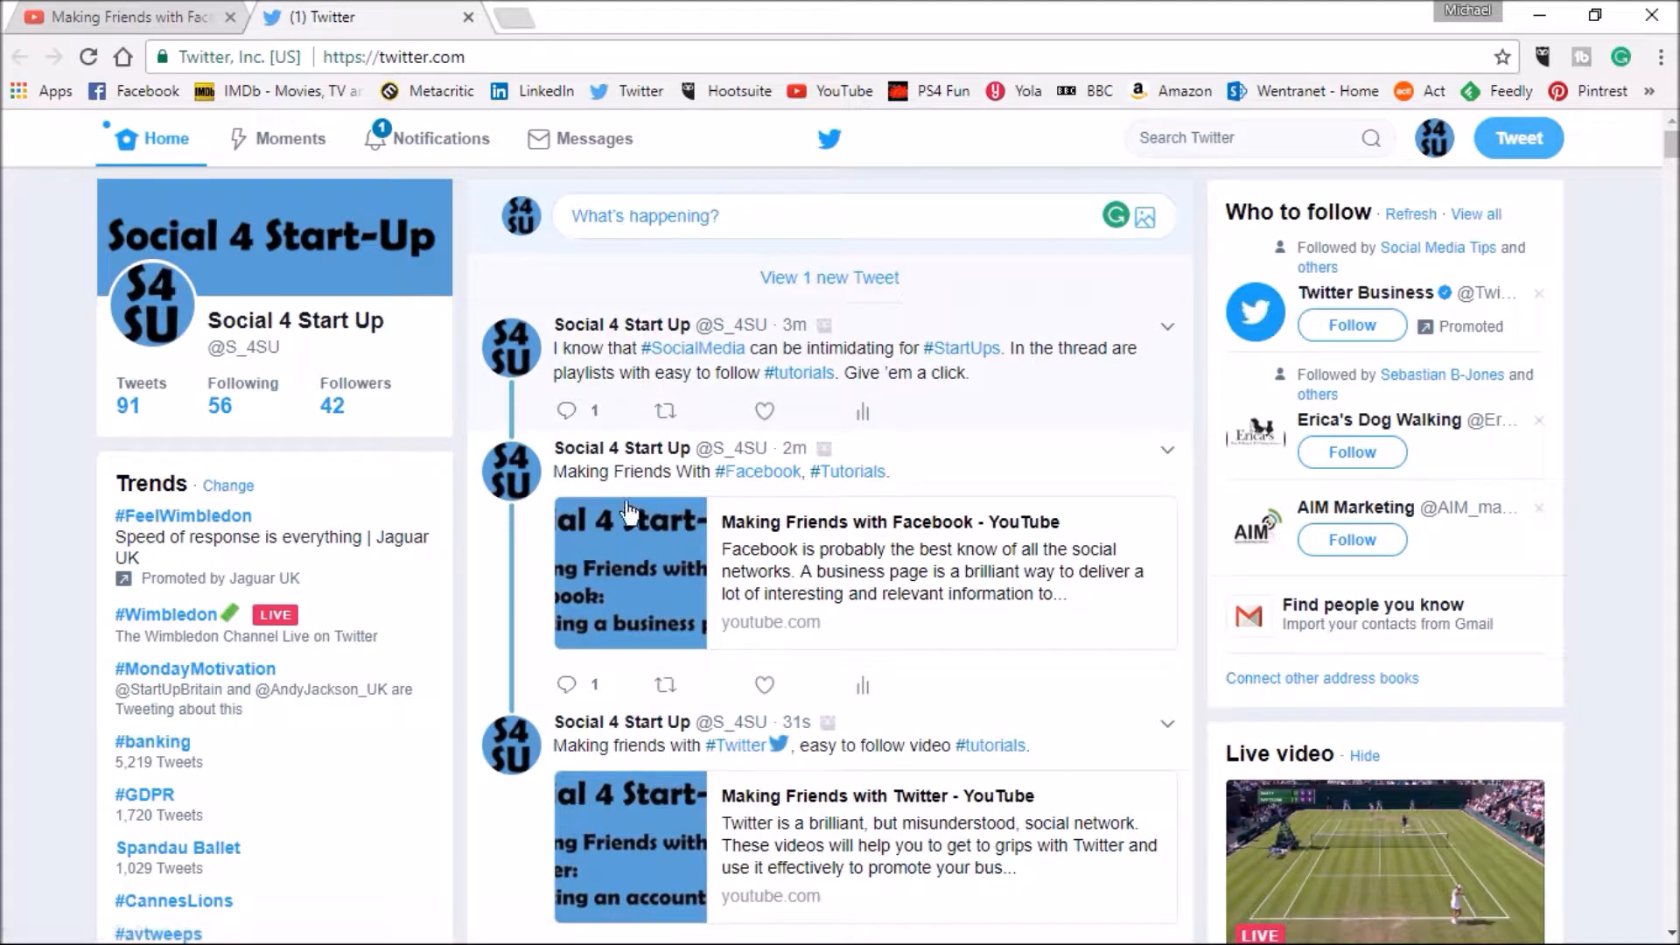
{"action": "scroll", "scroll_direction": "down", "scroll_amount": 3}
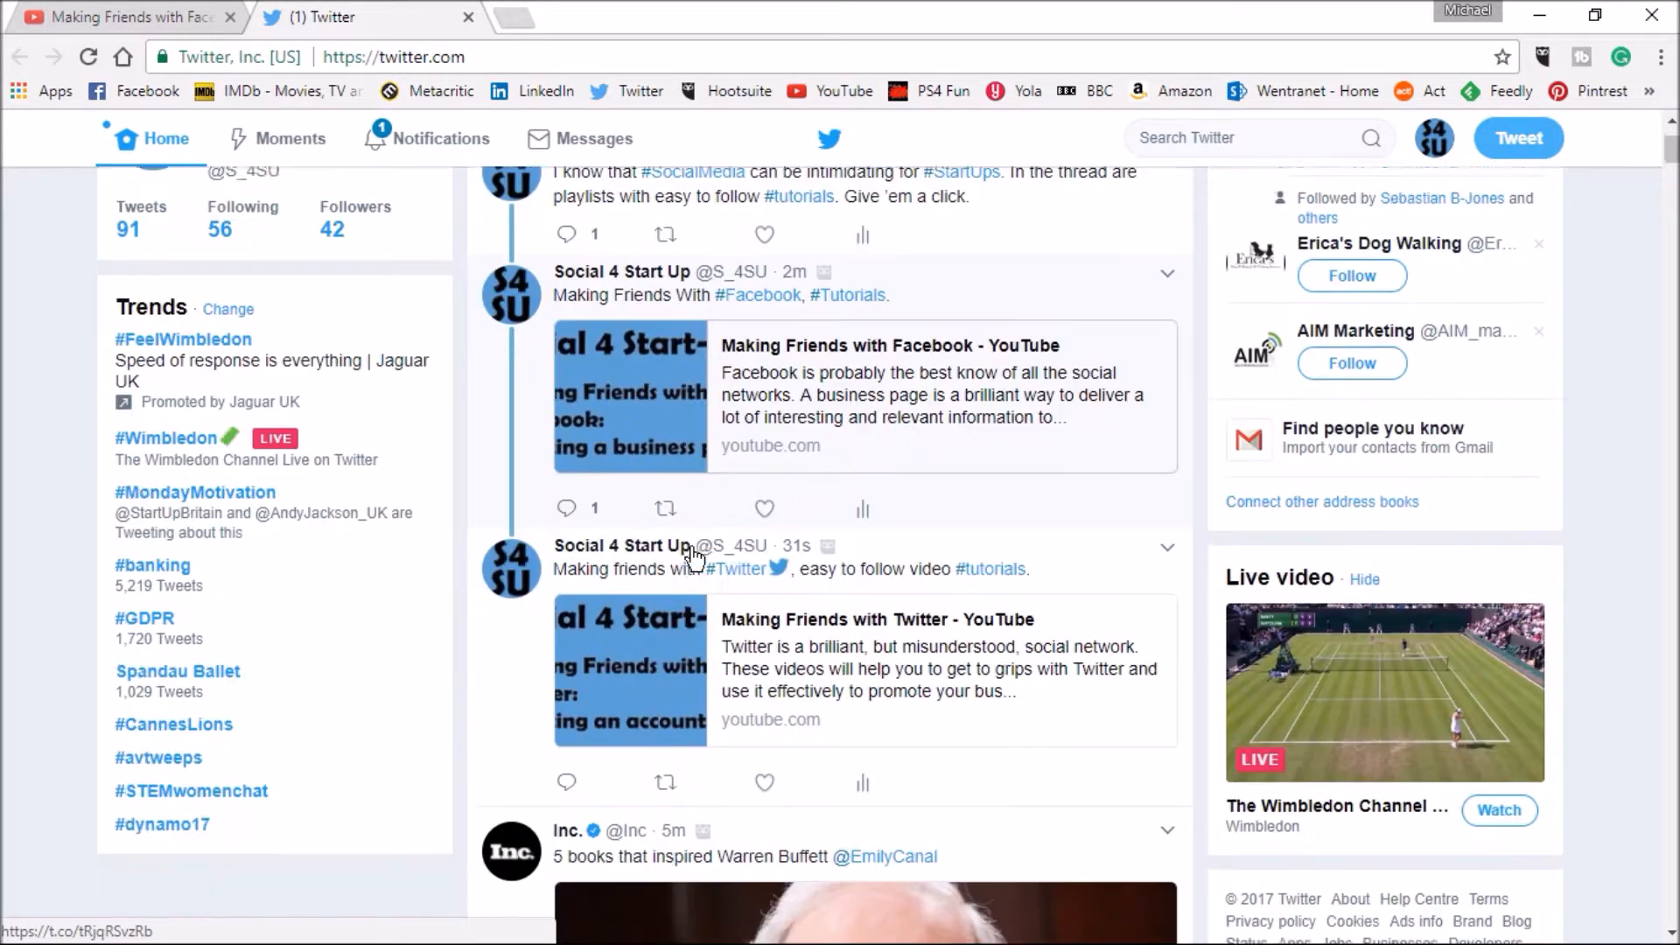
{"action": "scroll", "scroll_direction": "down", "scroll_amount": 3}
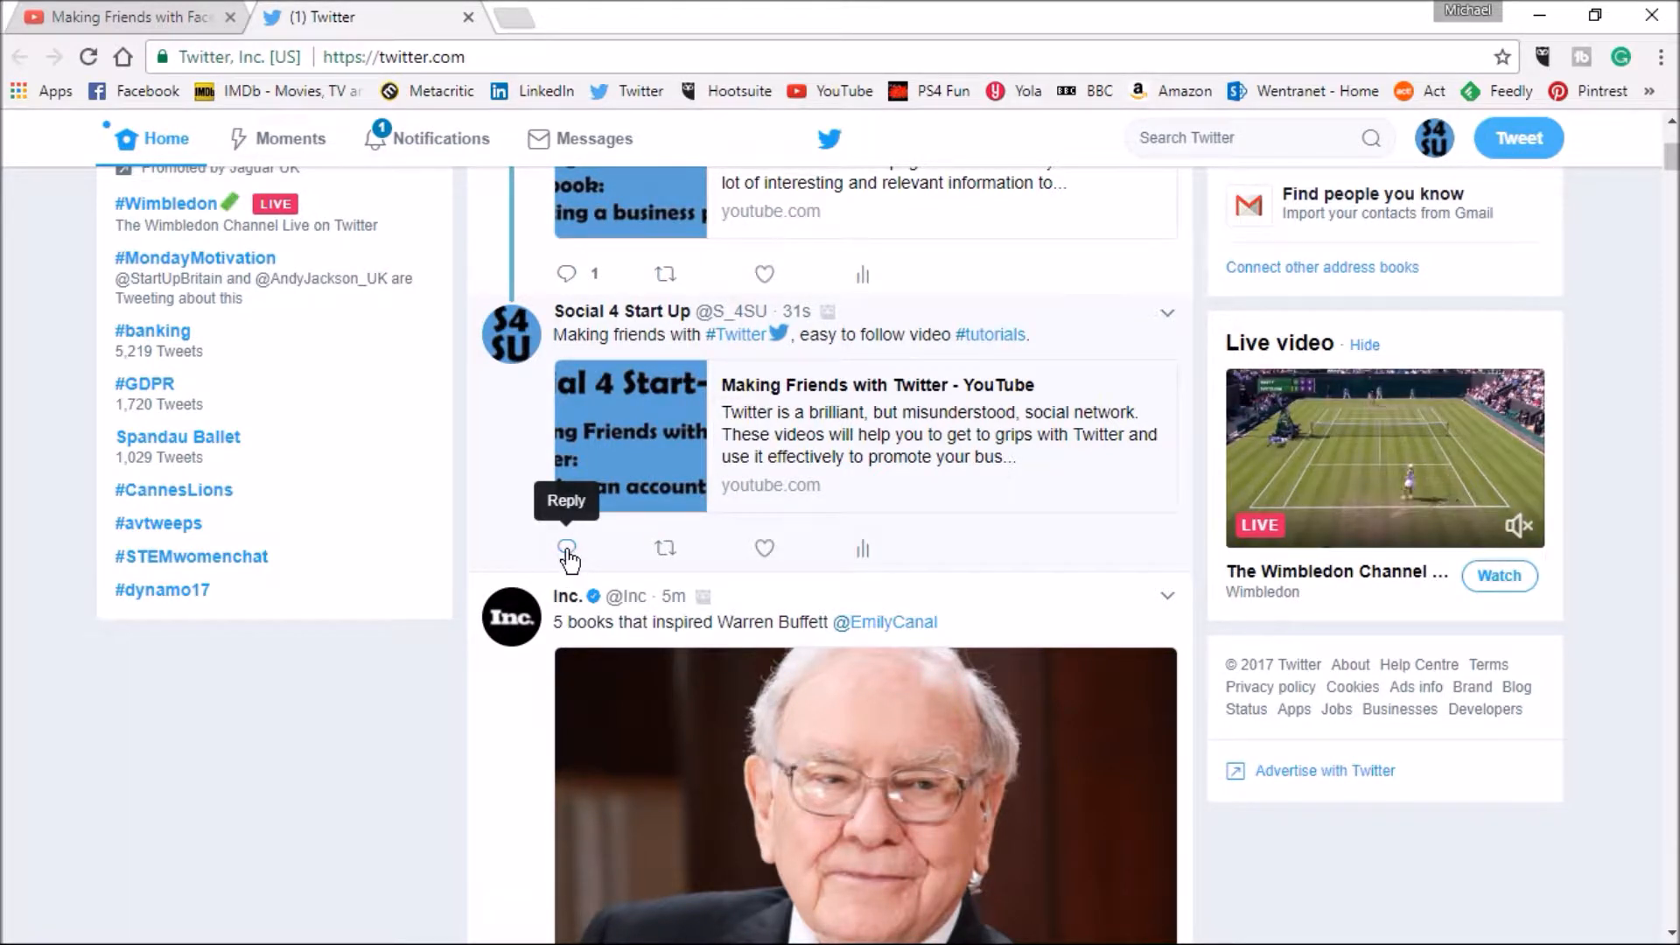
{"action": "left_click", "coordinate": [566, 548]}
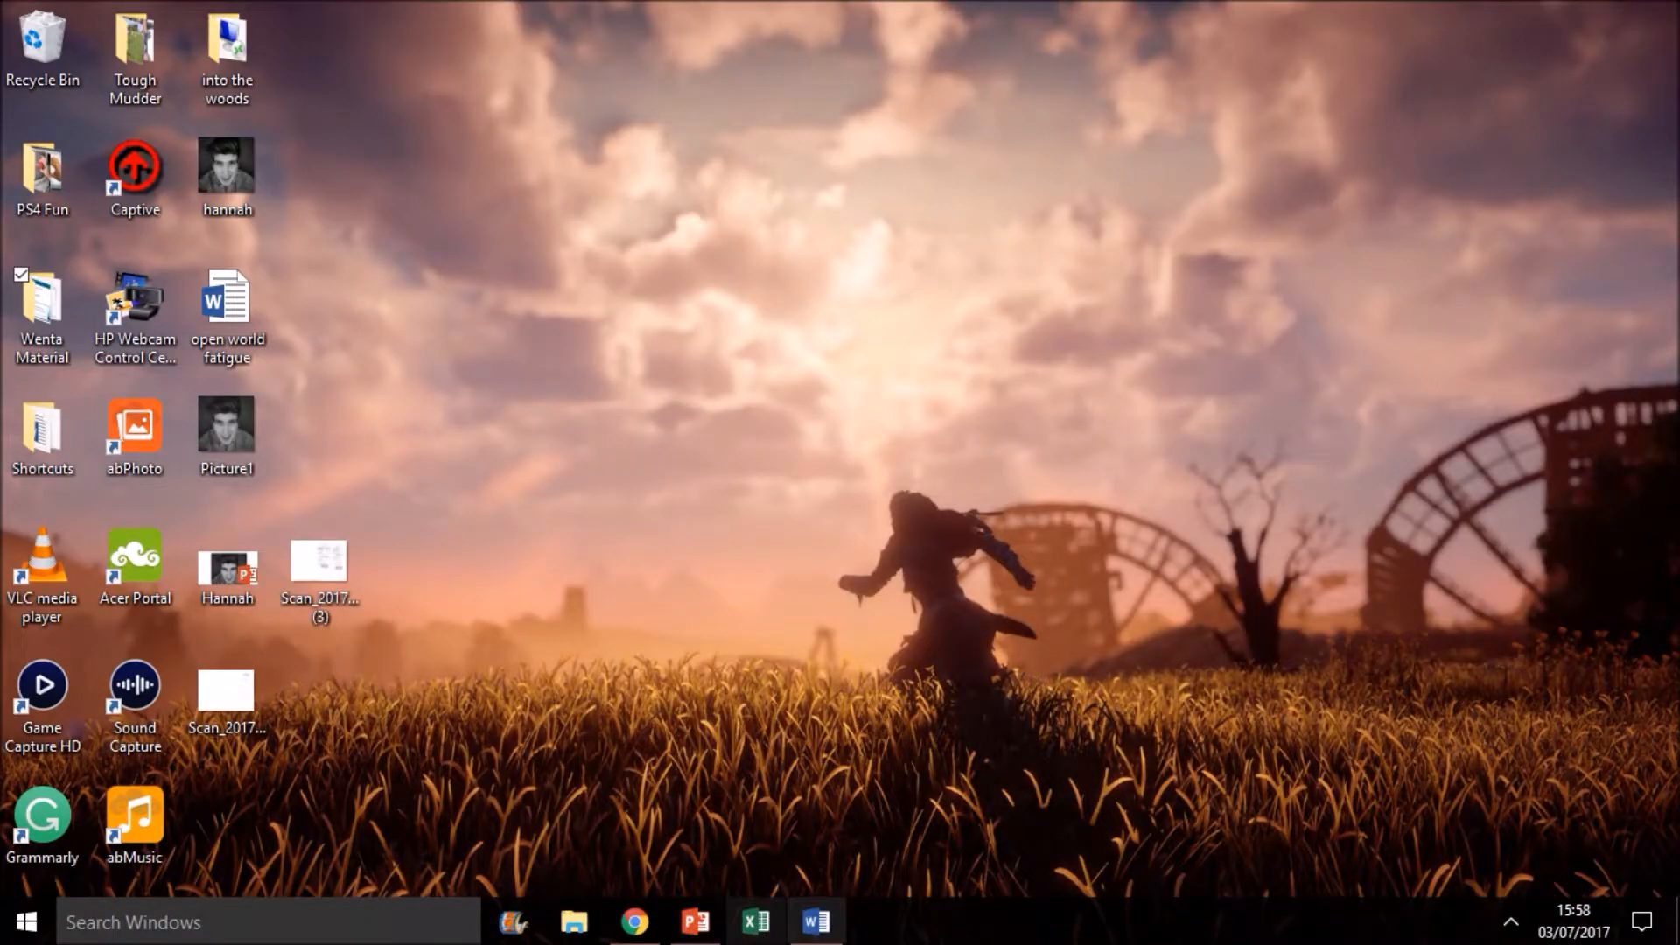
Return to the Chrome window with the reply box for the Twitter tutorial tweet.
{"action": "left_click", "coordinate": [816, 921]}
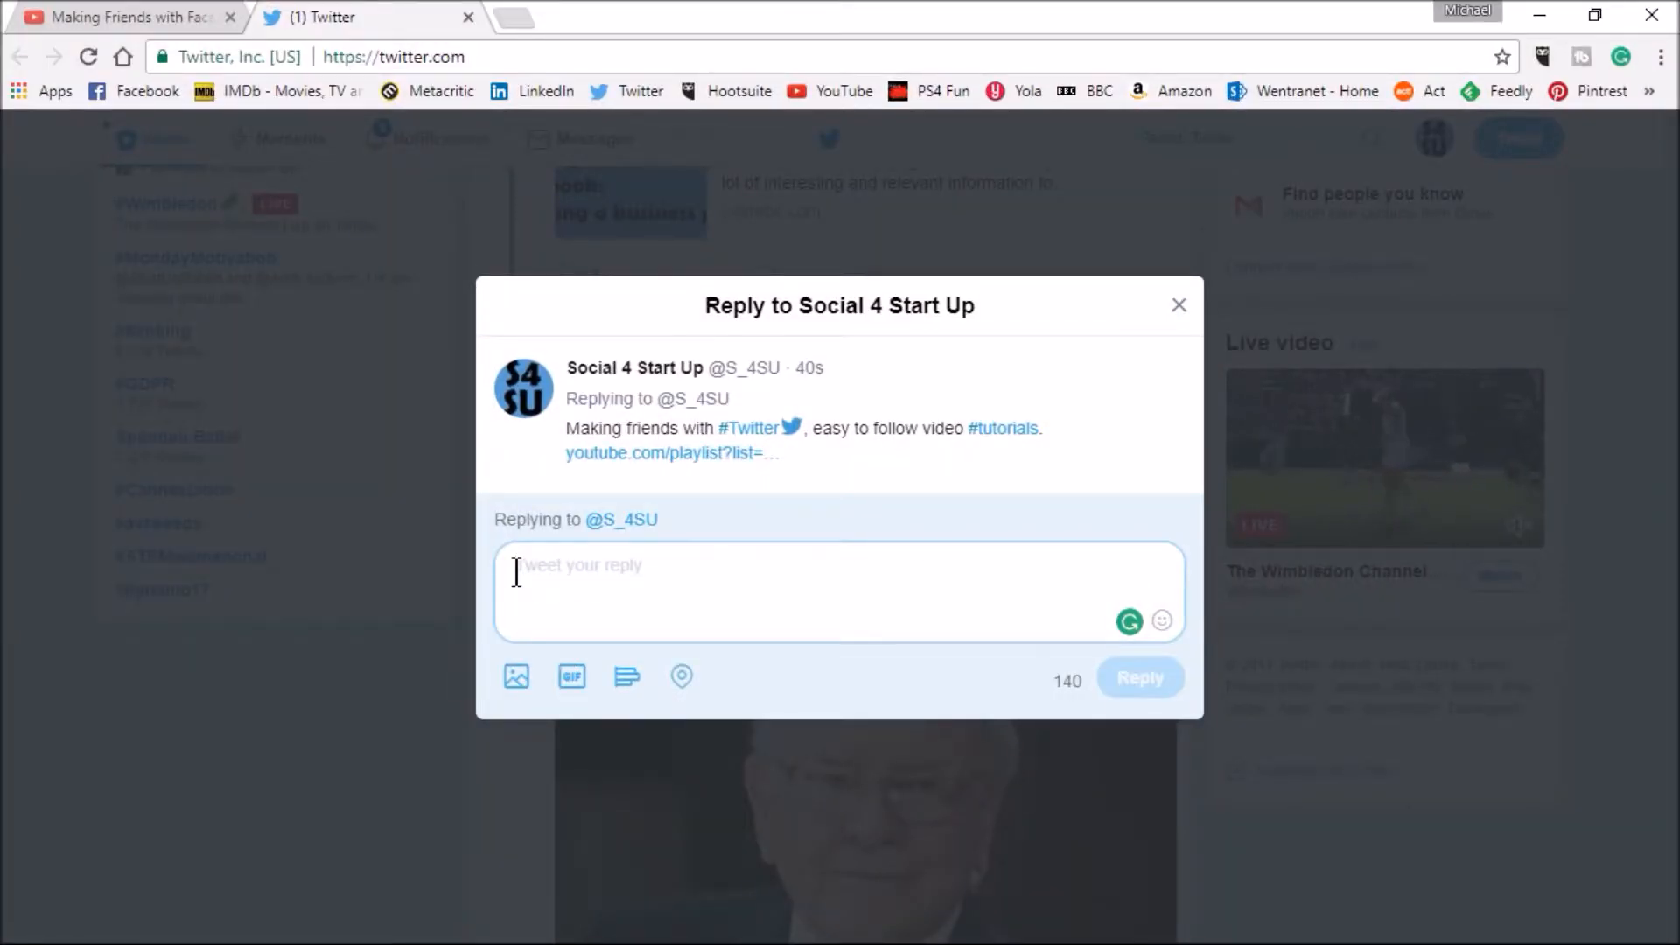
Post the 'Making Friends with #YouTube. Video is your ally' reply with its playlist link.
{"action": "type", "text": "Making Friends with #YouTube. Video is your ally here's how to do it. https://www.youtube.com/playlist?list=PL2POcEAnK5b3W7ja-y04CP_1UBji3Wv6k"}
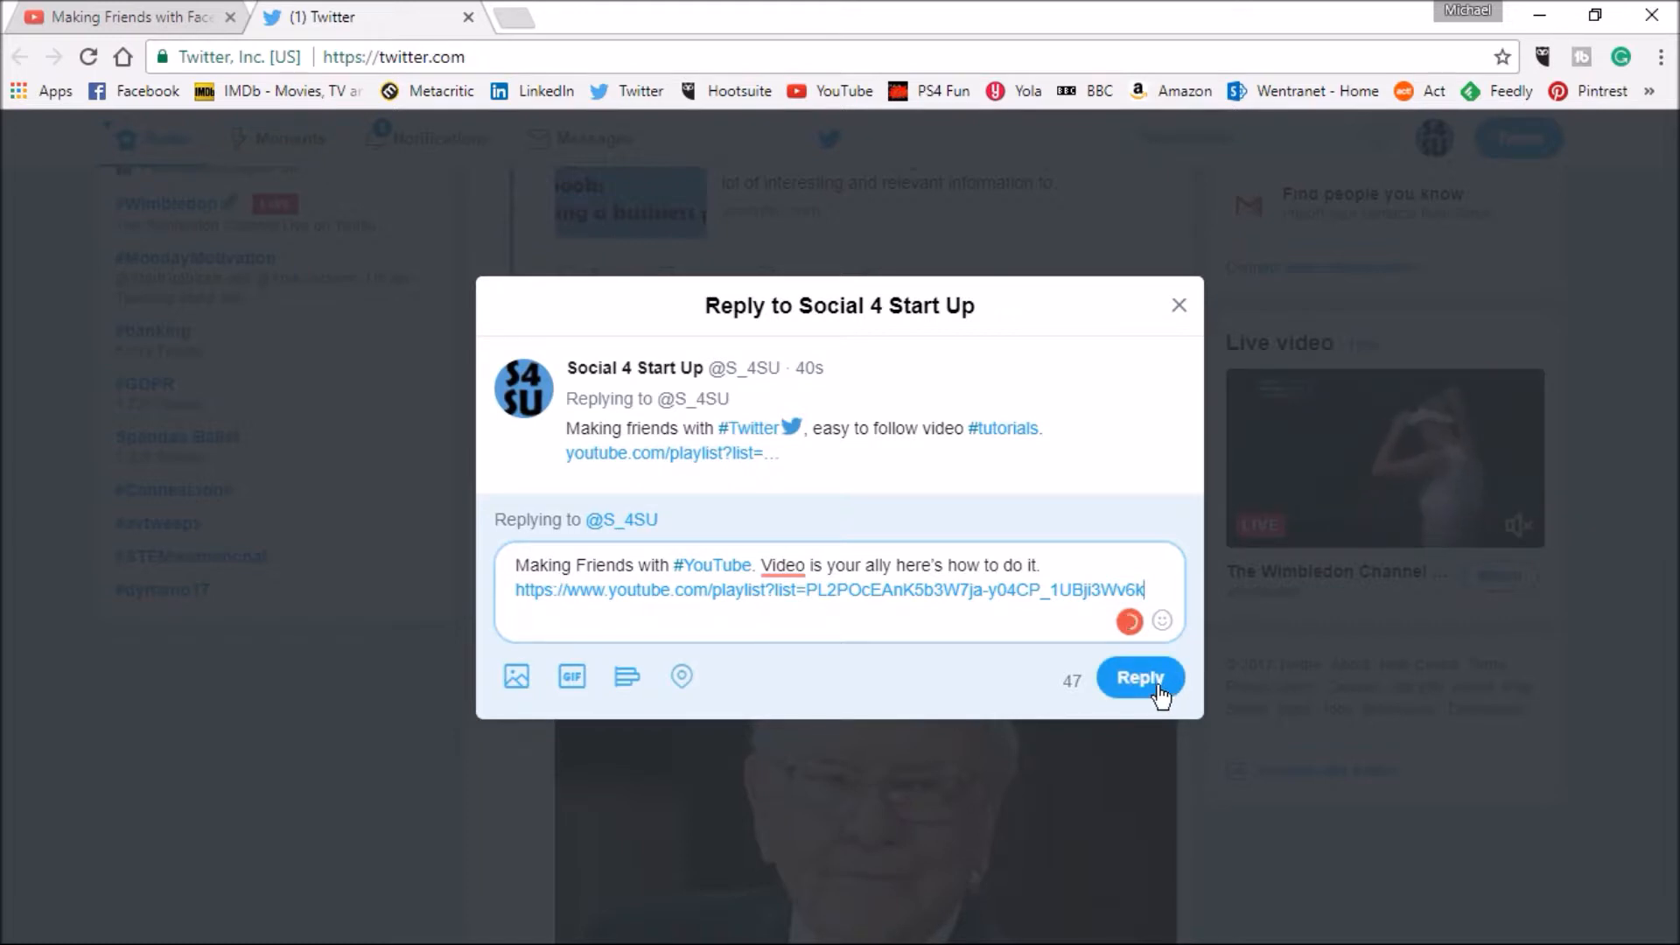
{"action": "left_click", "coordinate": [1139, 678]}
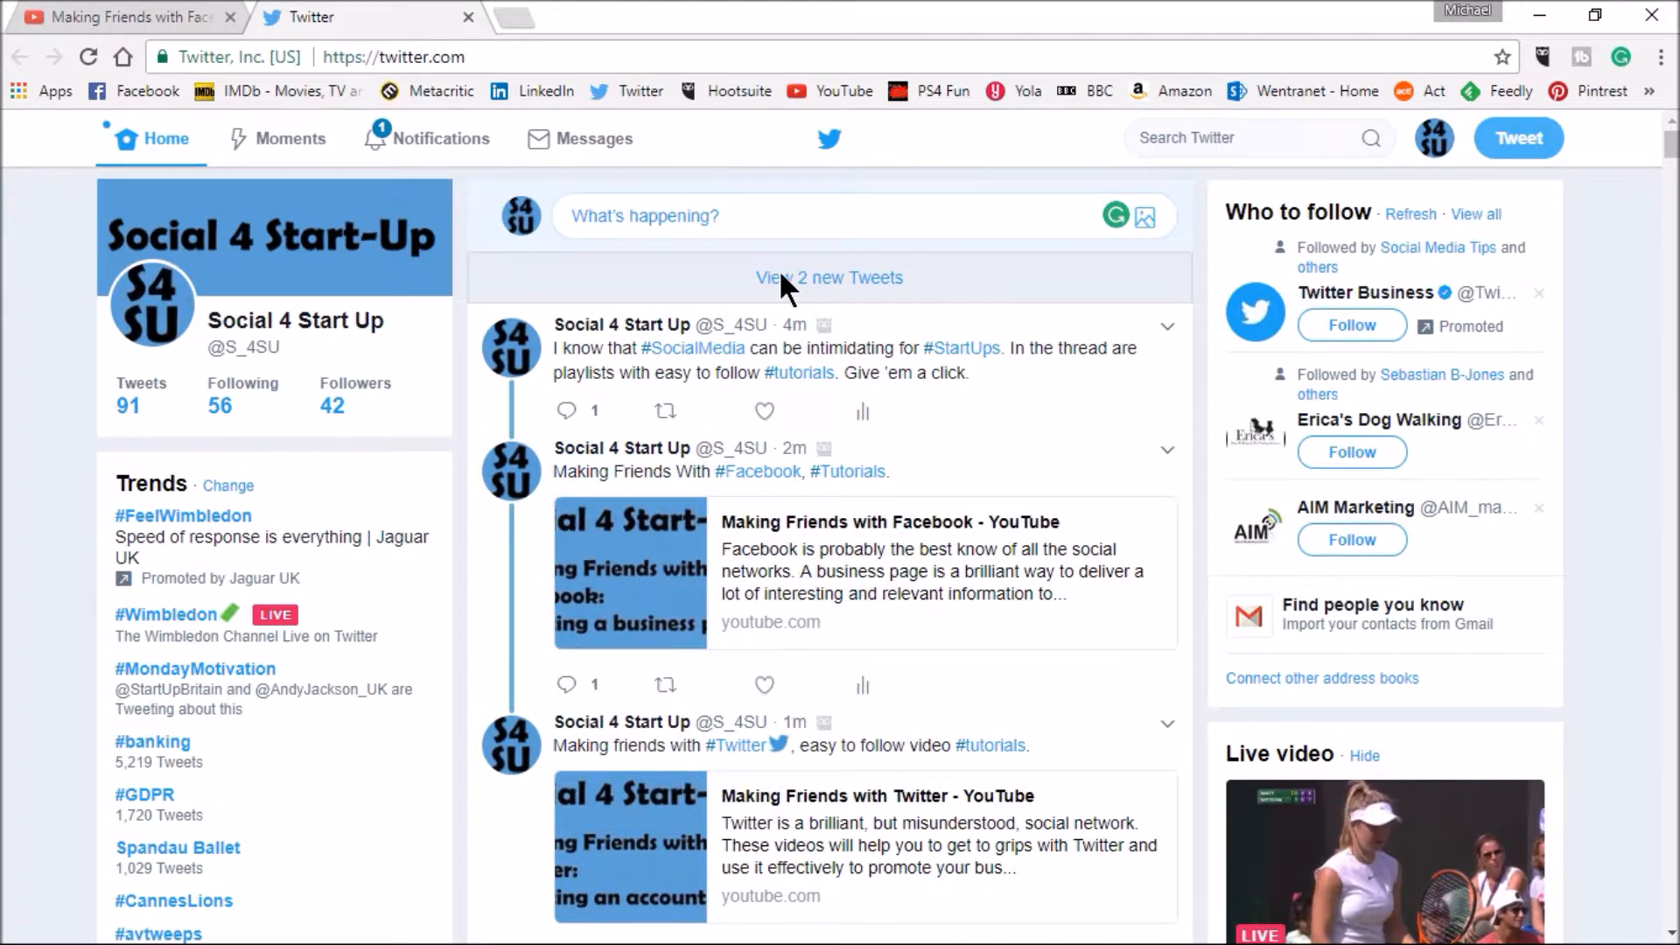
Load the two new tweets, scroll through the expanded thread, and return to the feed with the YouTube reply shown.
{"action": "left_click", "coordinate": [828, 277]}
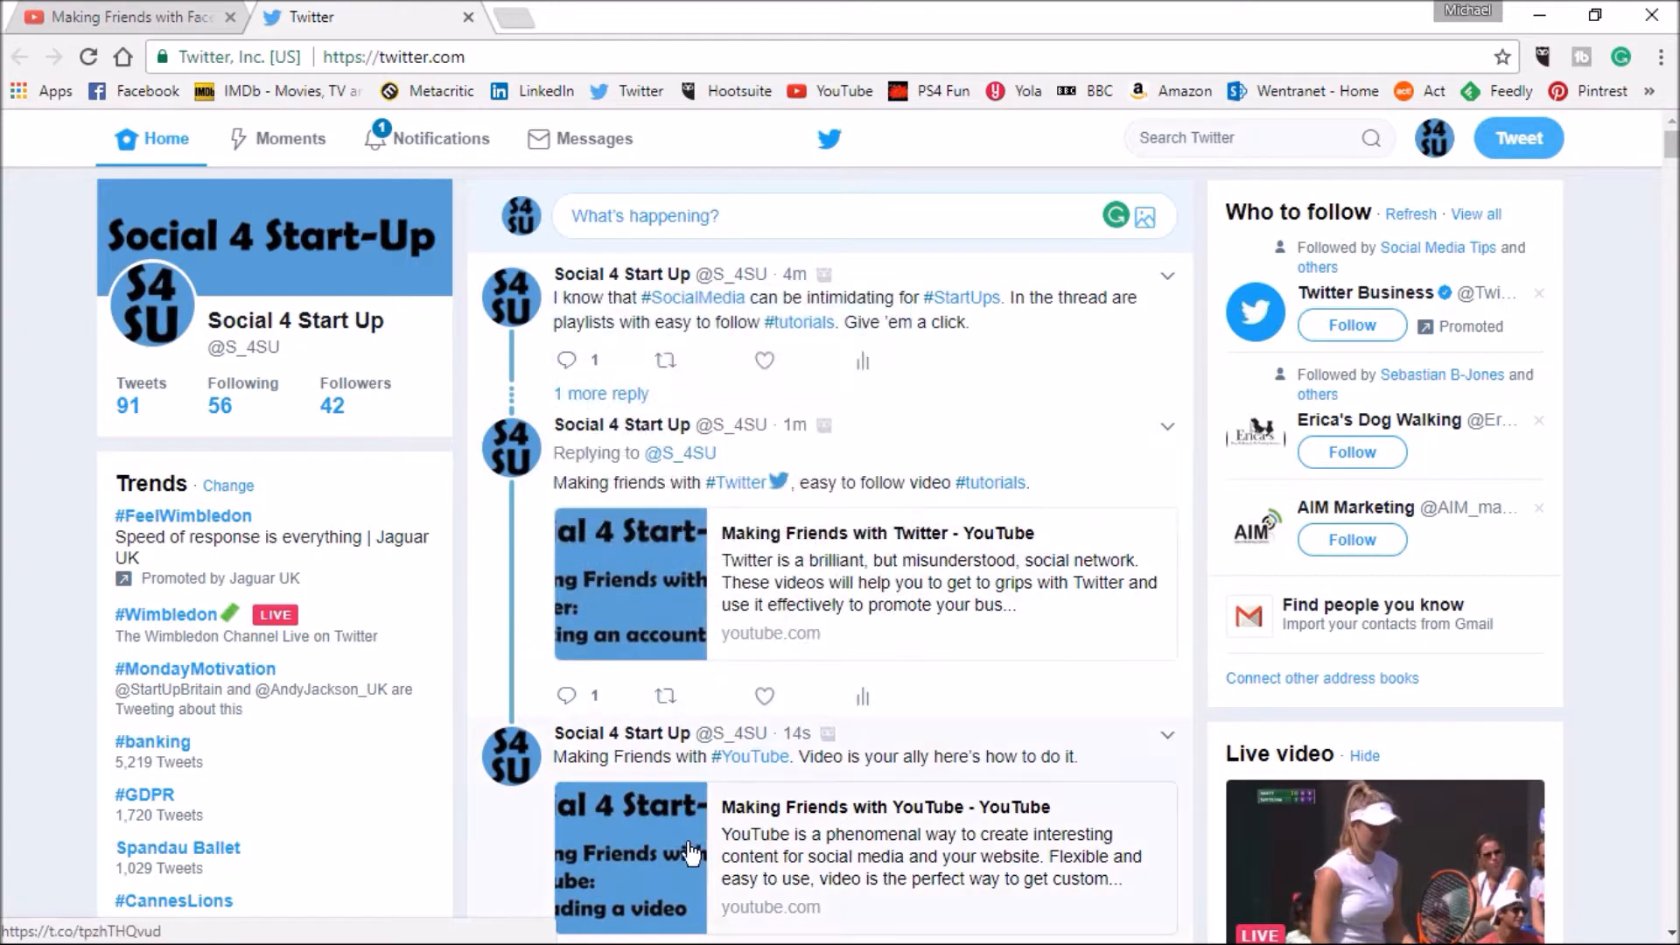
{"action": "mouse_move", "coordinate": [750, 298]}
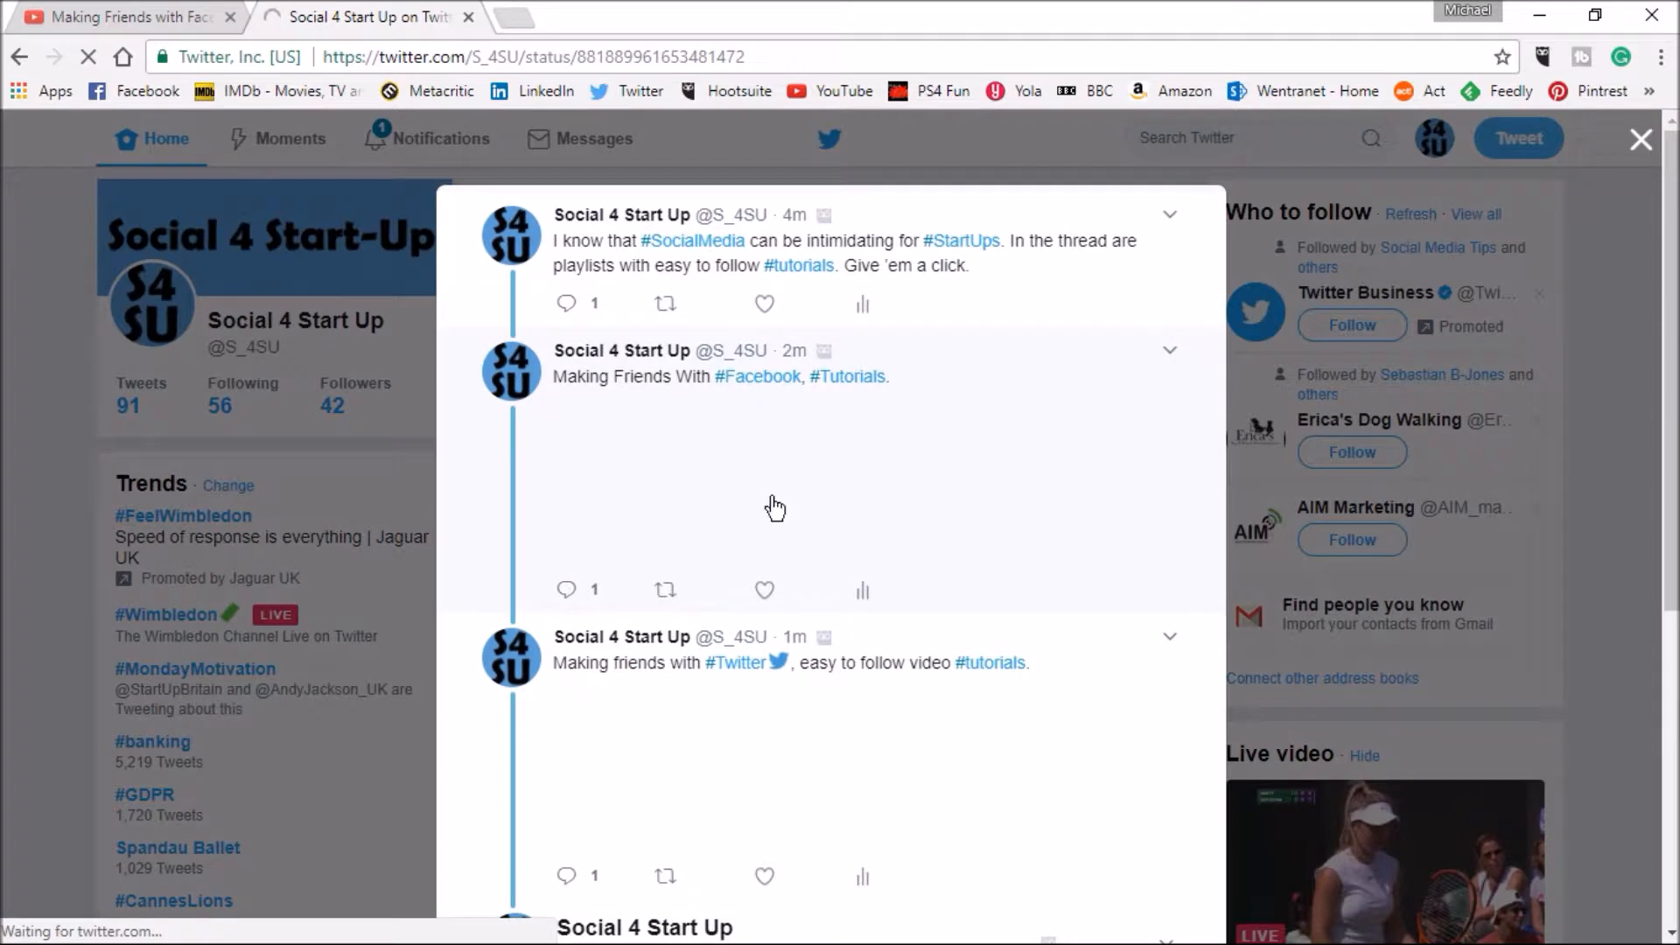
{"action": "scroll", "scroll_direction": "down", "scroll_amount": 3}
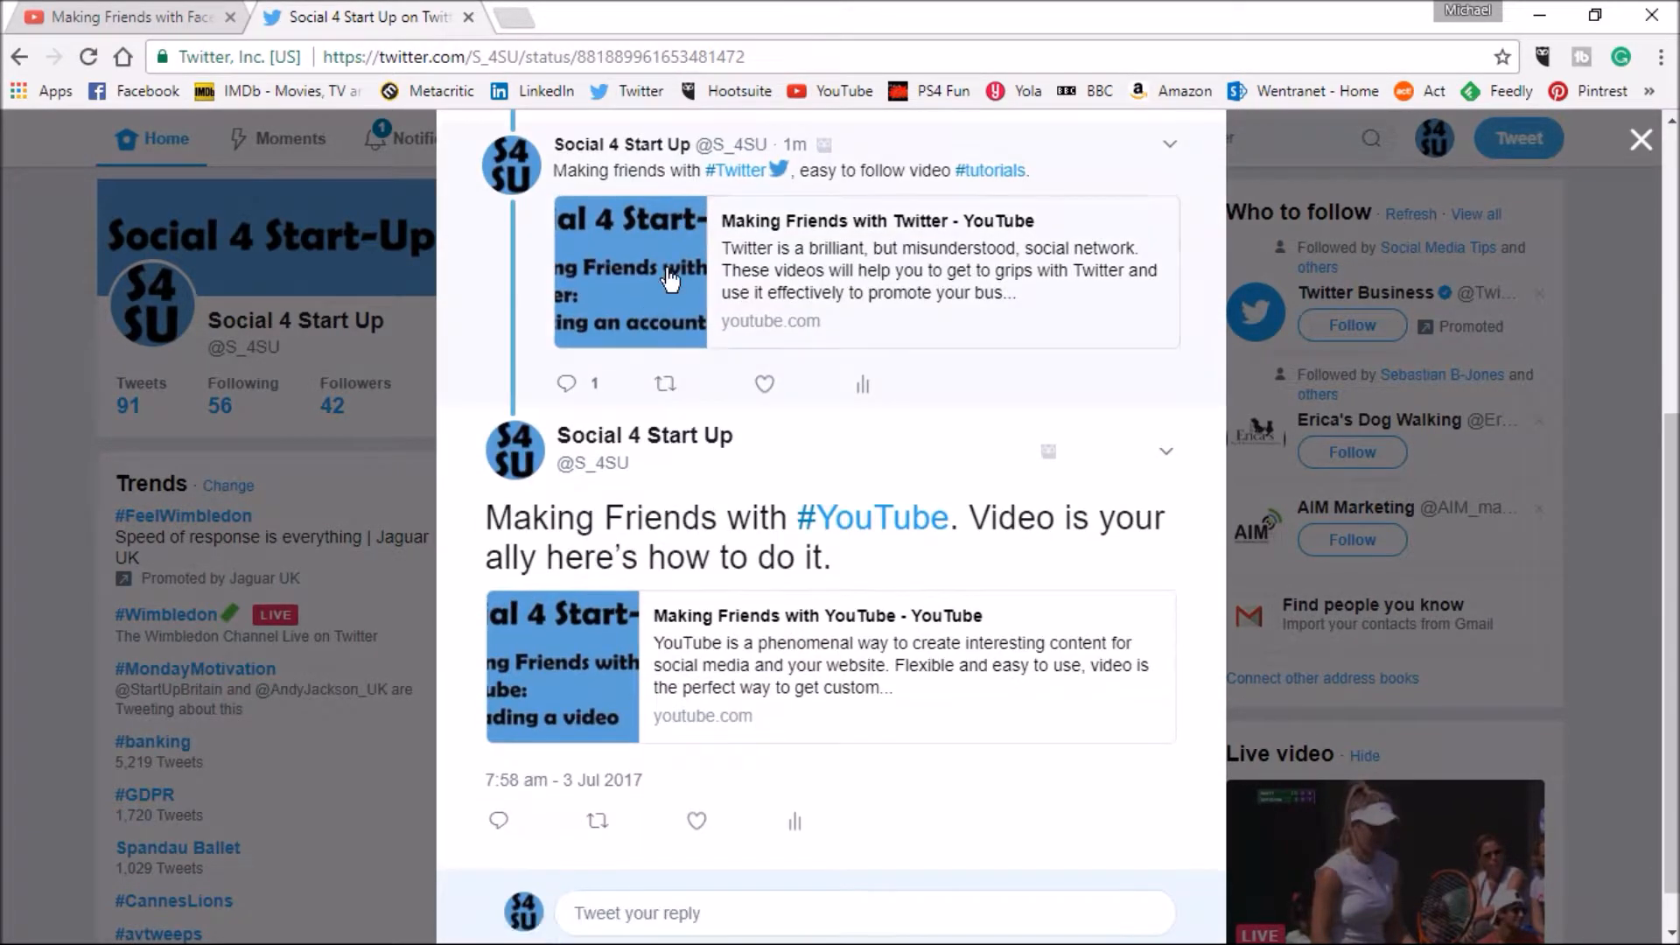
{"action": "mouse_move", "coordinate": [793, 504]}
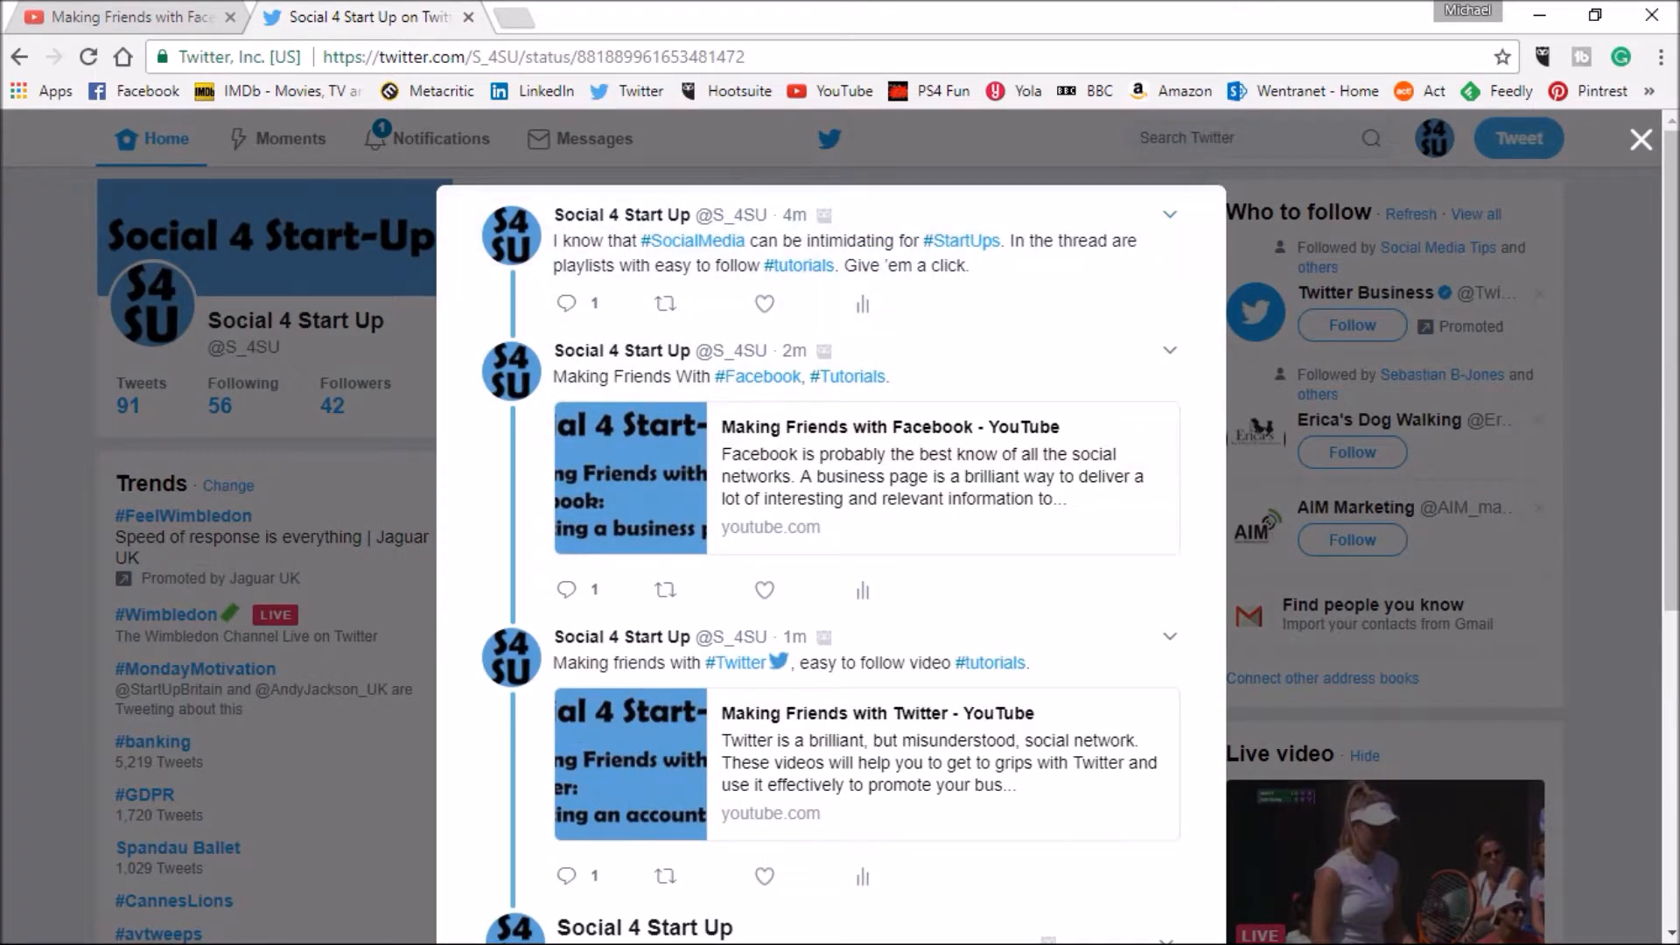
{"action": "left_click", "coordinate": [1638, 139]}
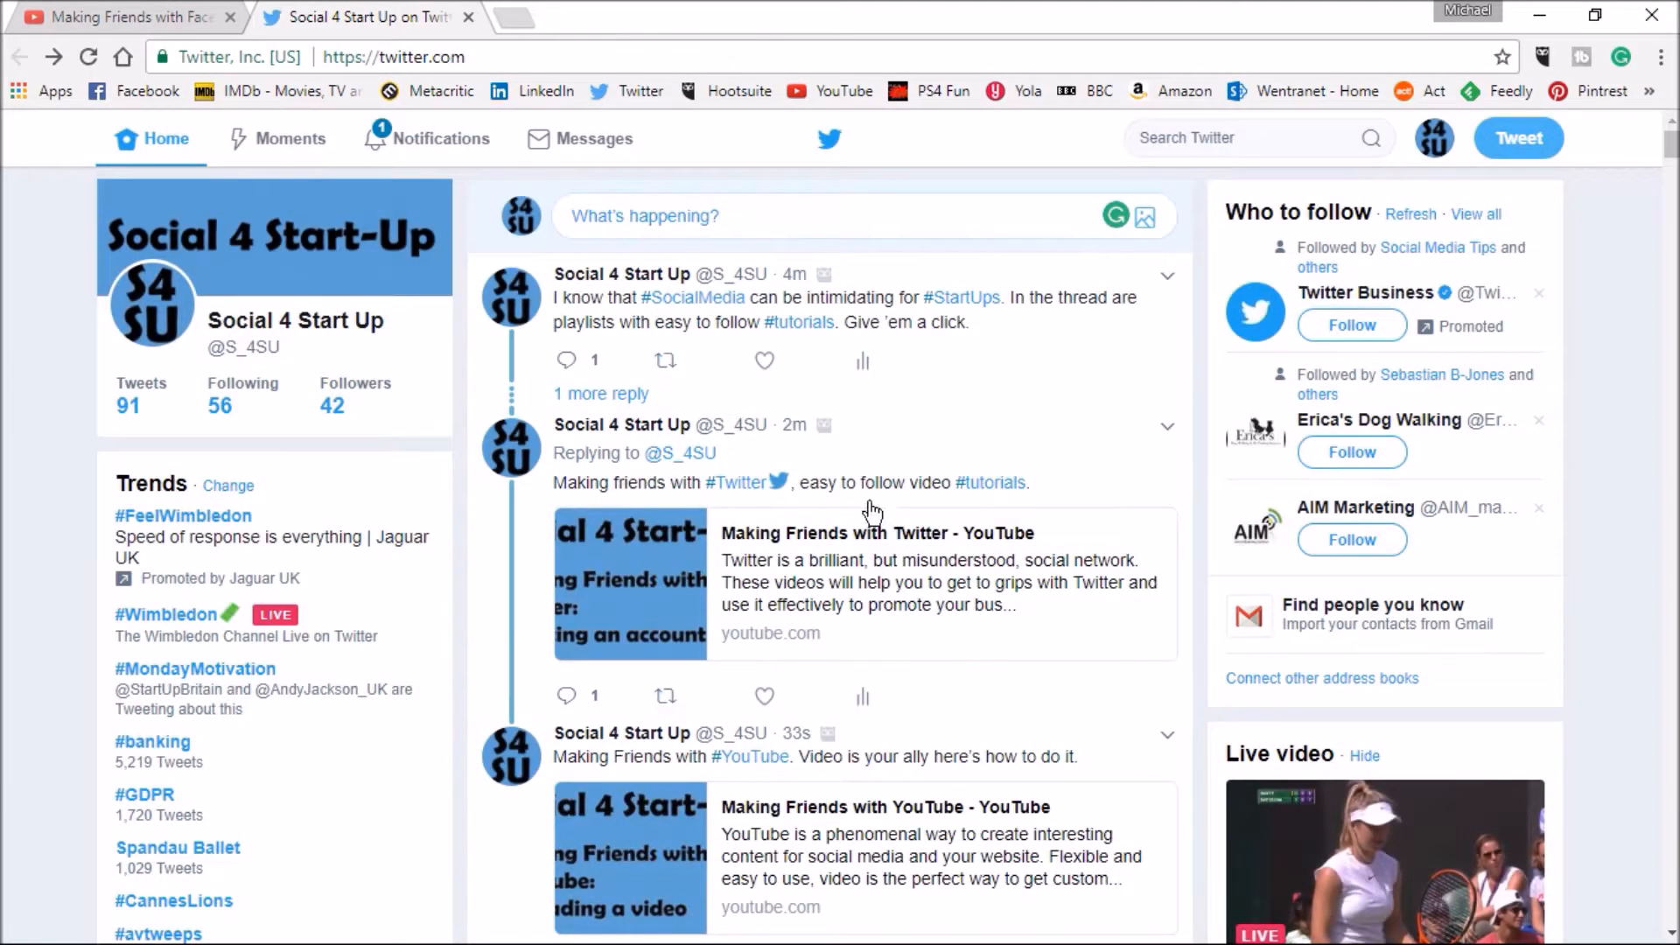
{"action": "scroll", "scroll_direction": "down", "scroll_amount": 3}
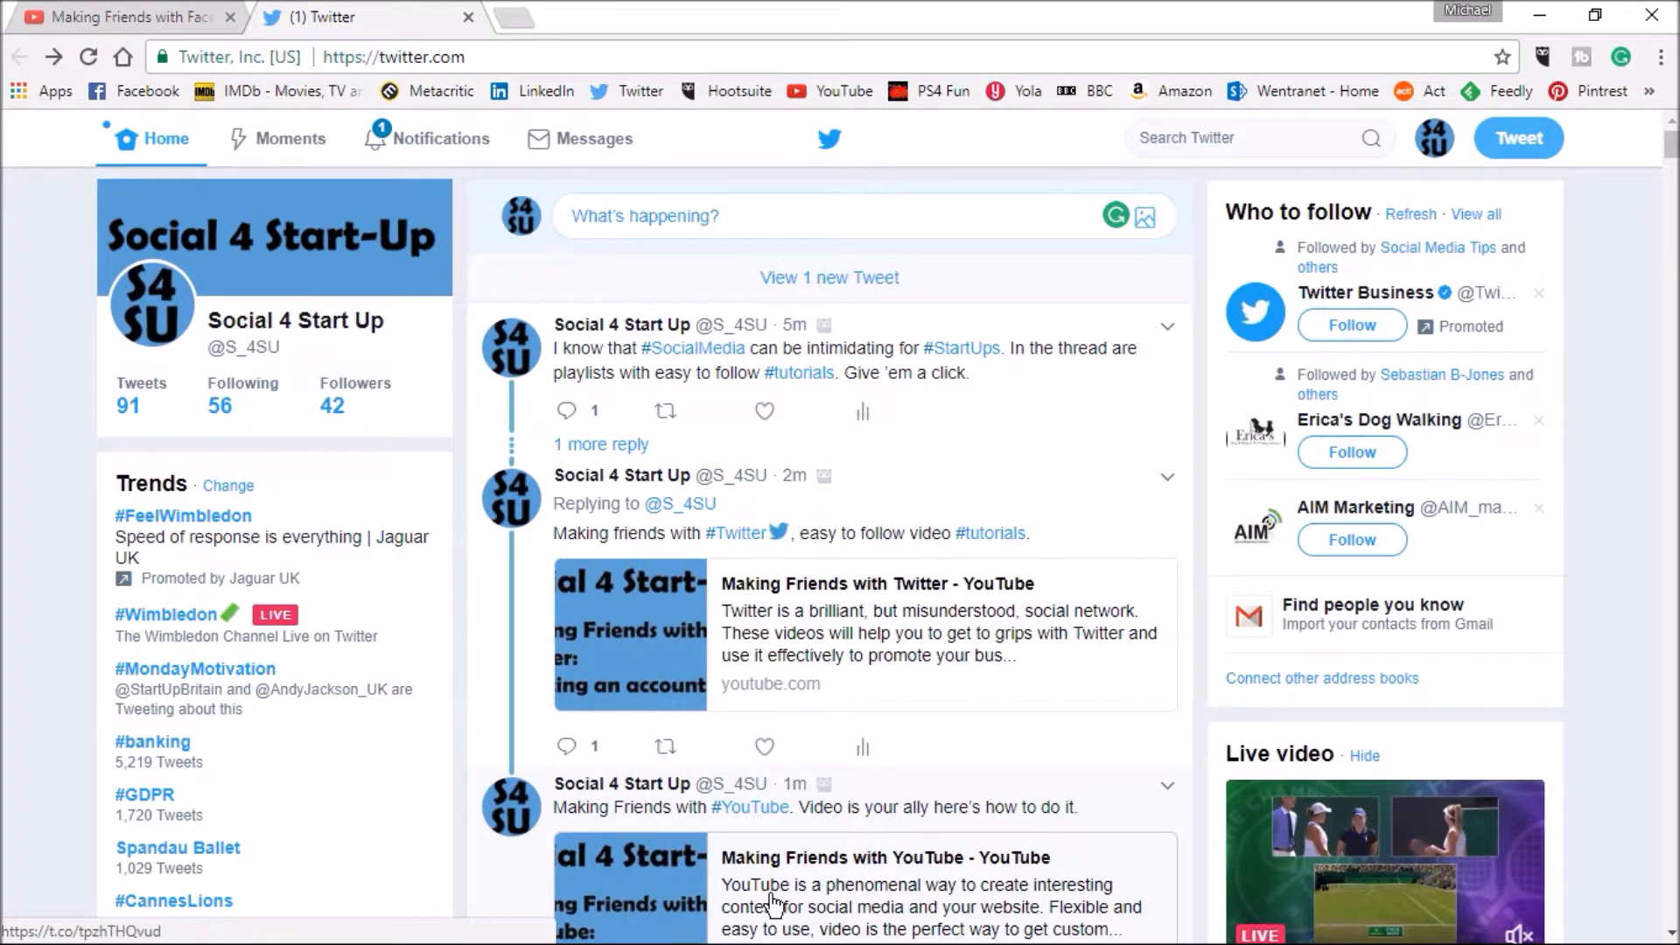
Scroll through the tutorial thread on the home feed and go to the Social 4 Start Up profile.
{"action": "scroll", "scroll_direction": "down", "scroll_amount": 3}
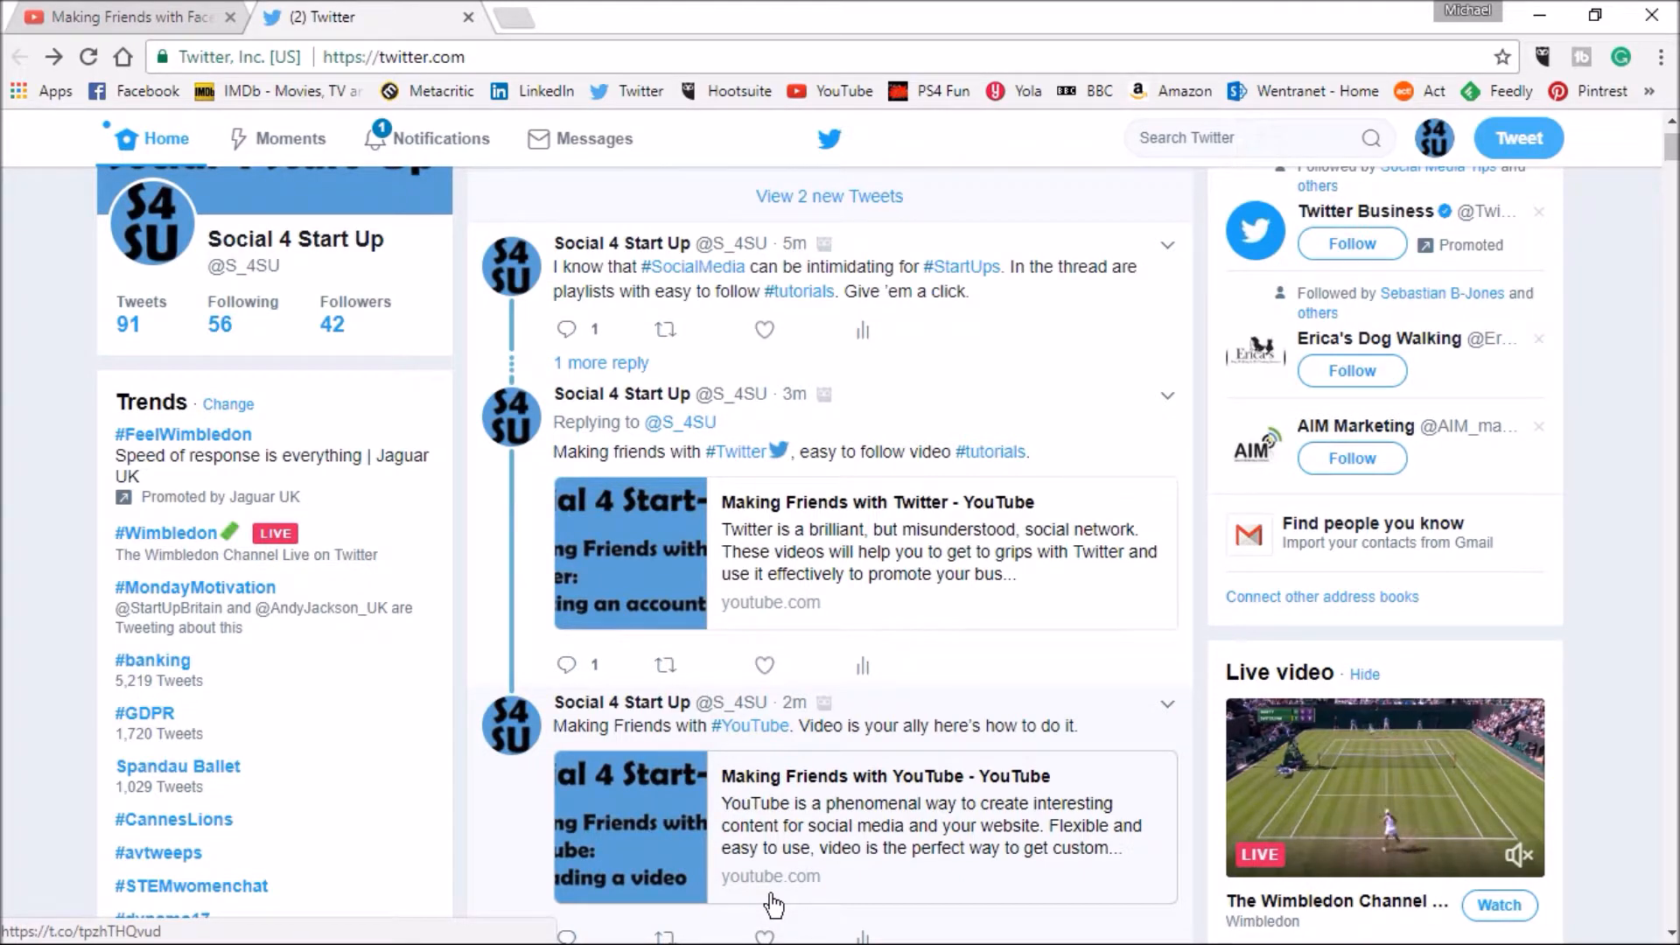
{"action": "scroll", "scroll_direction": "down", "scroll_amount": 3}
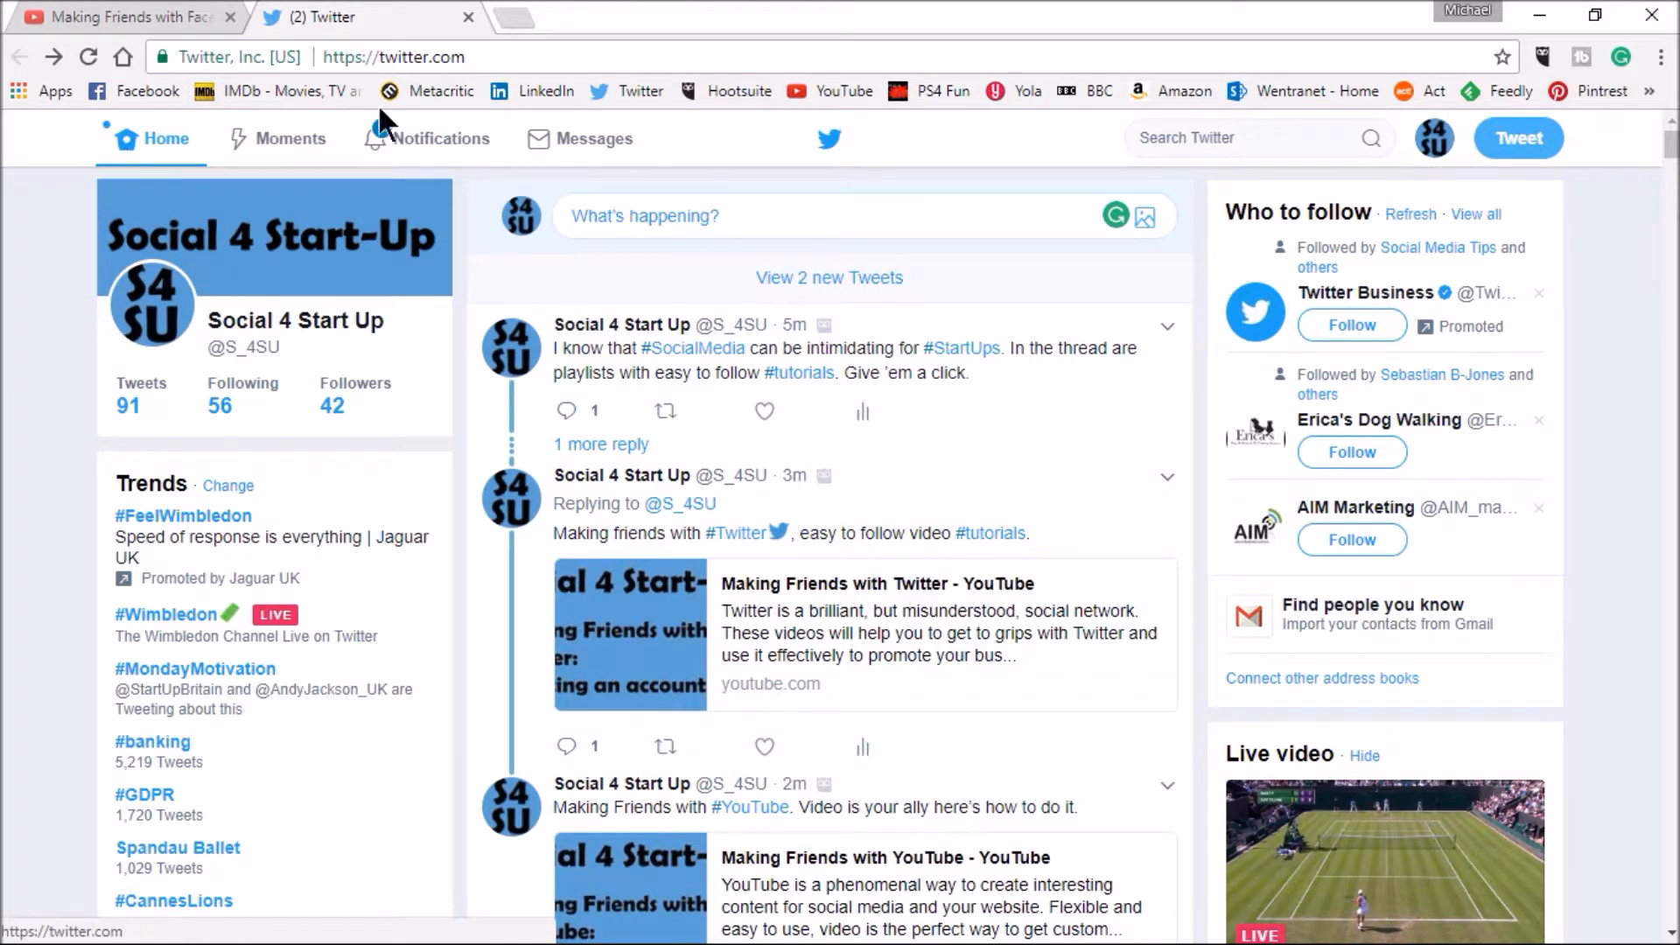
{"action": "left_click", "coordinate": [1433, 137]}
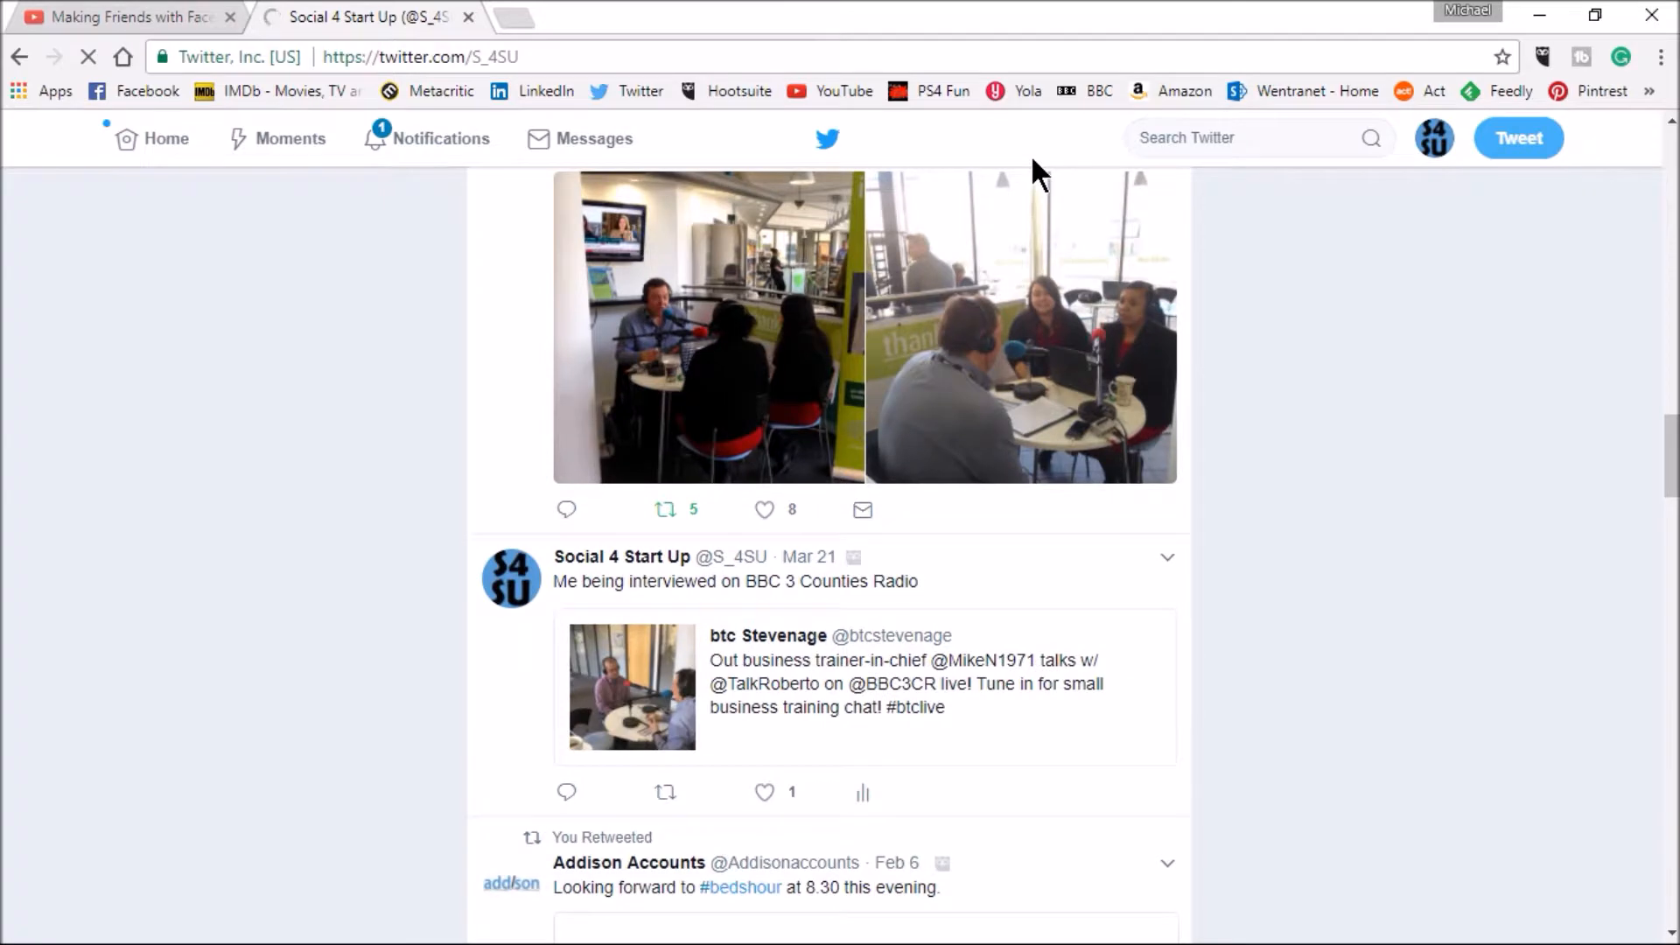
Scroll to the Mar 21 BBC 3 Counties Radio interview tweet and start a reply to it.
{"action": "scroll", "scroll_direction": "down", "scroll_amount": 3}
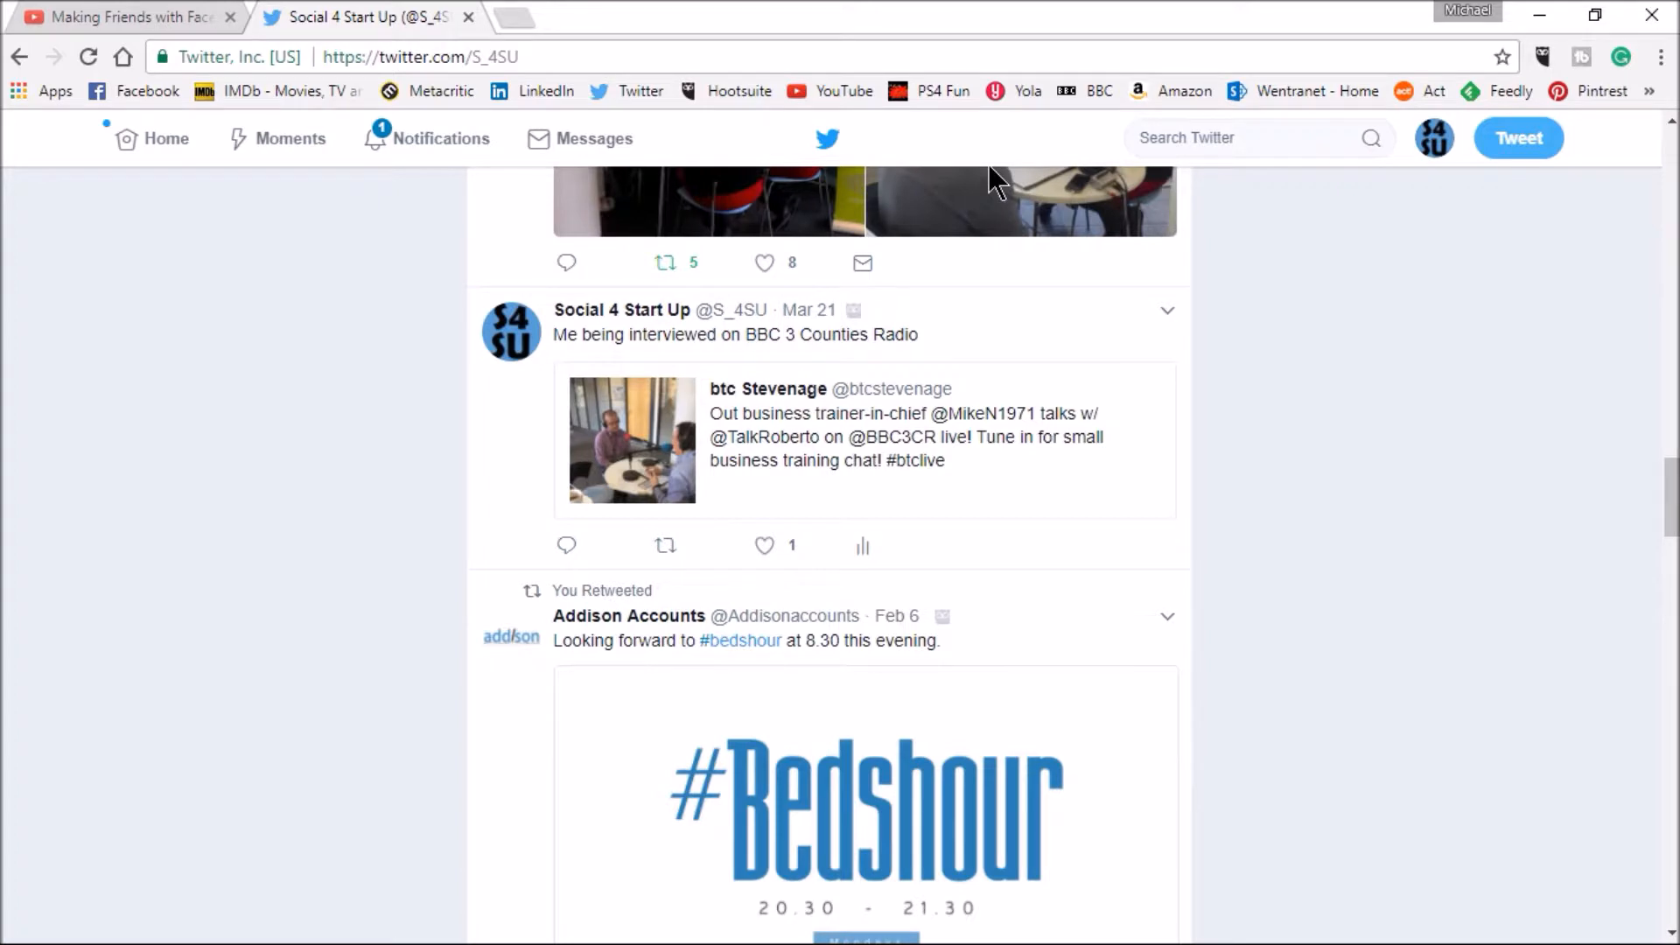
{"action": "mouse_move", "coordinate": [1007, 228]}
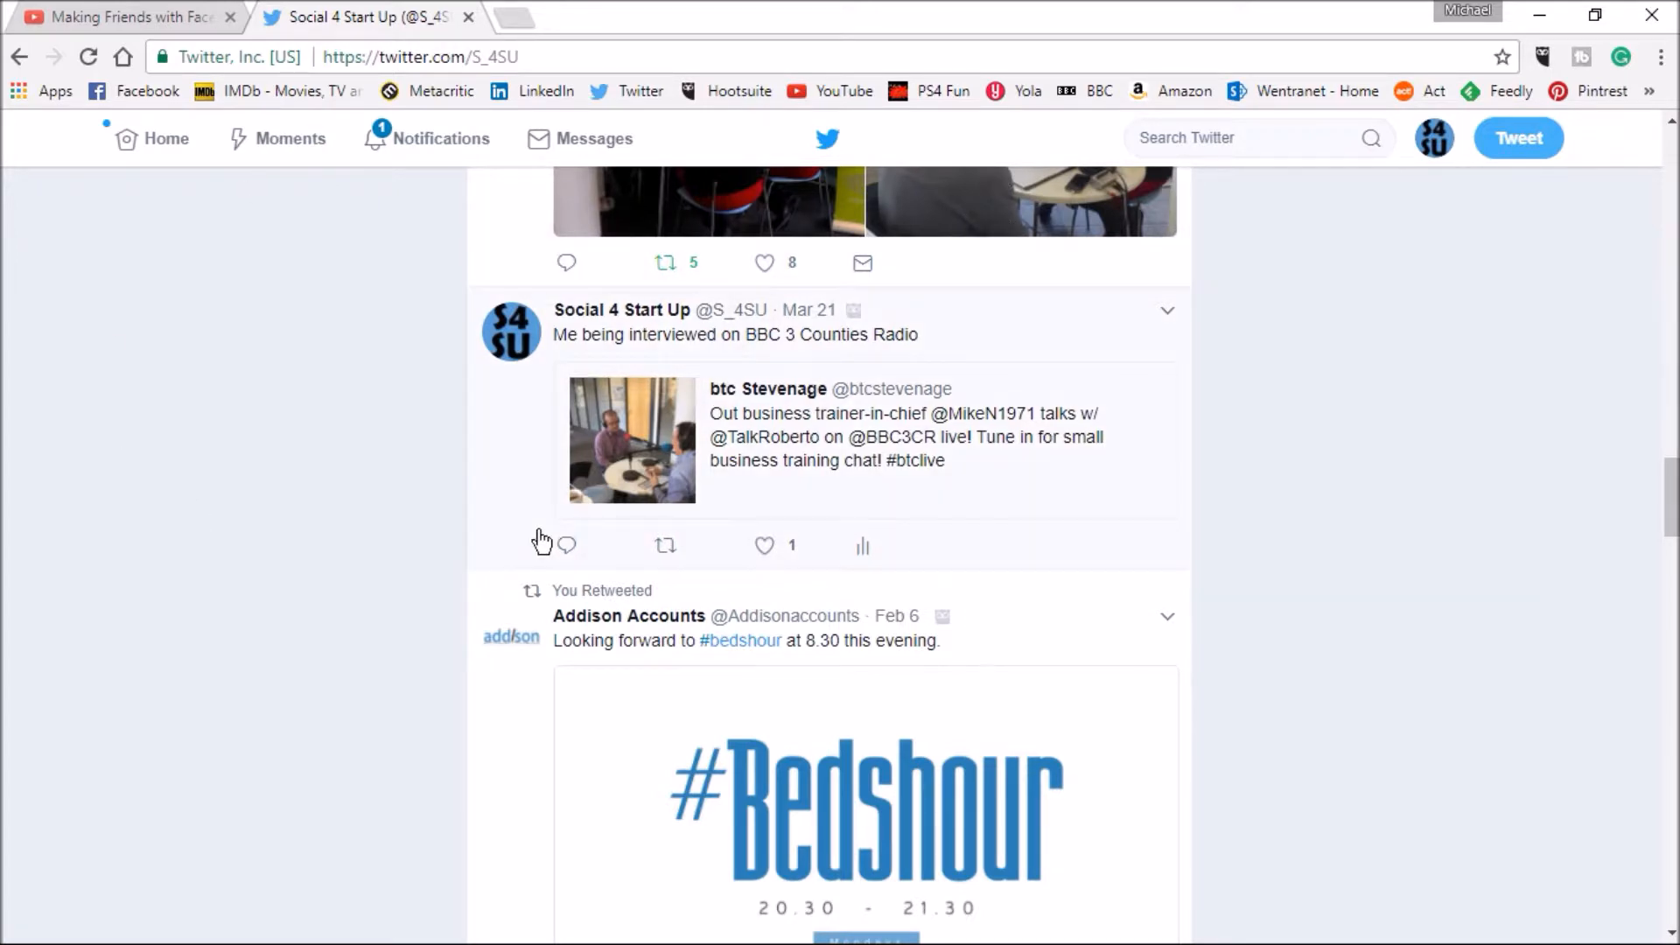
{"action": "mouse_move", "coordinate": [567, 546]}
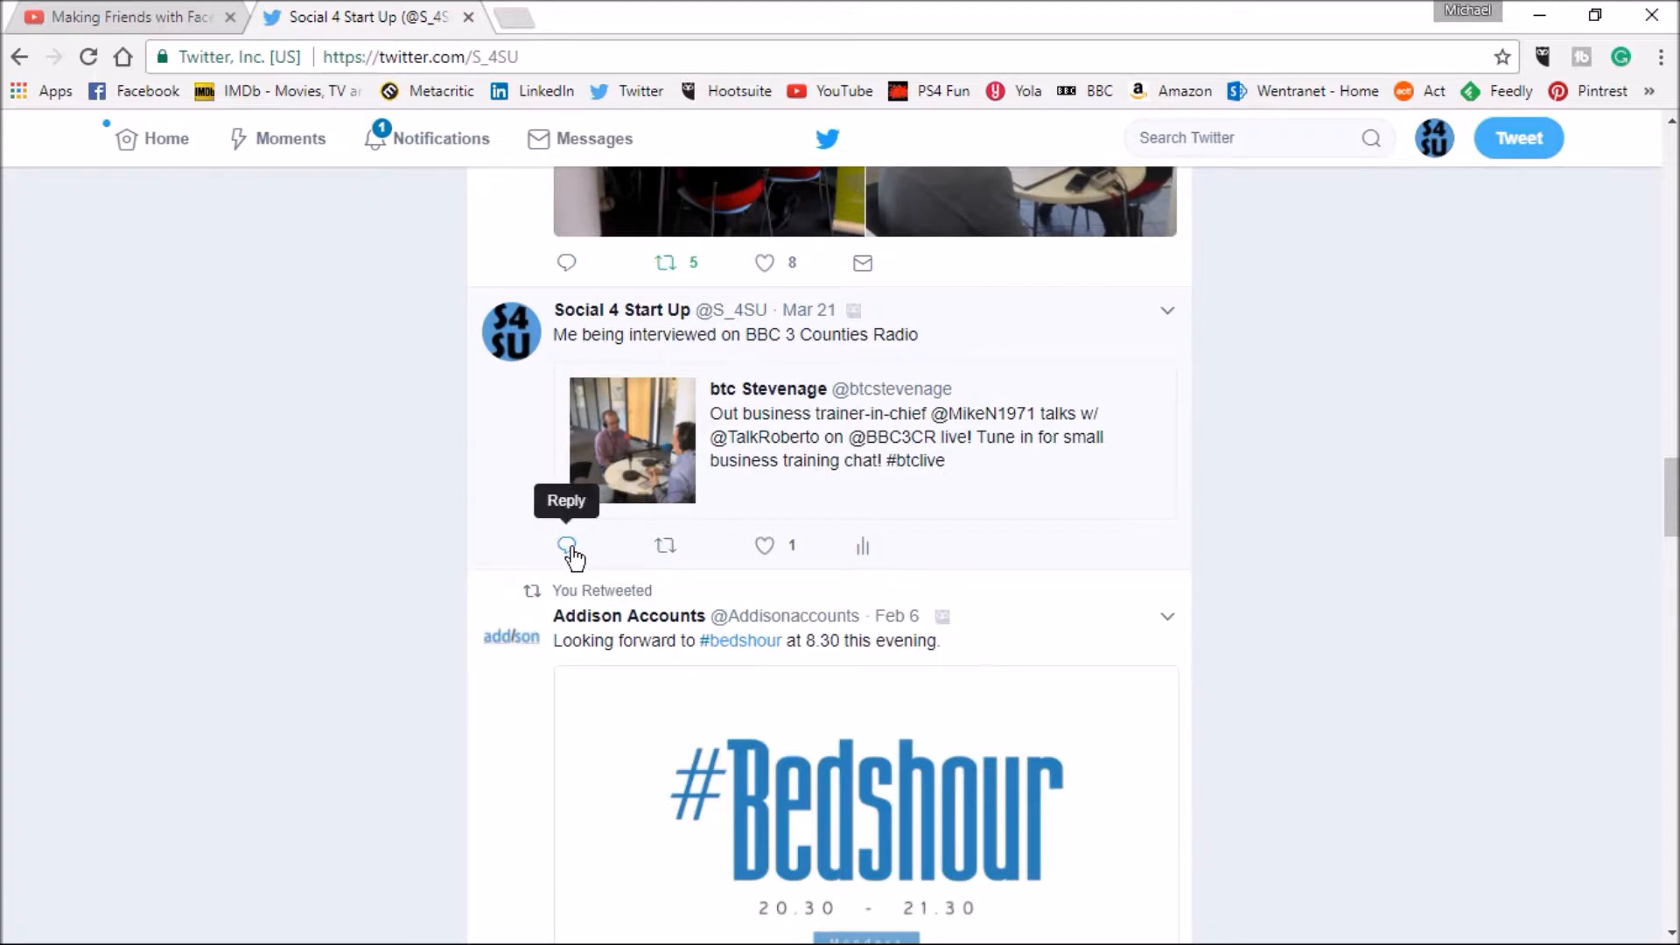
{"action": "left_click", "coordinate": [567, 546]}
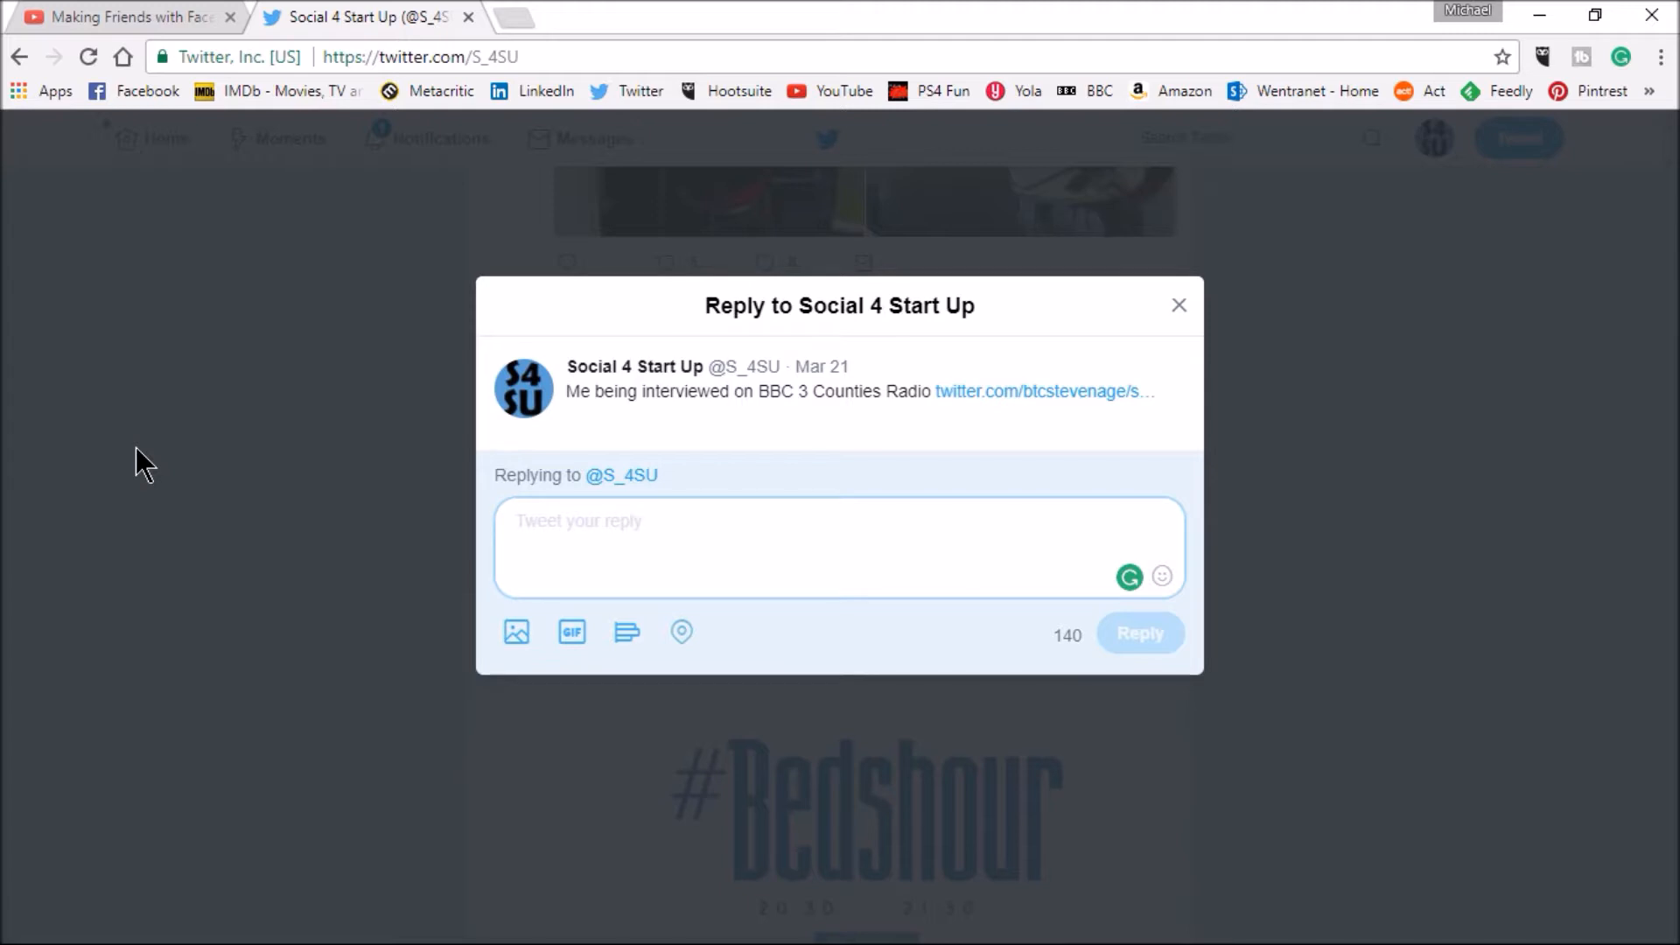
Write the reply saying 'I really enjoyed this chat' and that support is available if needed.
{"action": "type", "text": "I rteall"}
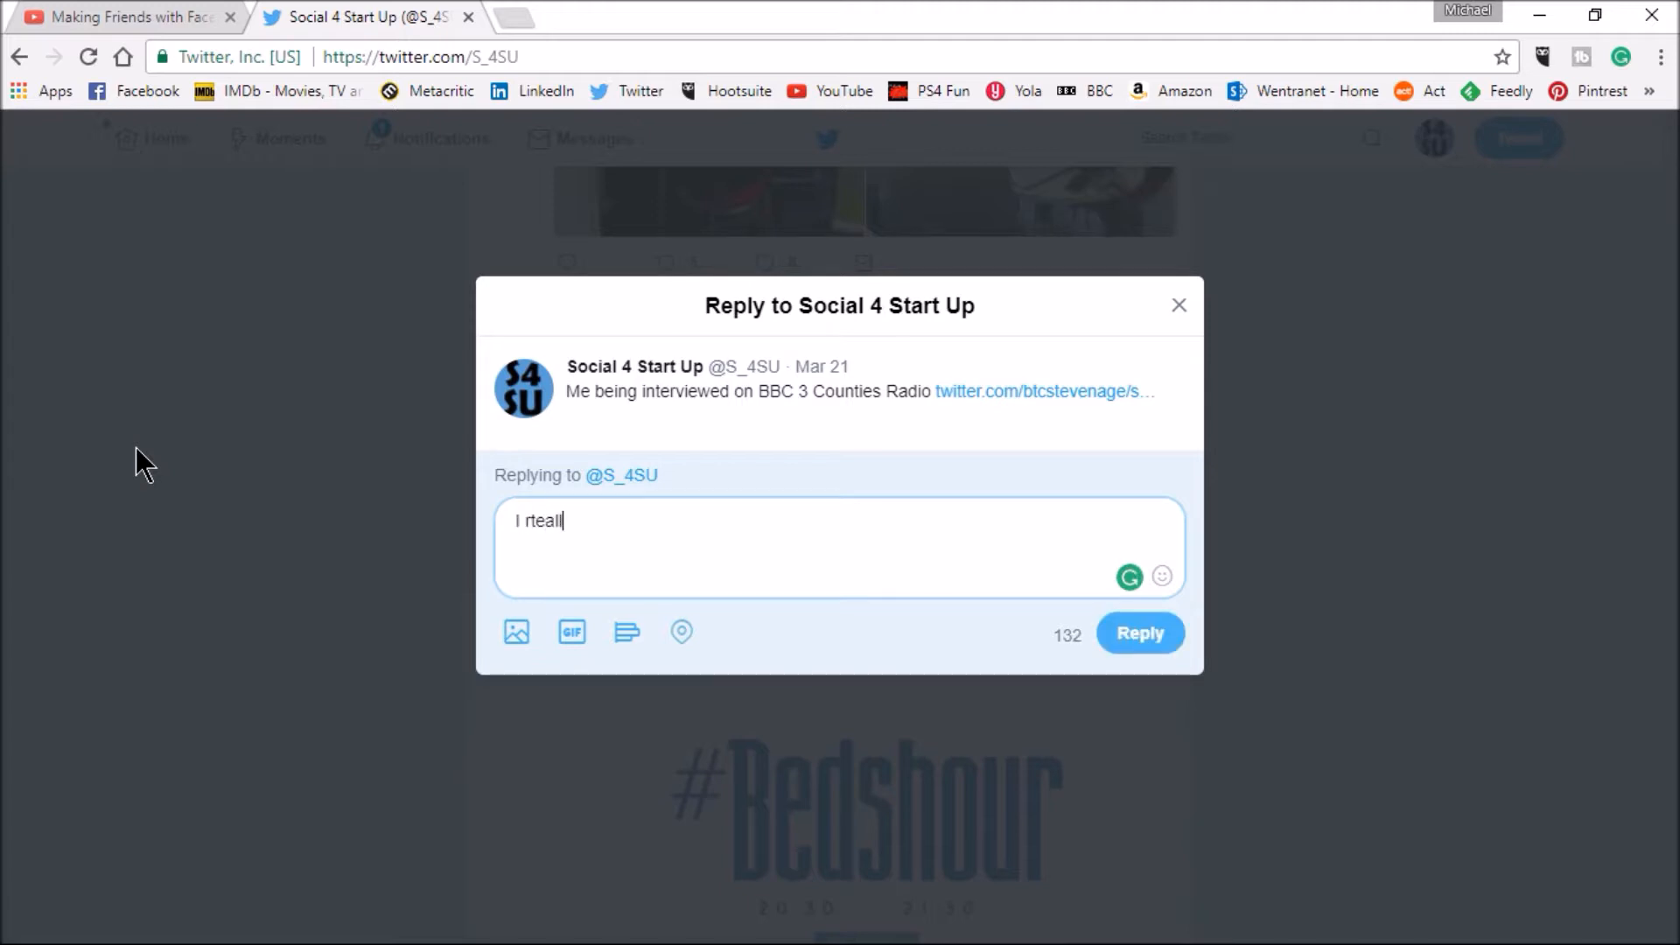
{"action": "key", "text": "BackSpace"}
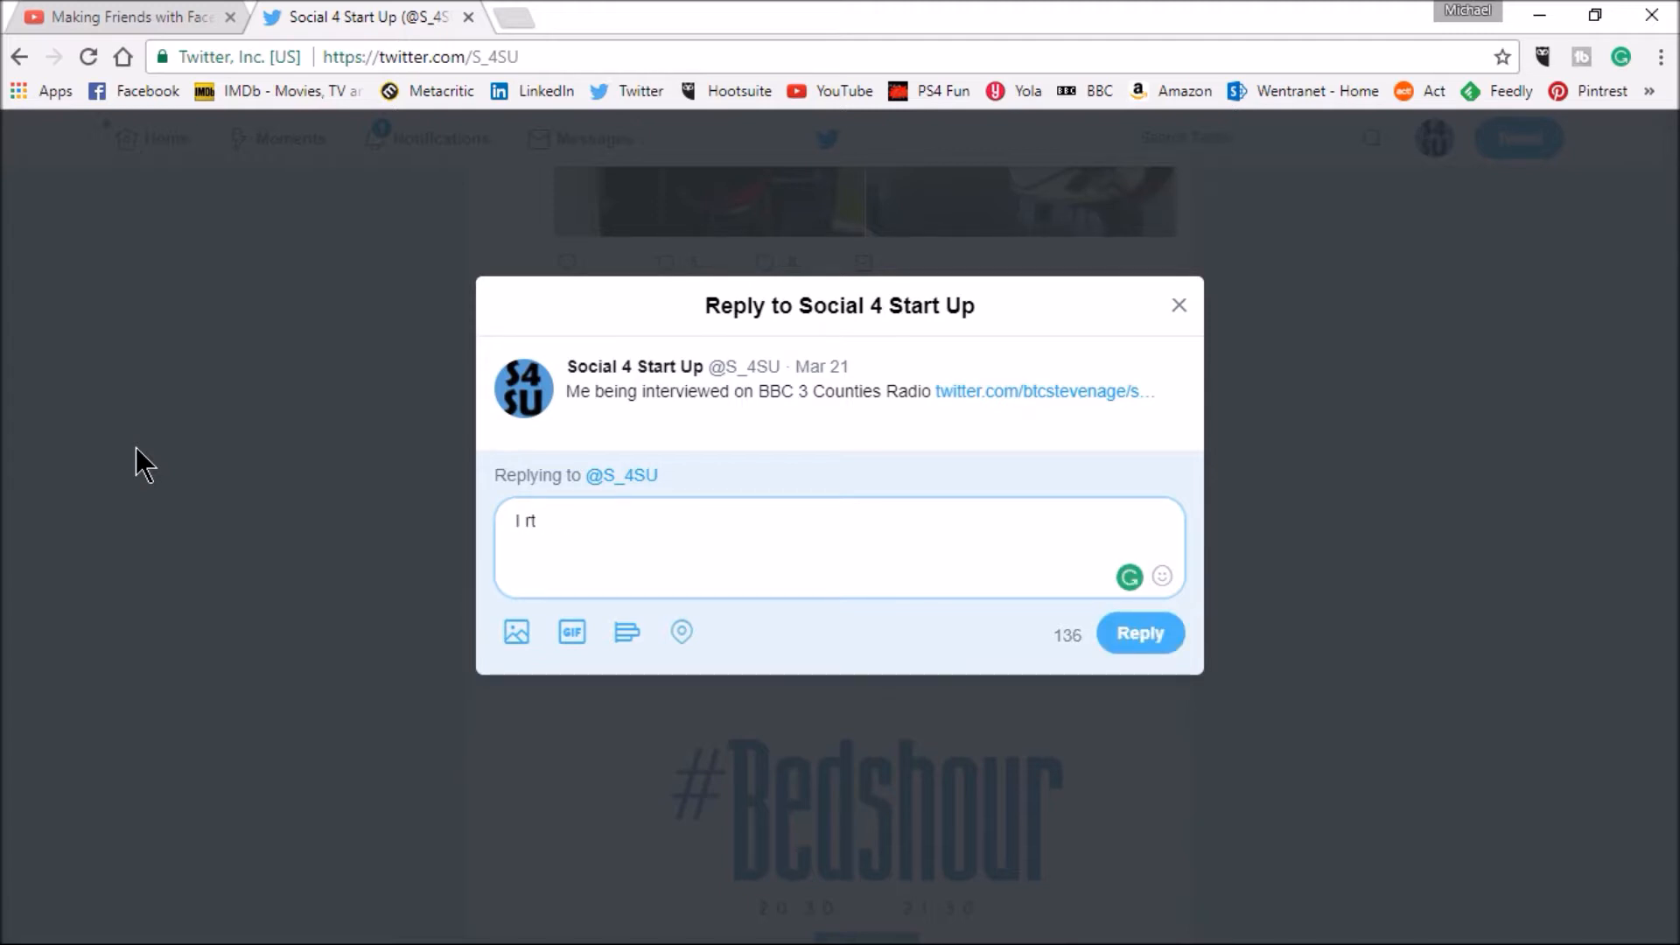
{"action": "type", "text": "real"}
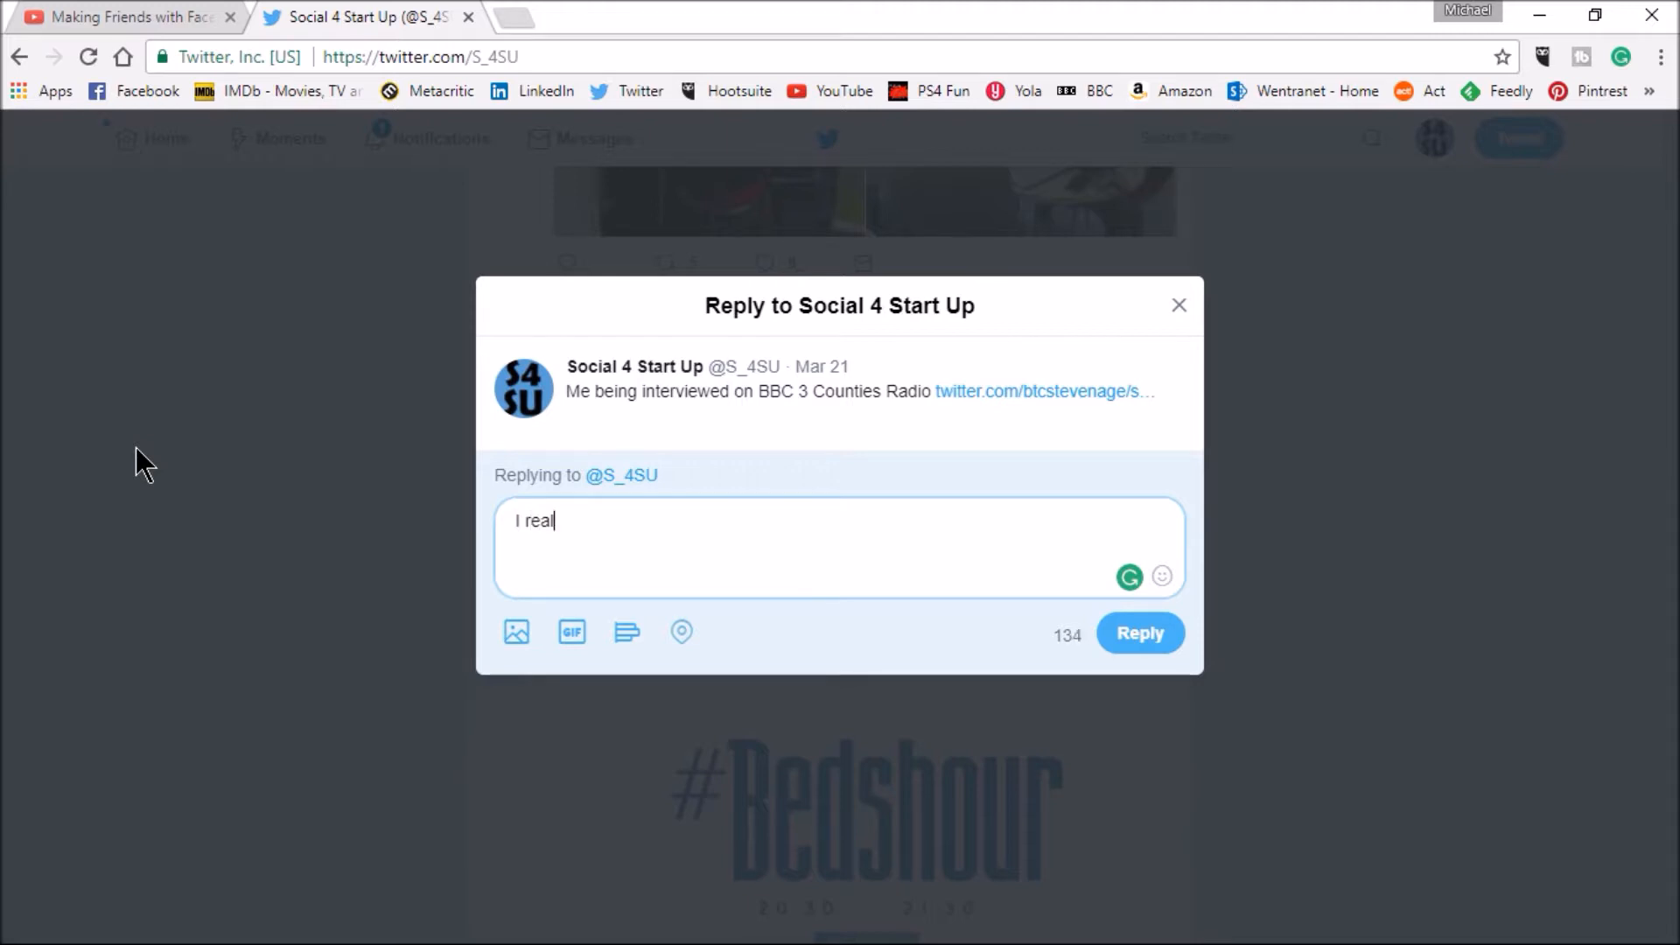
{"action": "type", "text": "ly enj"}
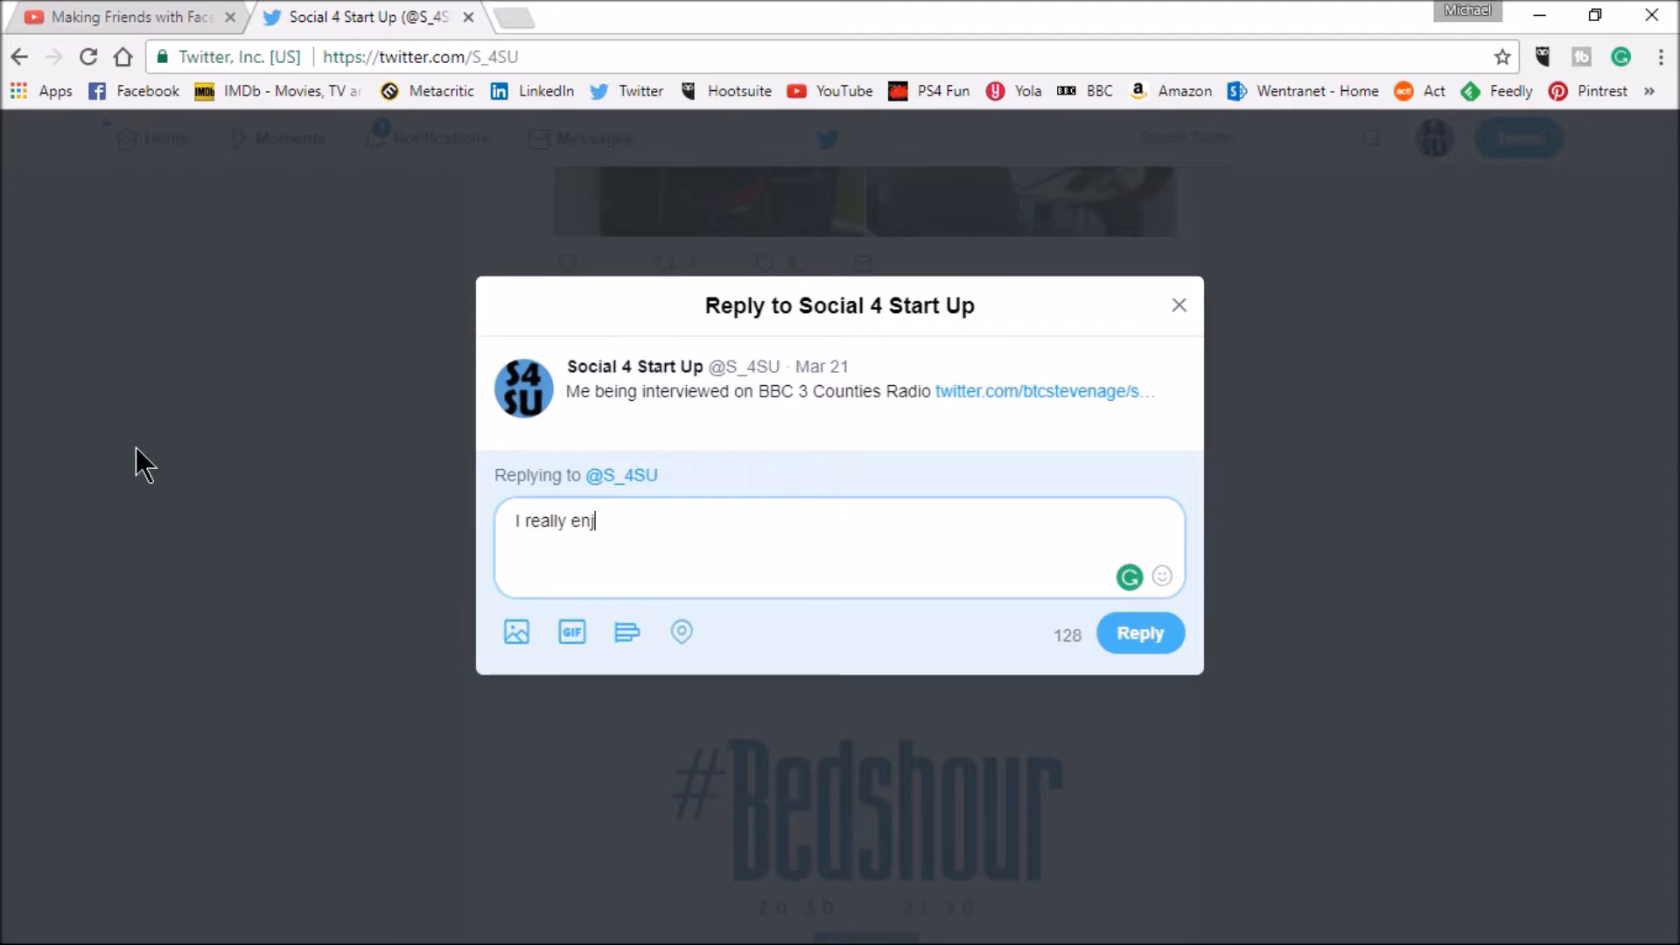
{"action": "type", "text": "oye"}
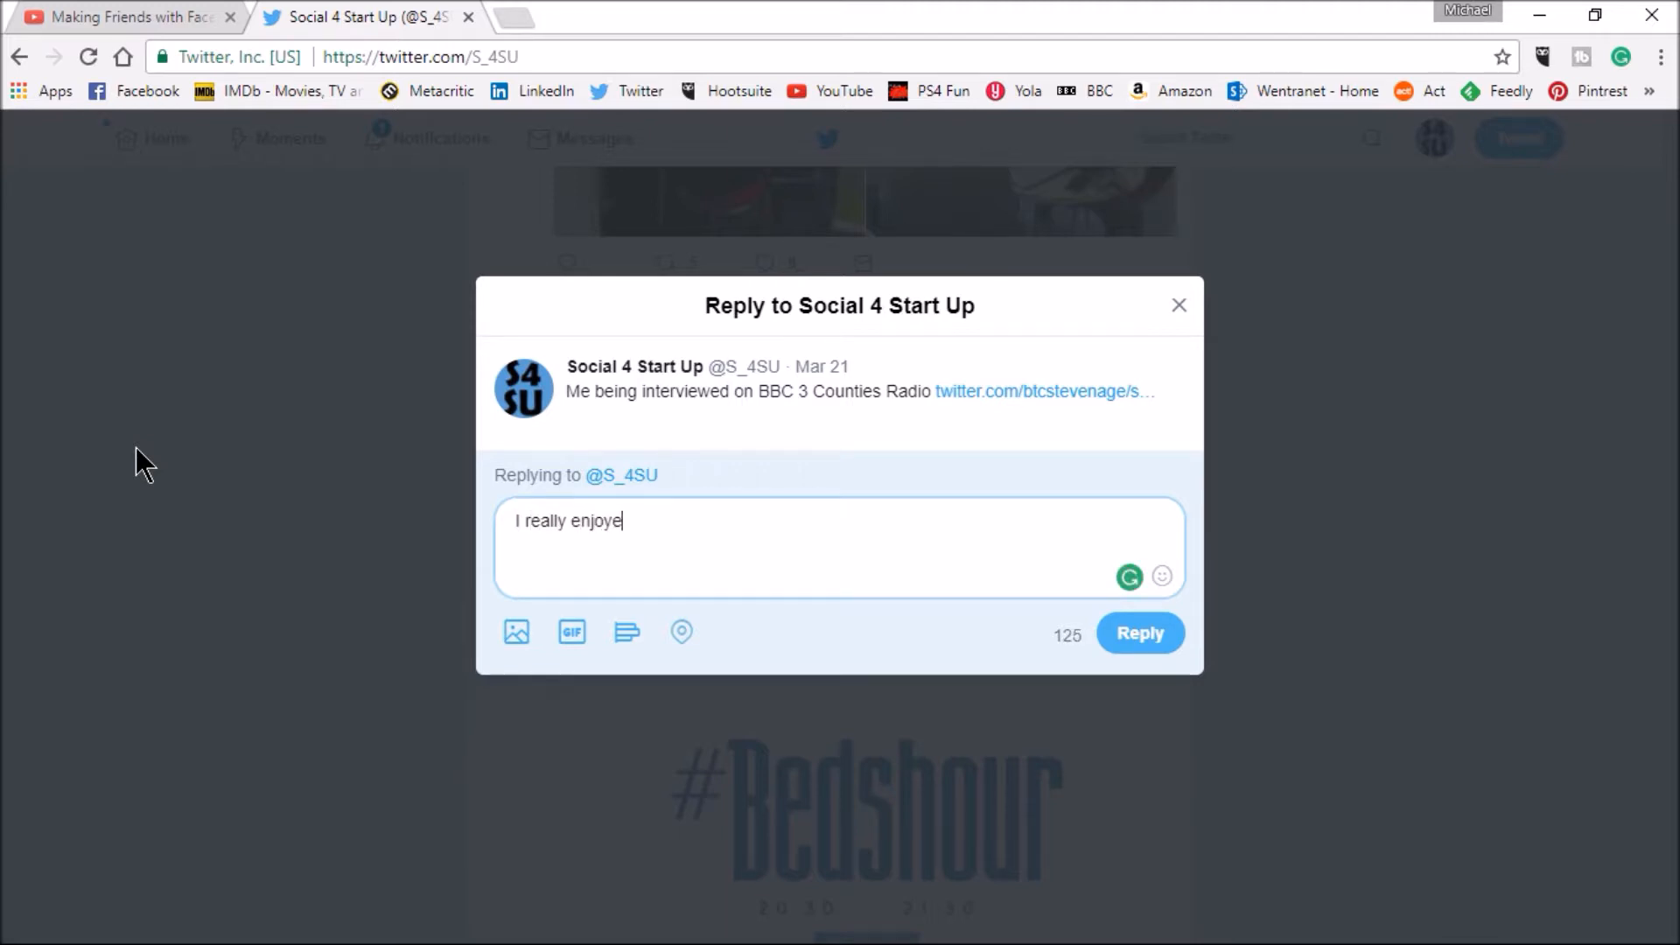
{"action": "type", "text": "d this"}
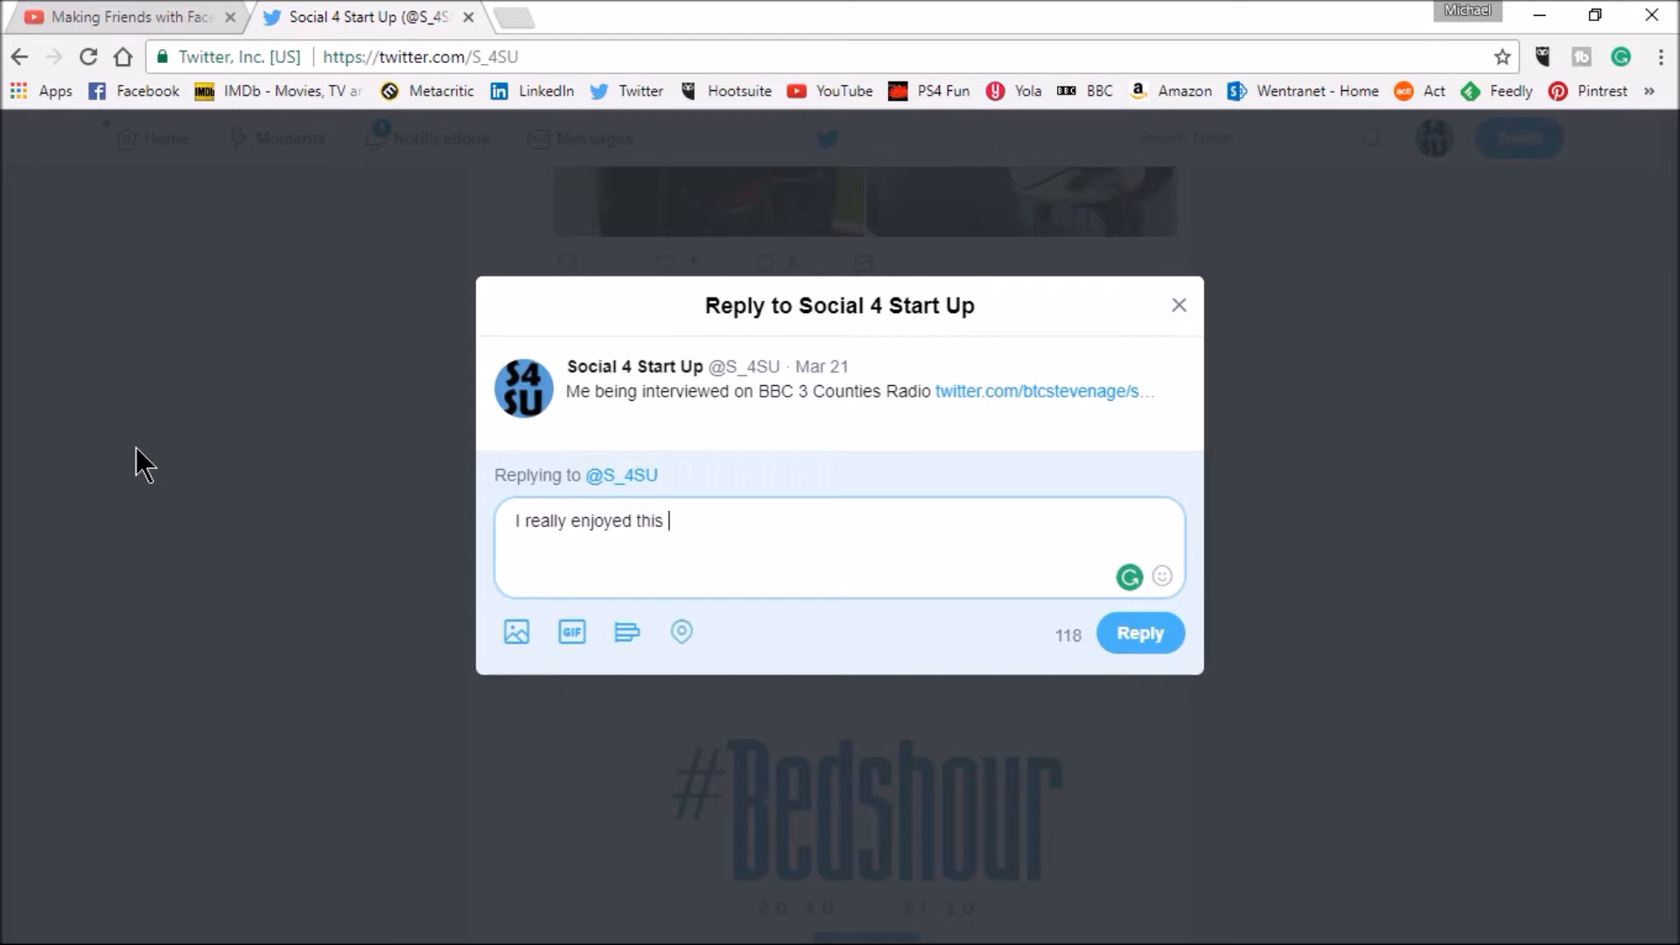
{"action": "type", "text": "chat."}
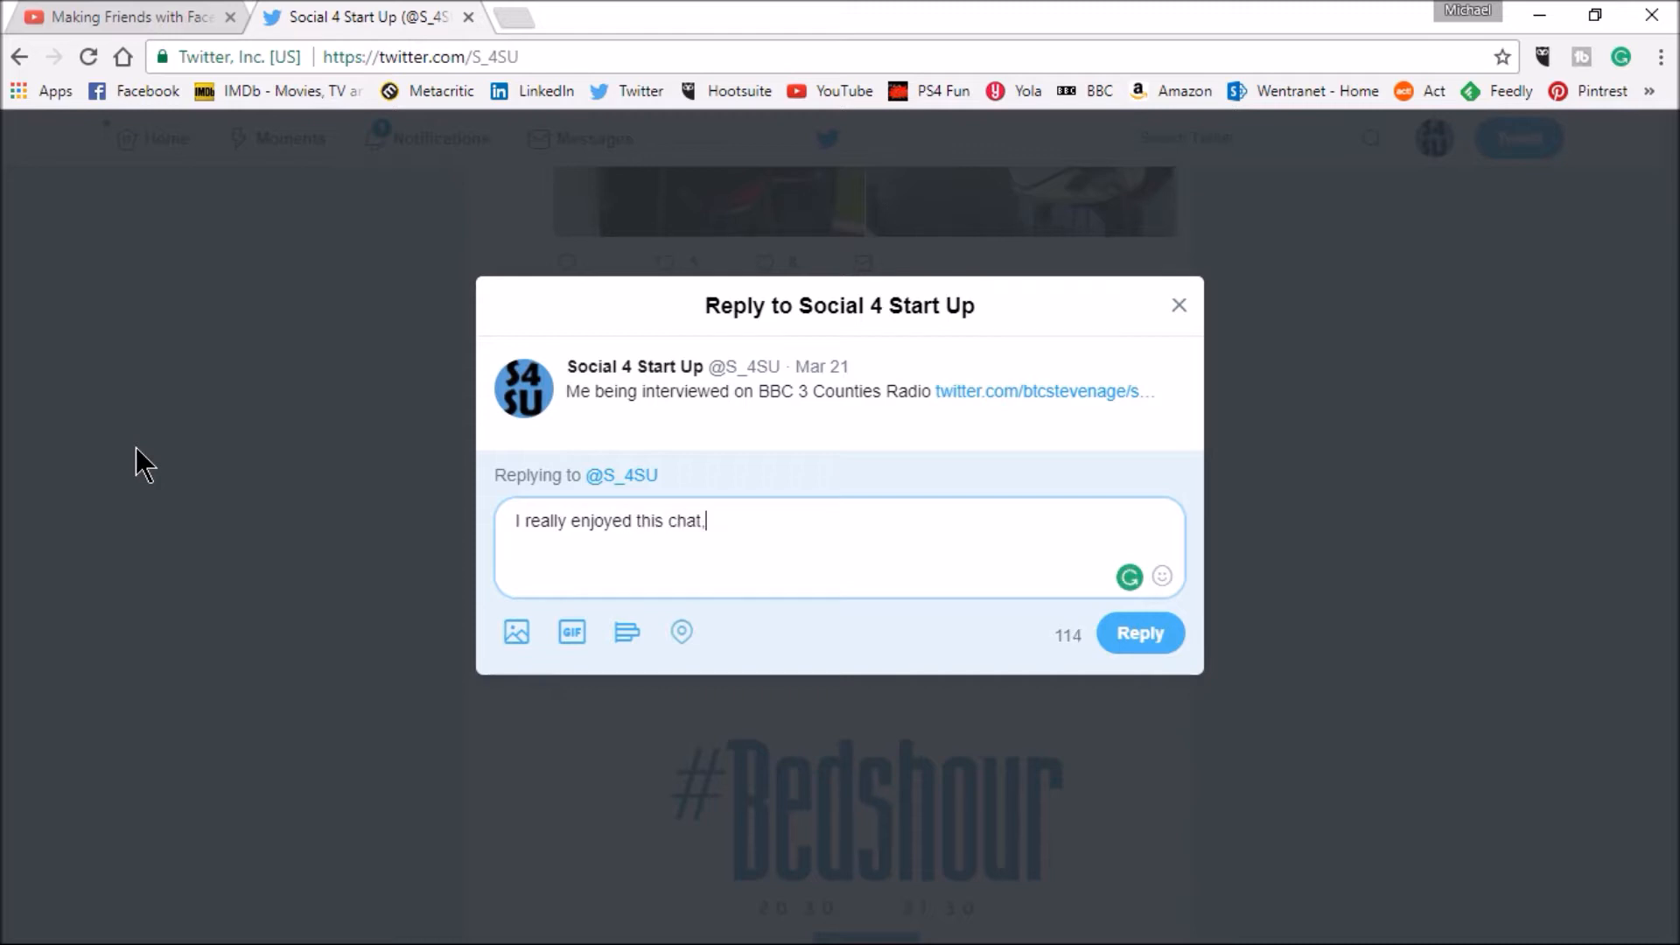
{"action": "type", "text": "it you need #startUp"}
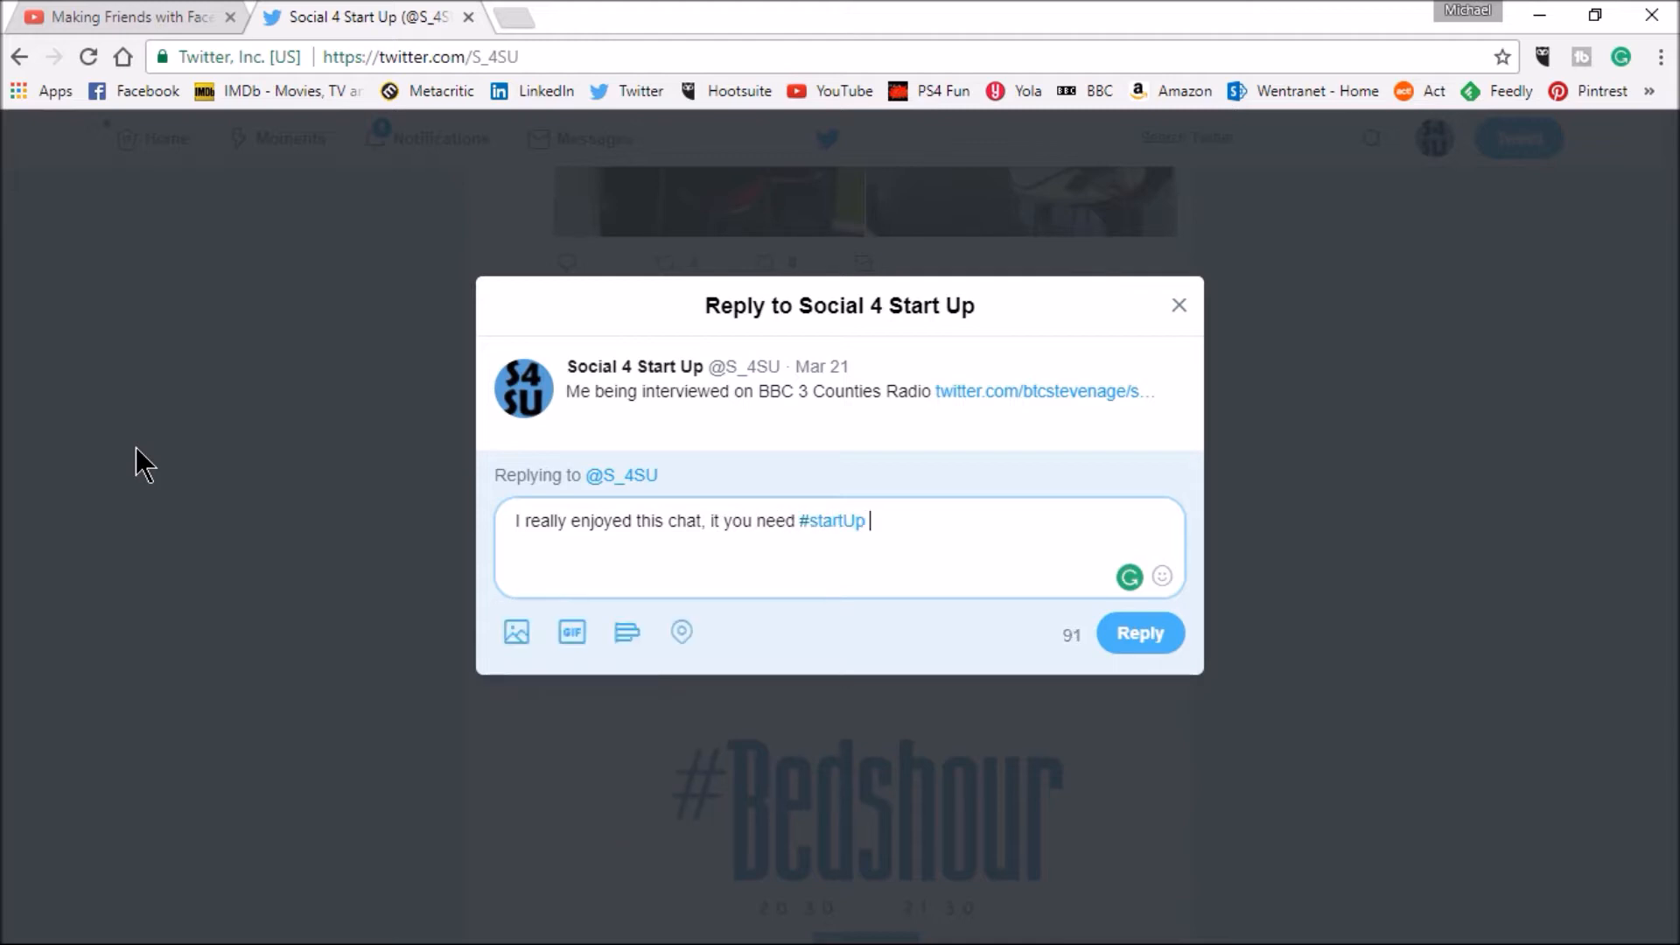
{"action": "type", "text": "suppoort check o"}
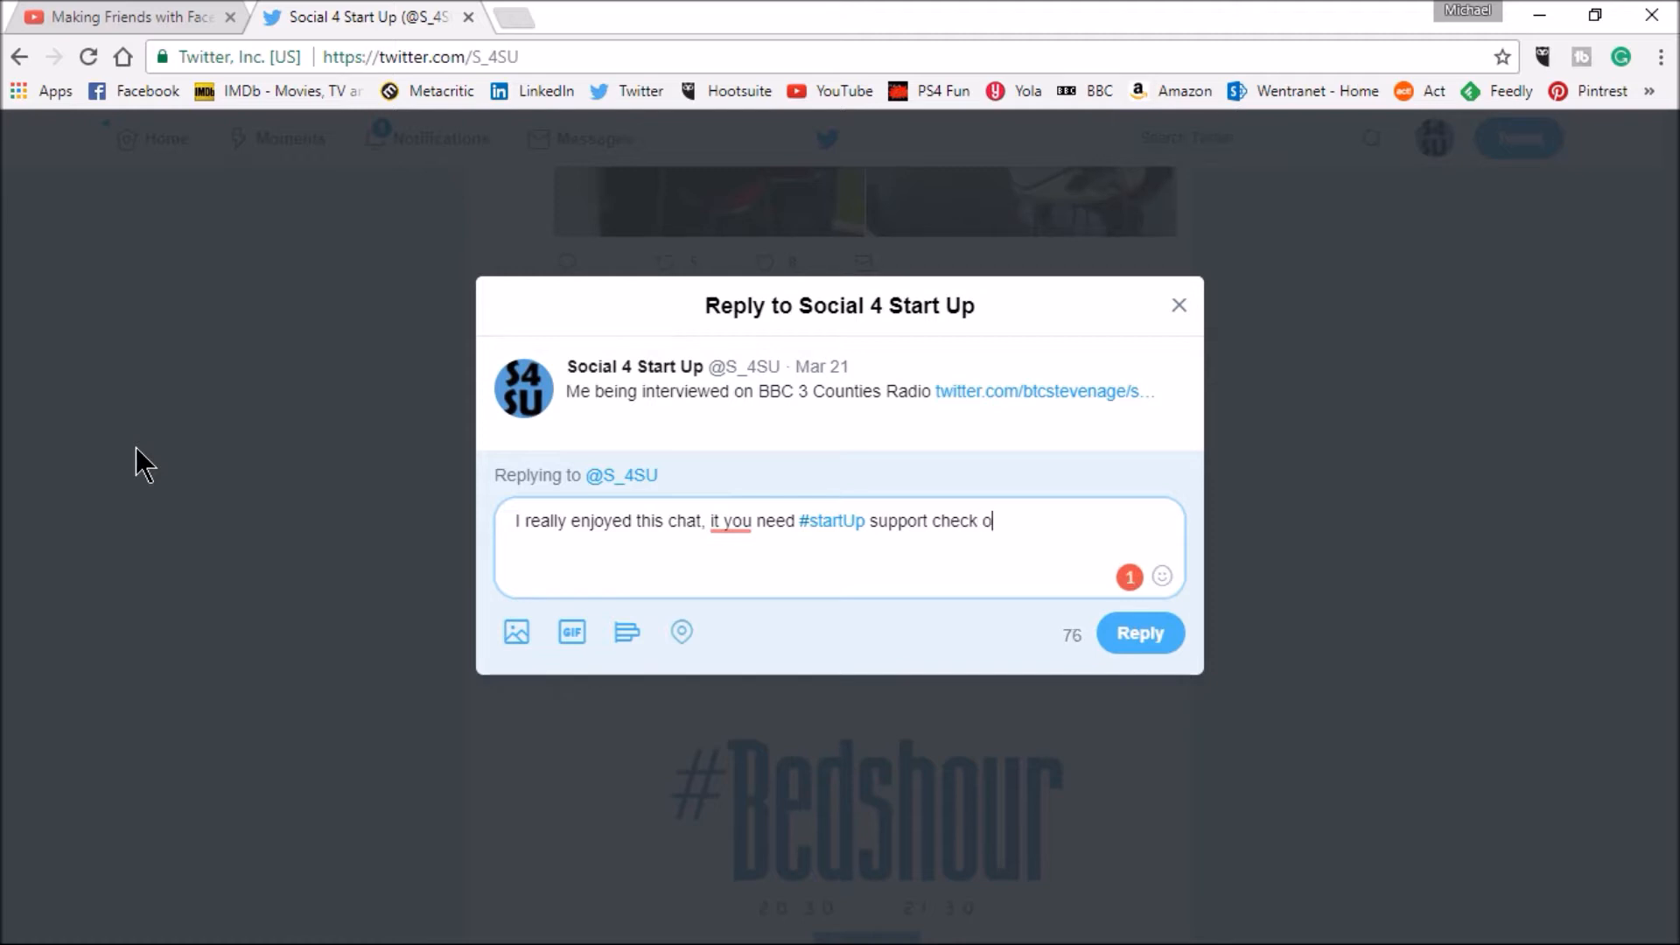
{"action": "type", "text": "ut @T"}
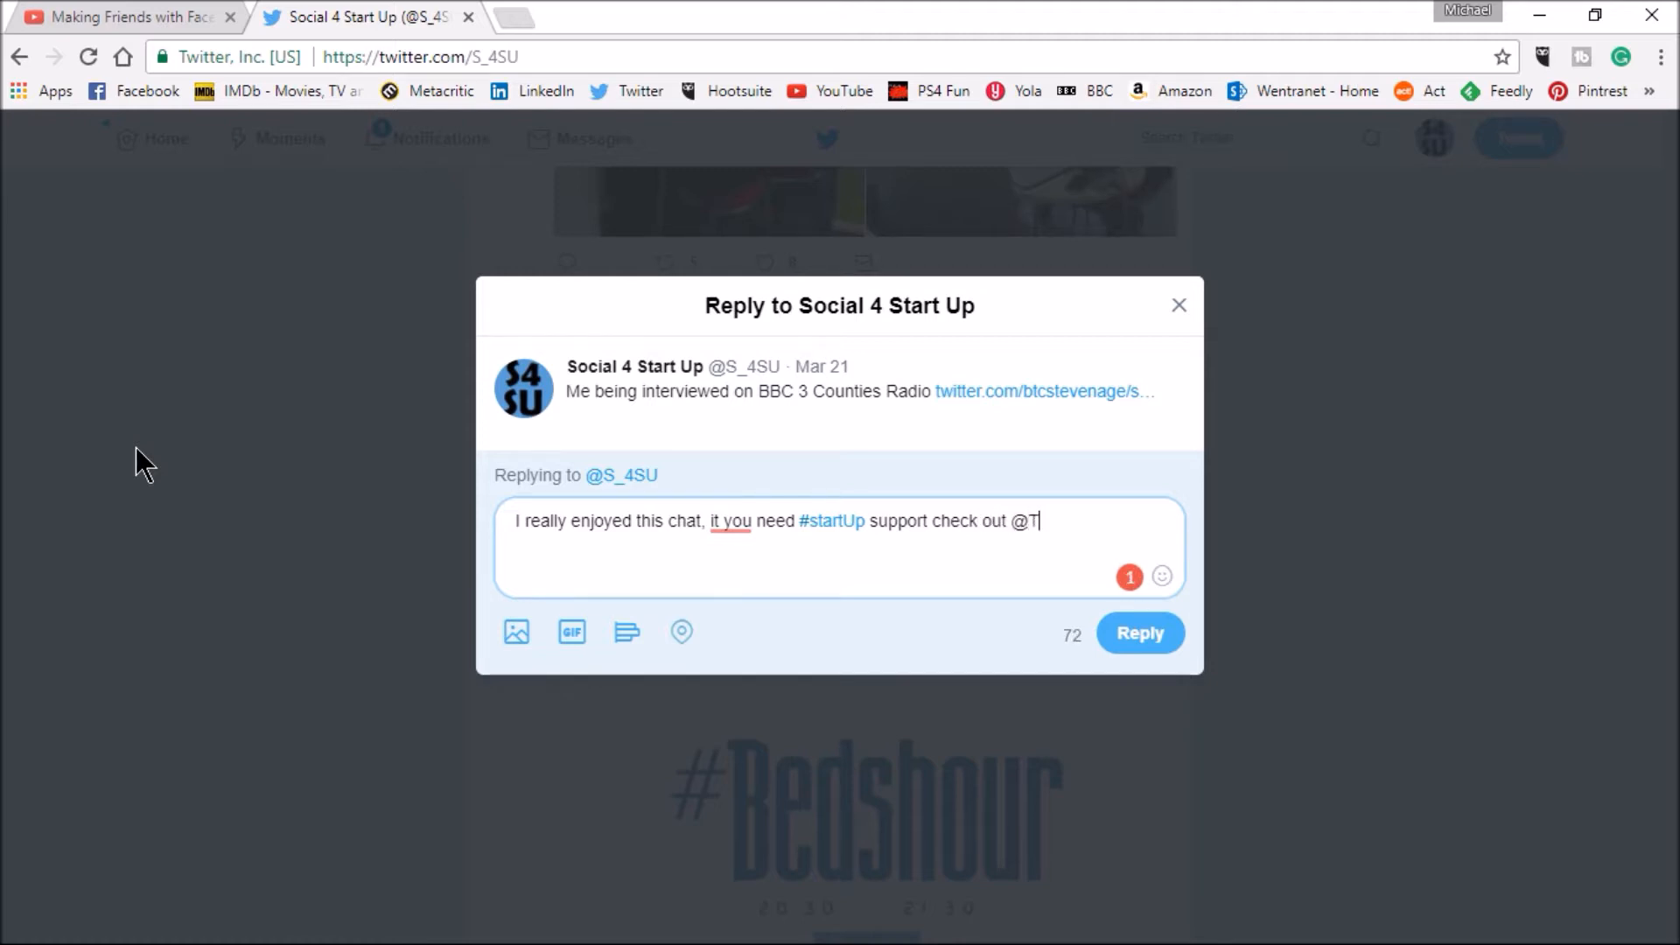
{"action": "type", "text": "heWent"}
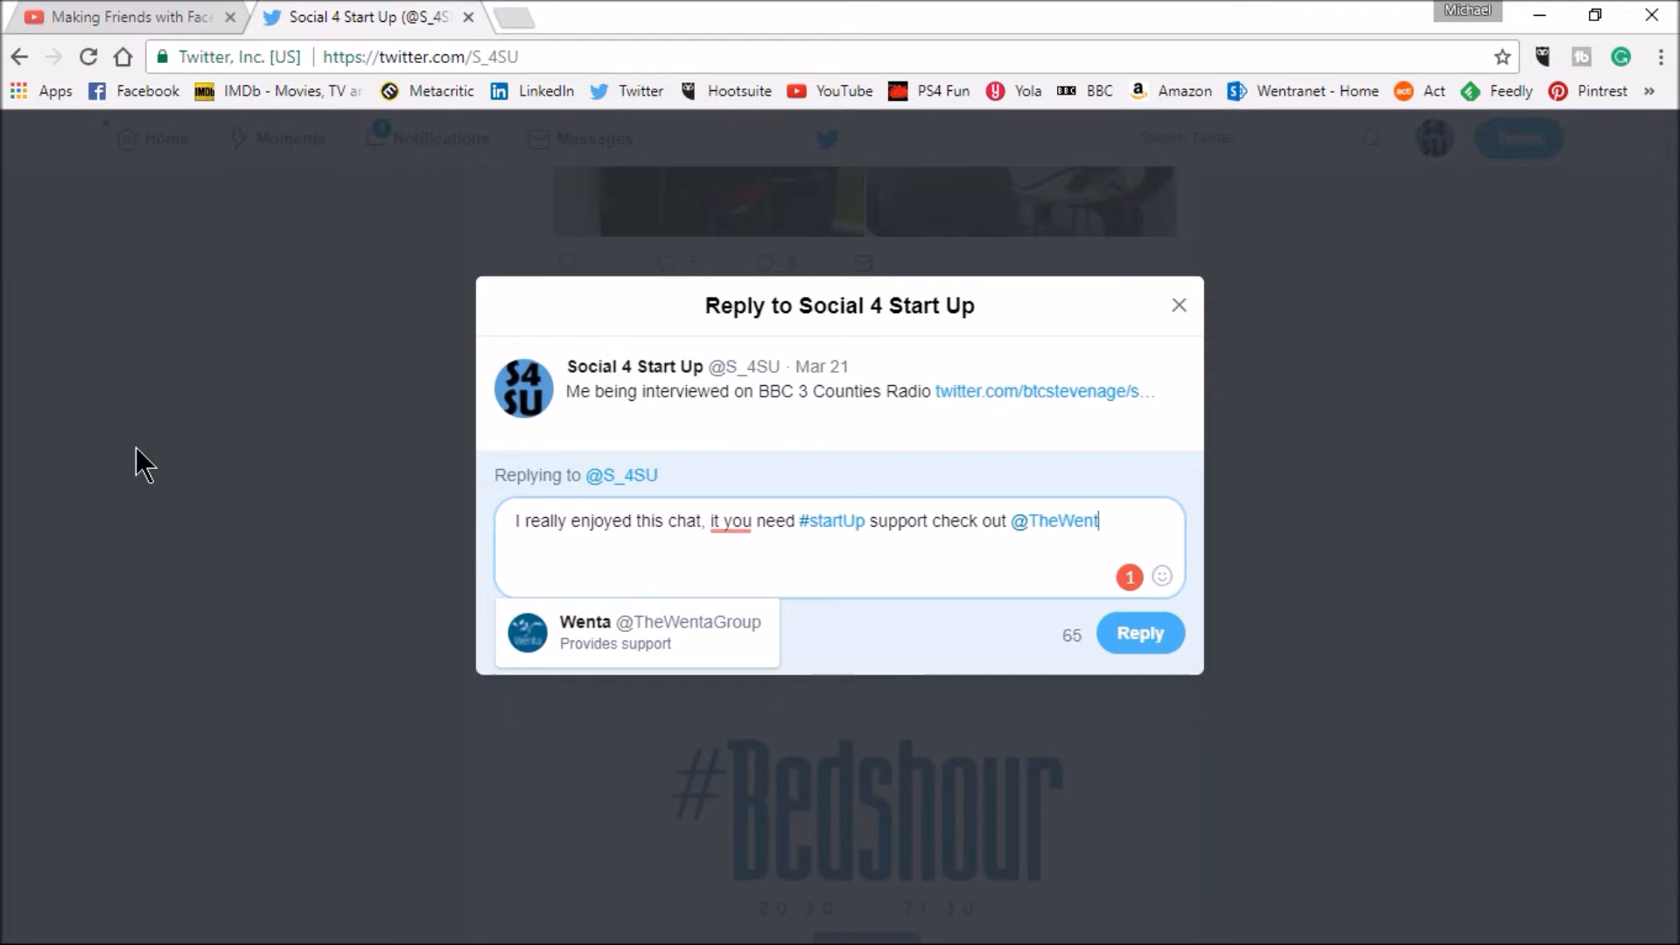
{"action": "type", "text": "aGroup"}
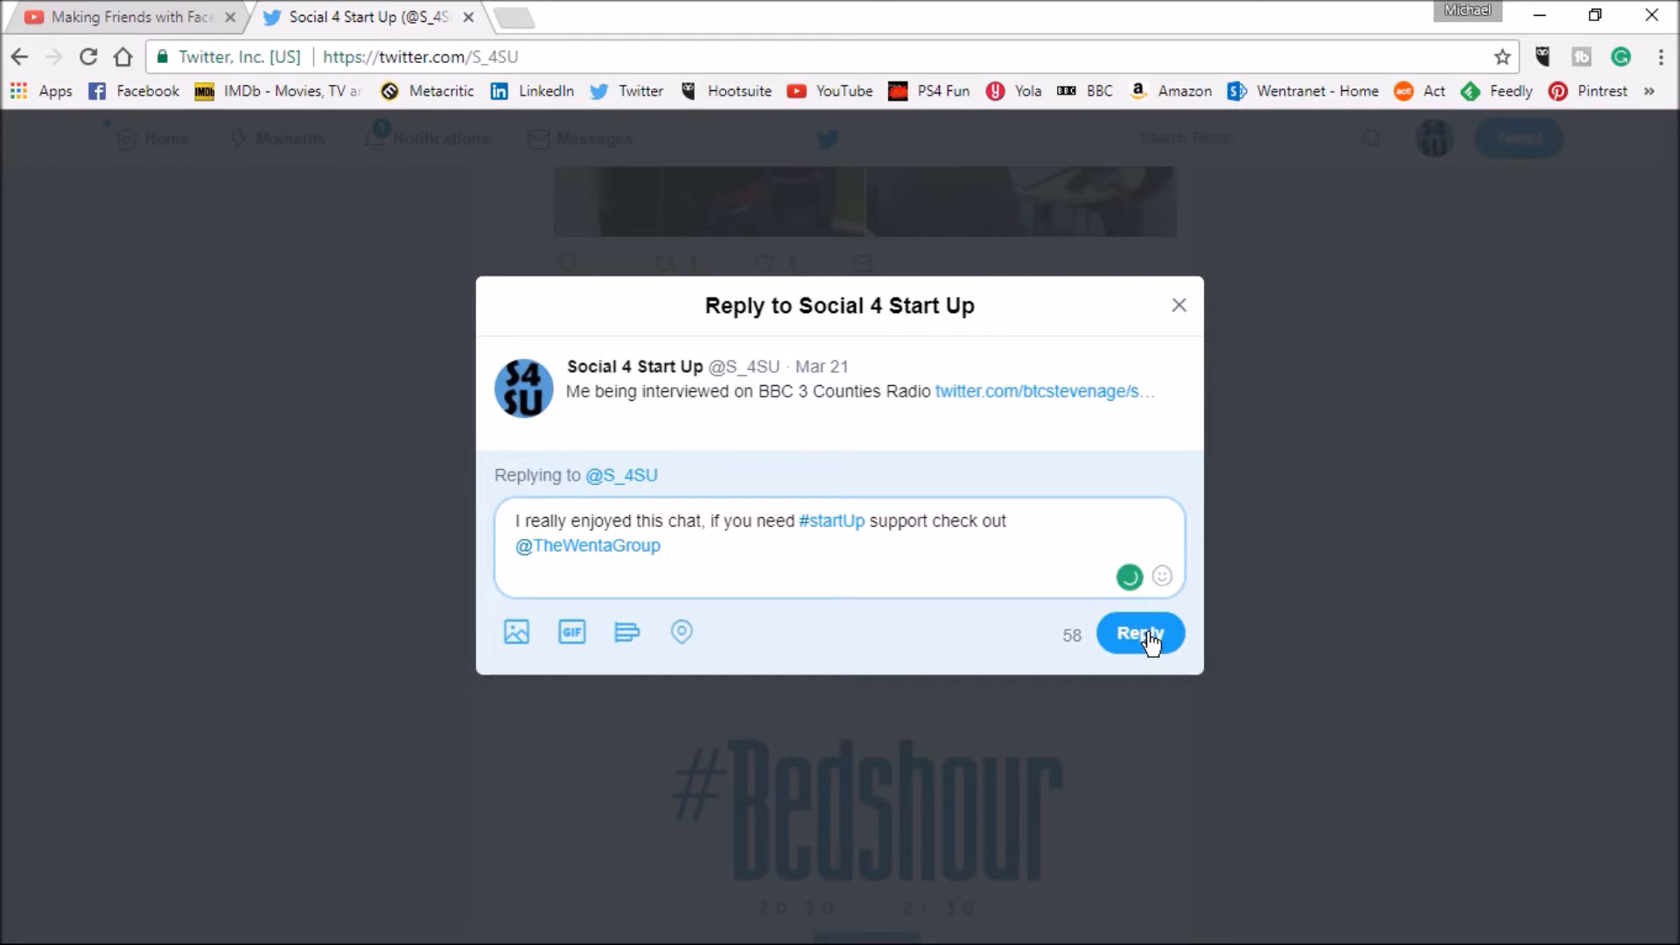
{"action": "left_click", "coordinate": [1139, 632]}
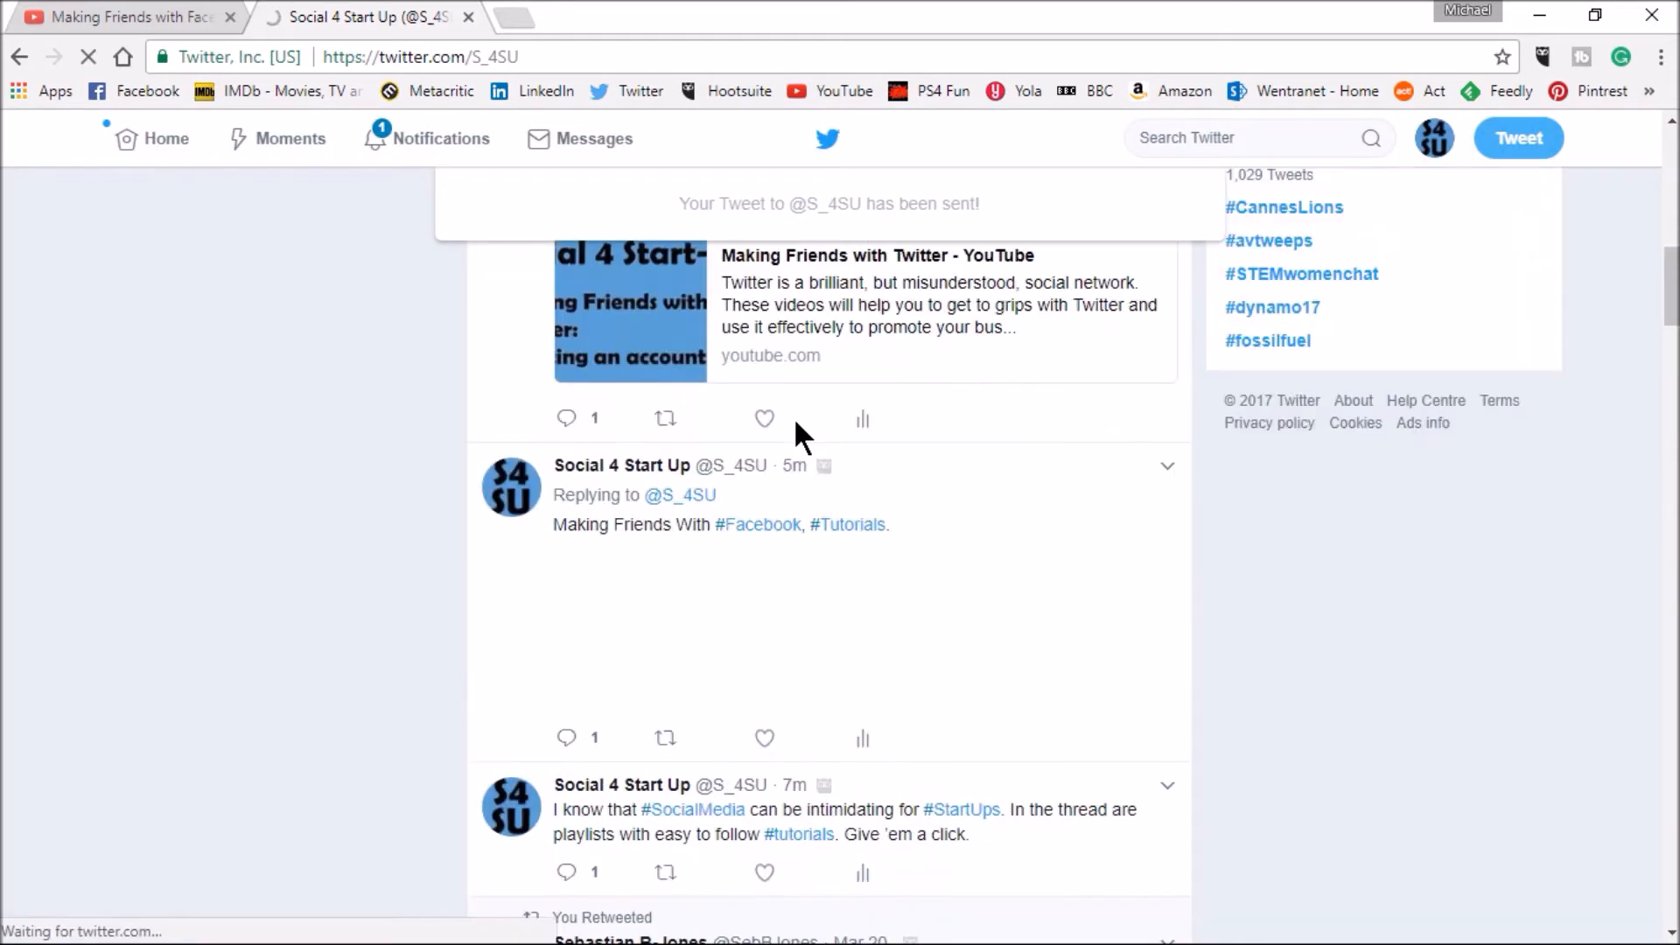
Return to the home timeline via Home in the top navigation.
{"action": "left_click", "coordinate": [165, 138]}
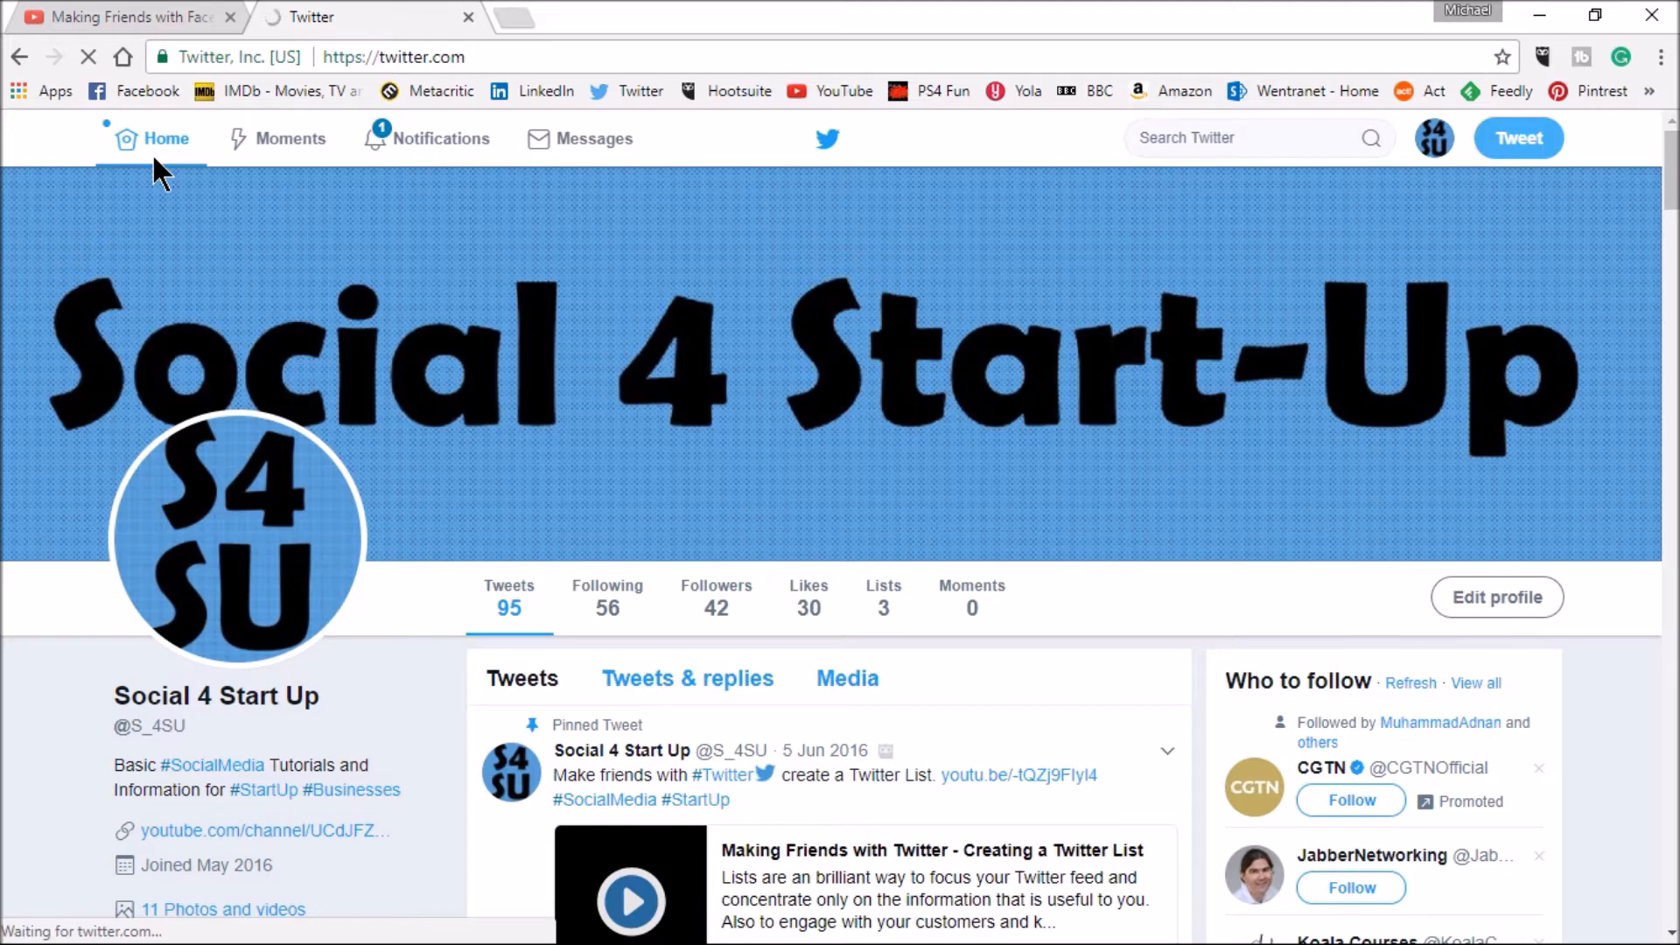
{"action": "left_click", "coordinate": [167, 139]}
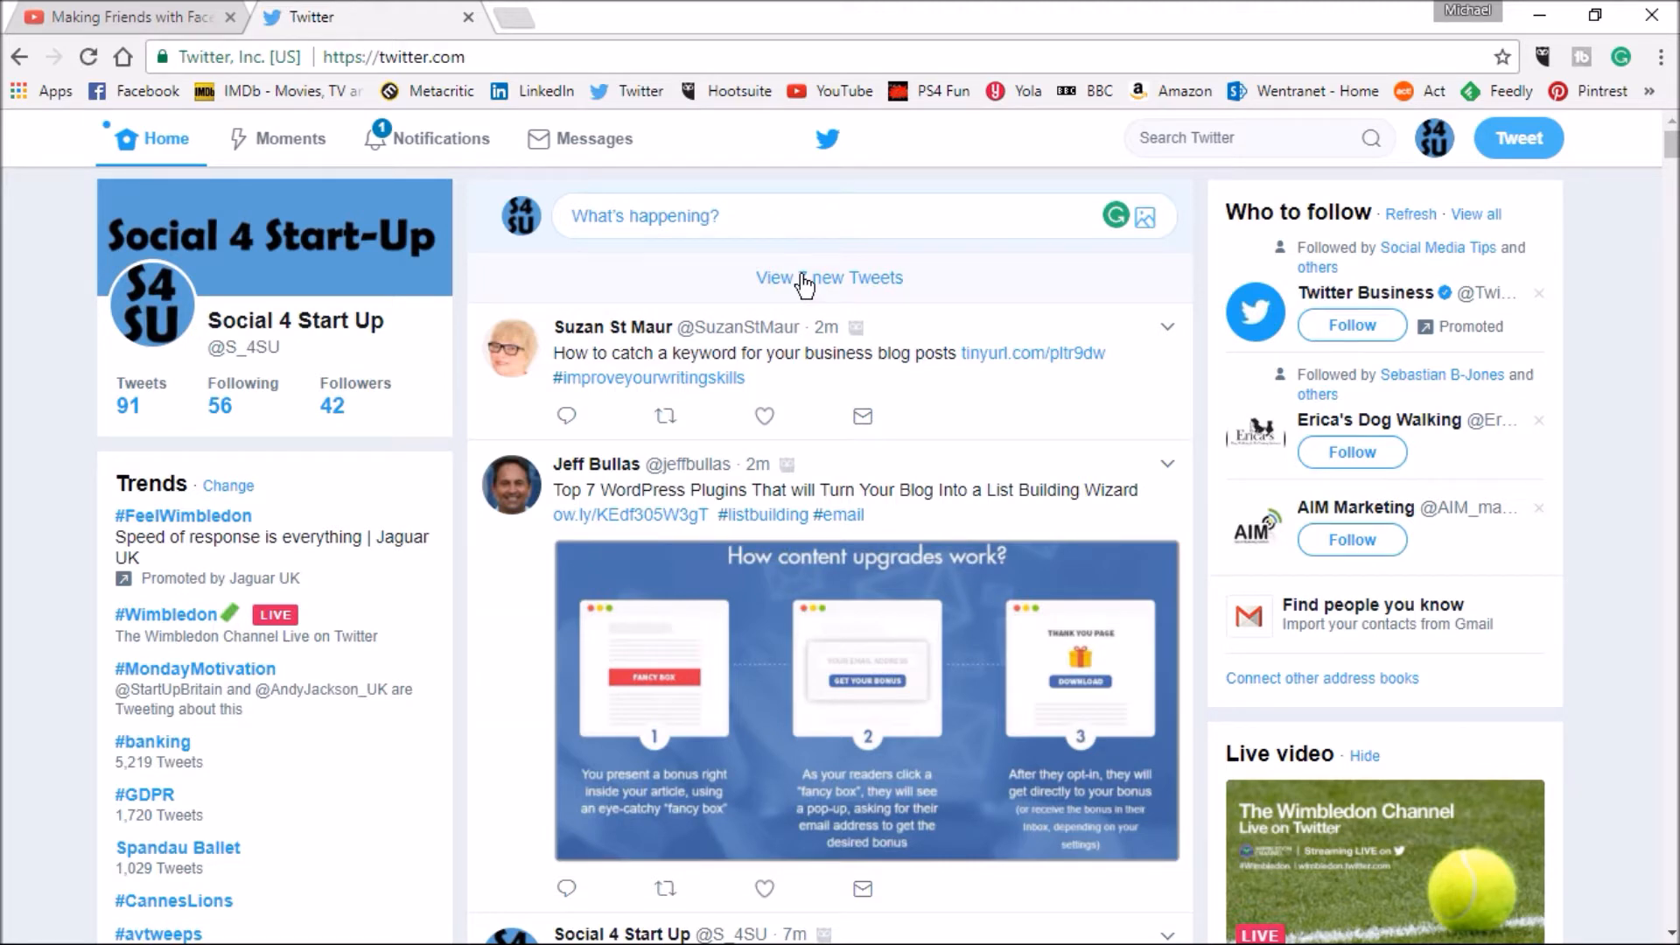
Load the new tweets so the BBC radio tweet appears on top with the reply threaded beneath.
{"action": "left_click", "coordinate": [828, 278]}
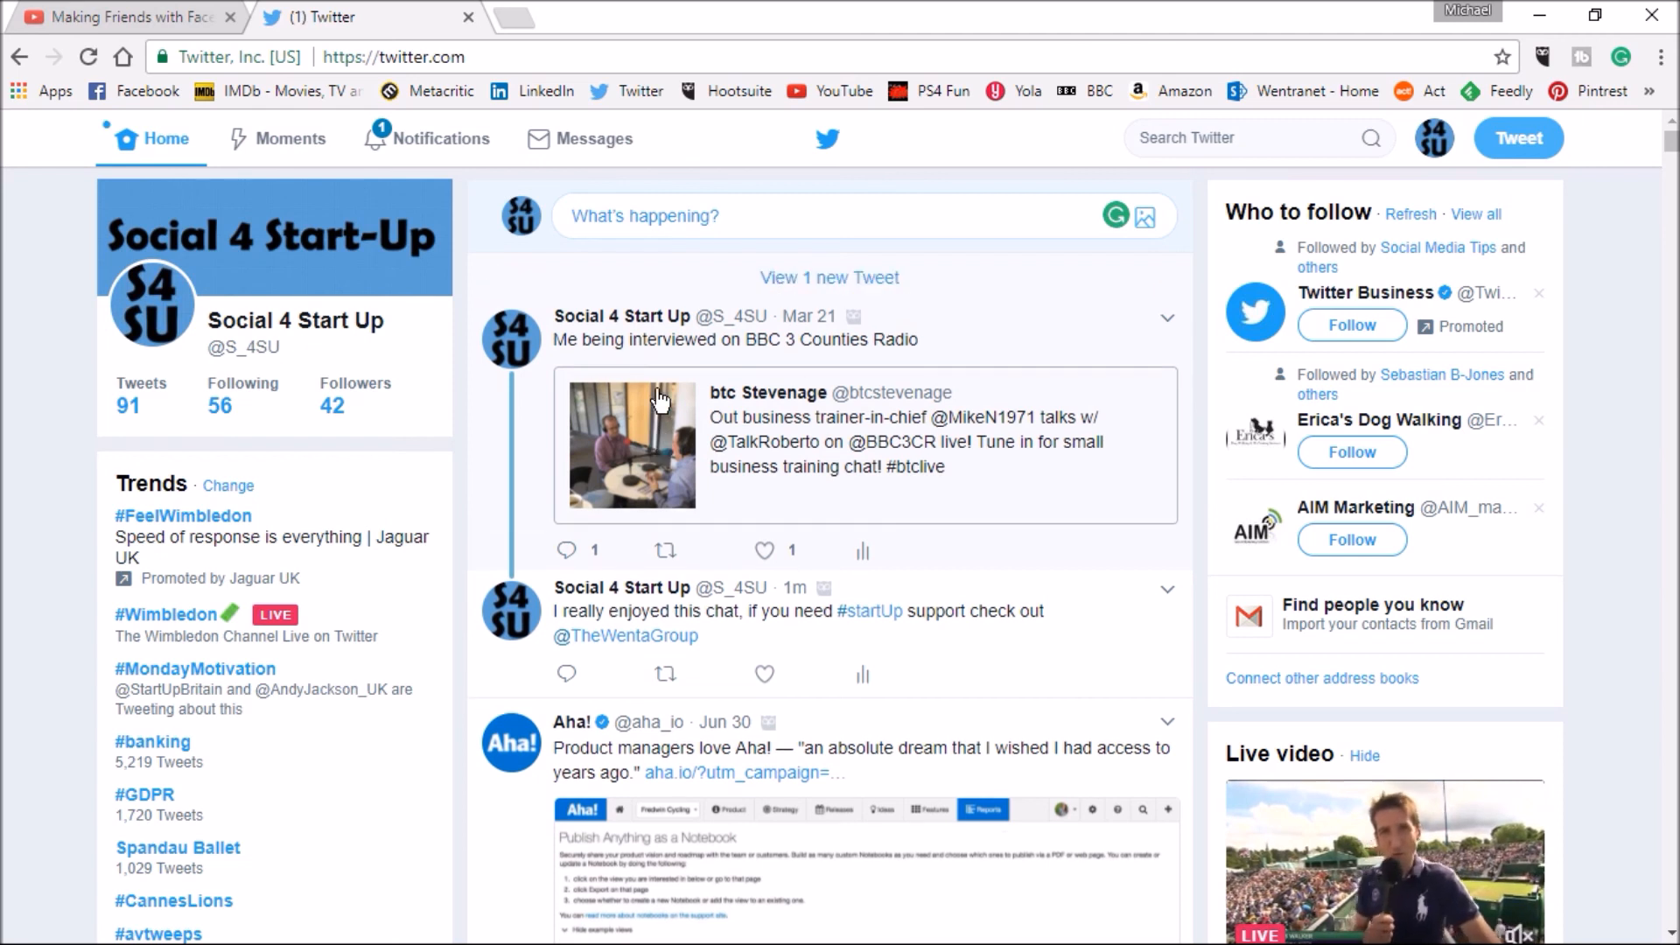
{"action": "scroll", "scroll_direction": "down", "scroll_amount": 3}
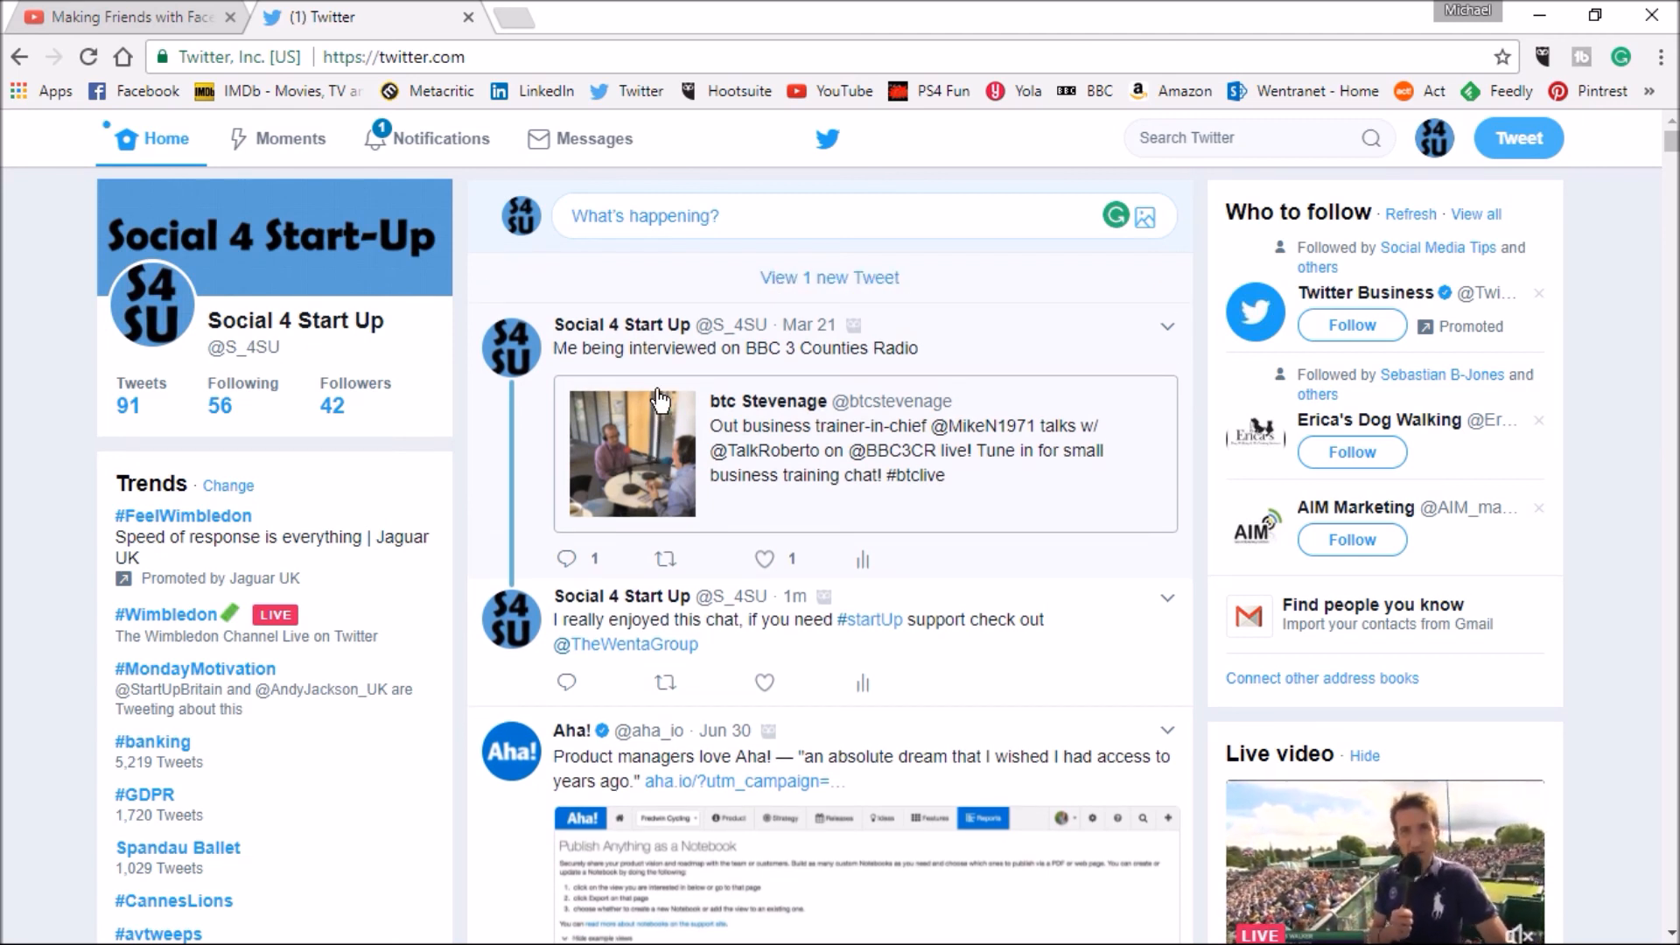